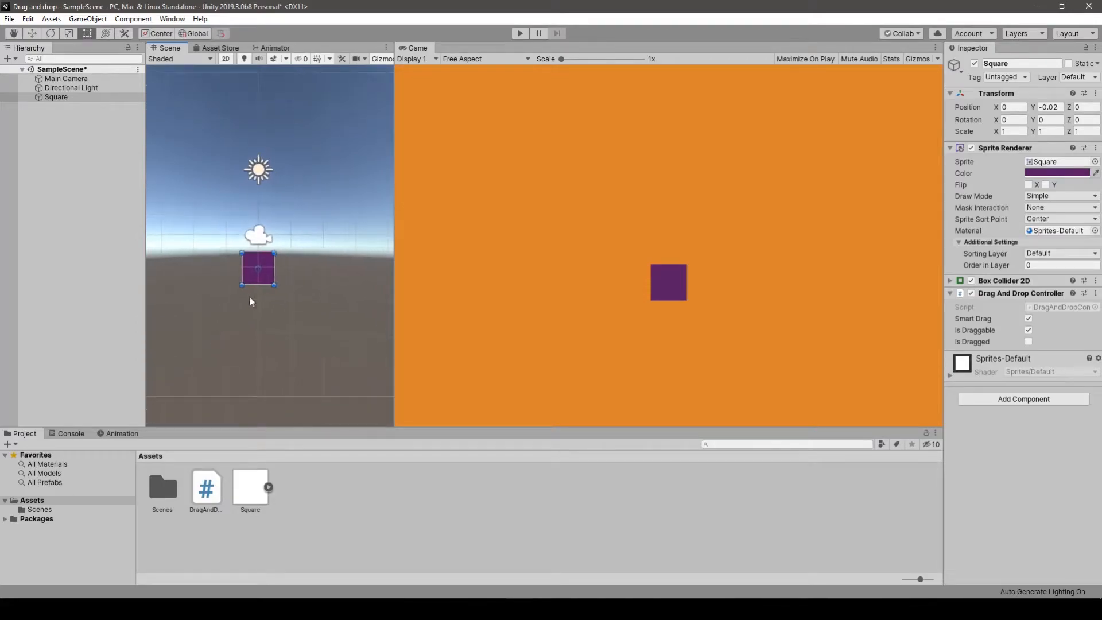
# Move the Square off the whole-number grid to position X 0.25, Y 0.36 via the Inspector
pyautogui.click(1047, 119)
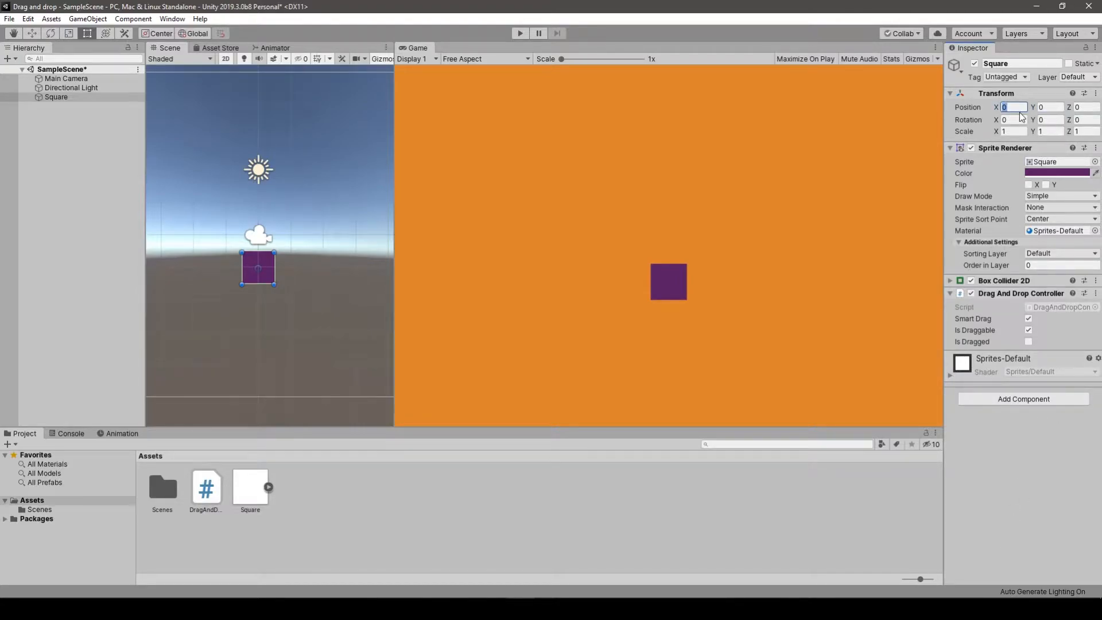
pyautogui.write('2')
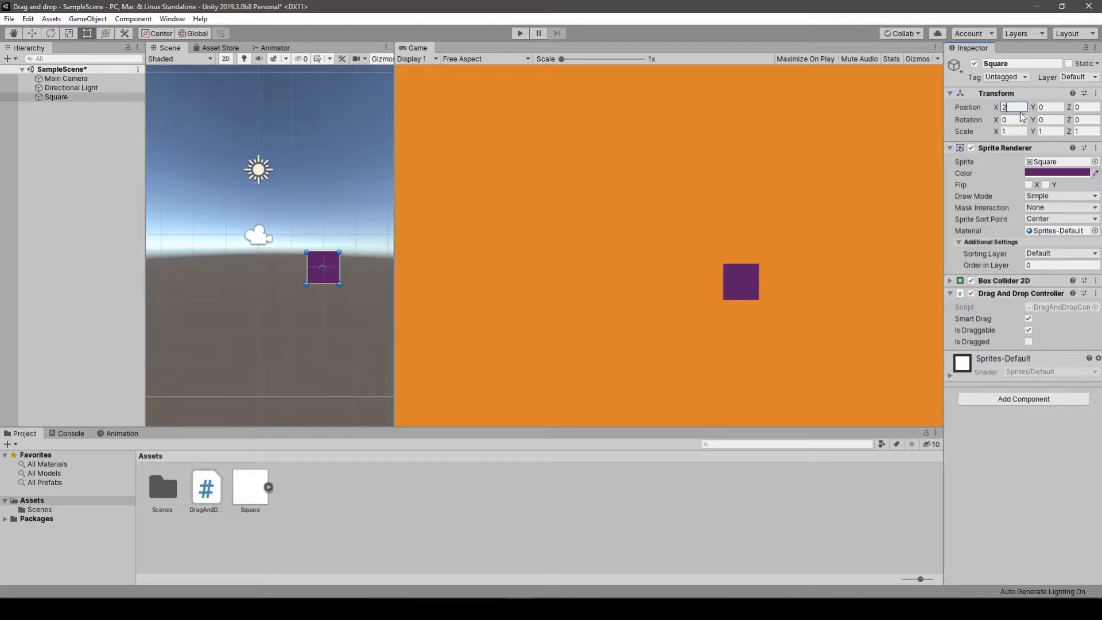
pyautogui.write('-1')
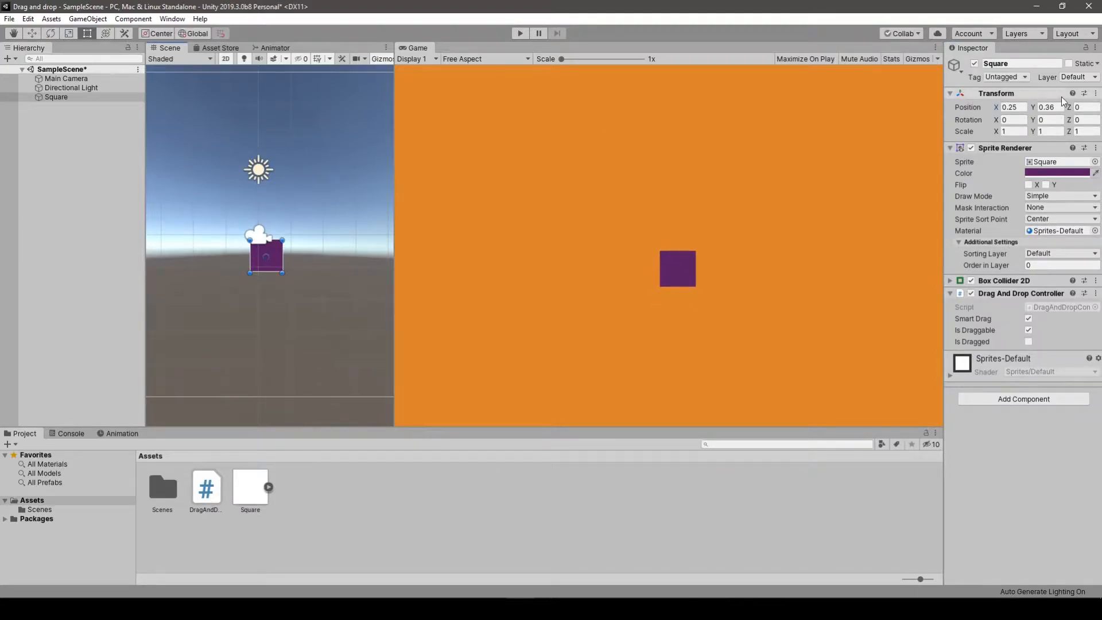
pyautogui.tripleClick(1011, 106)
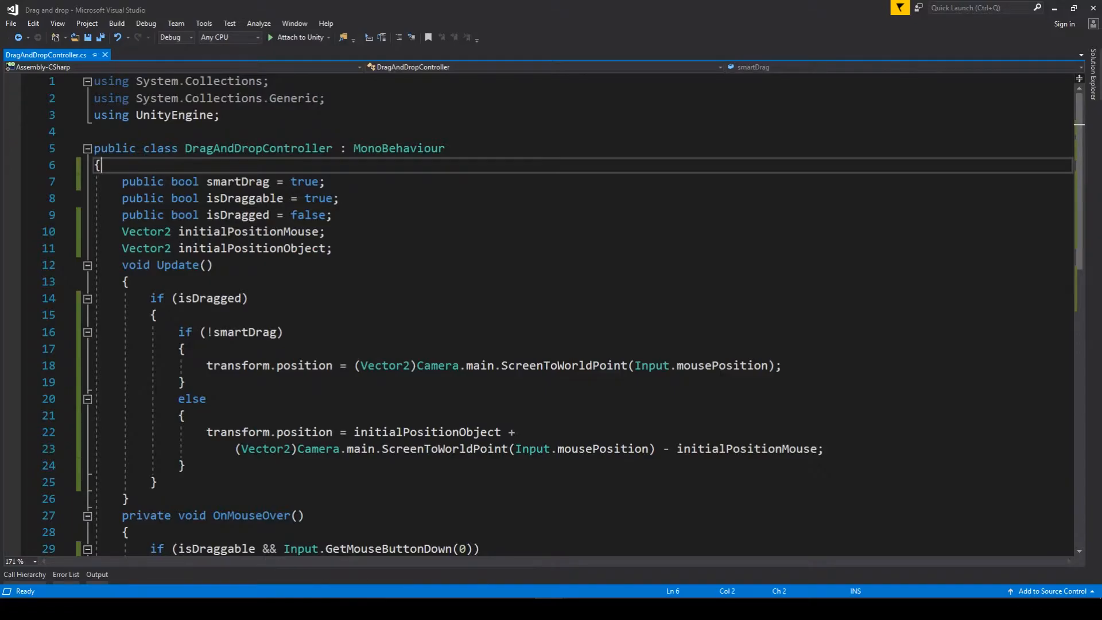
# Declare 'public bool snapToGrid = true;' above smartDrag in DragAndDropController
pyautogui.write('p')
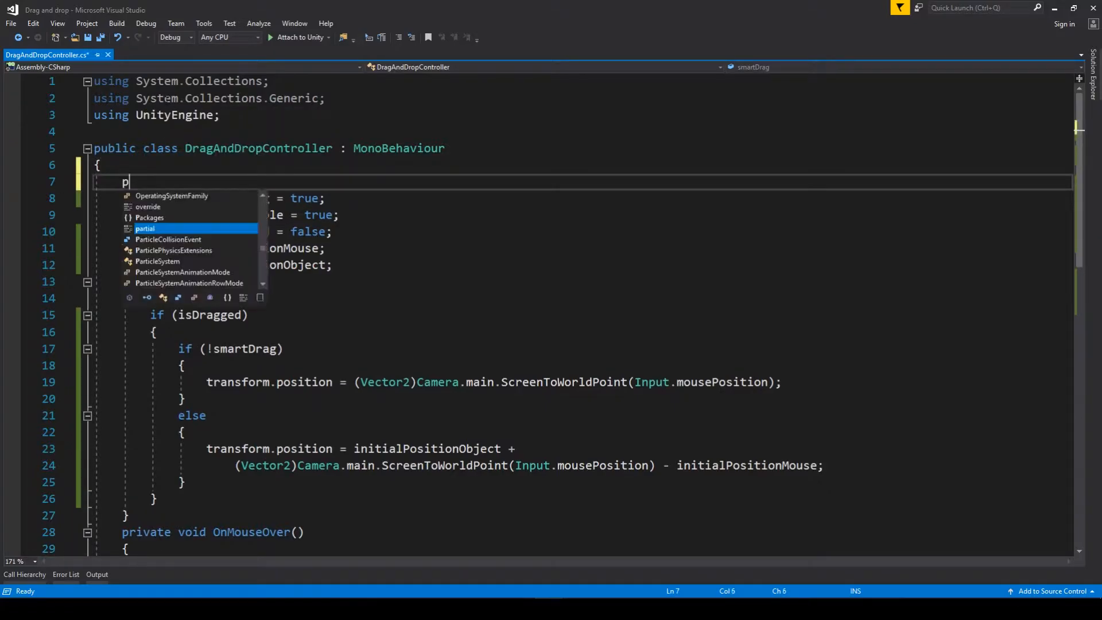
pyautogui.write('public bool')
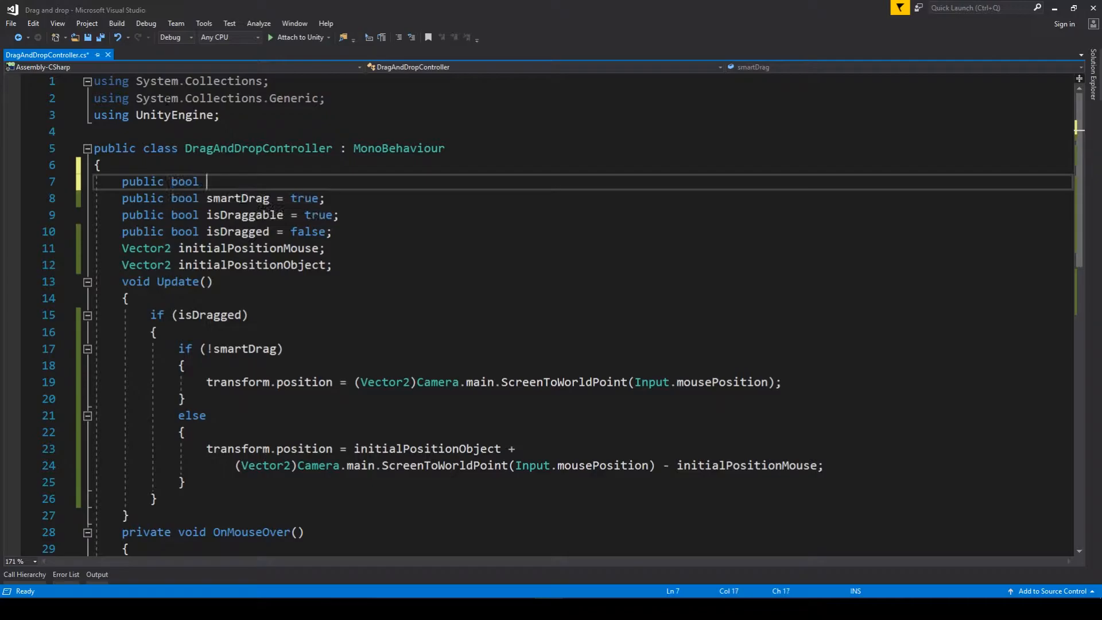
pyautogui.write('is')
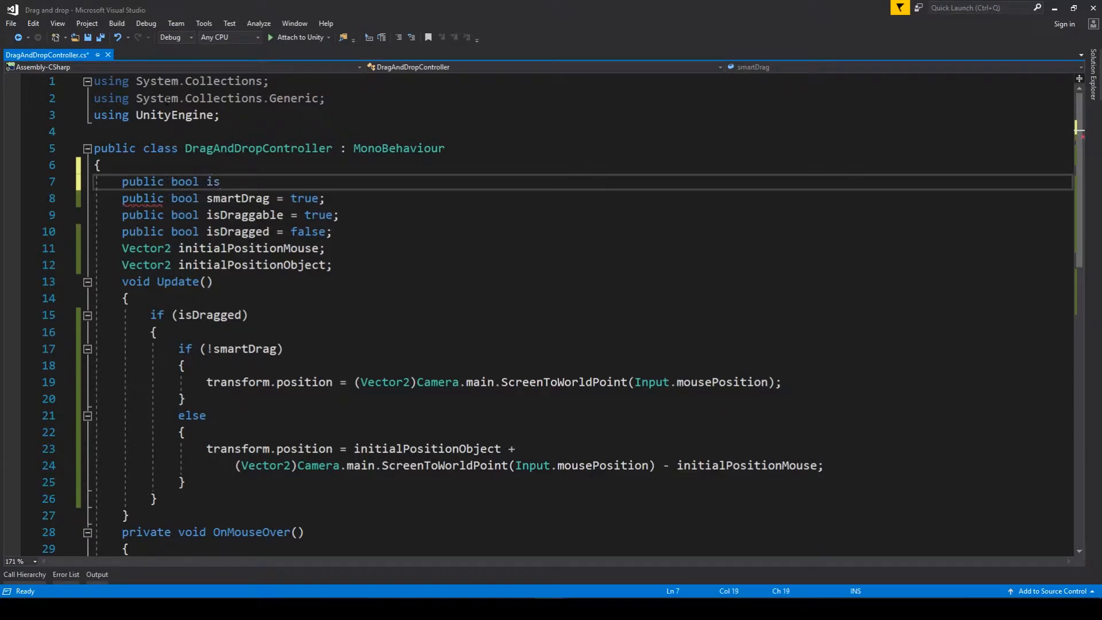
pyautogui.write('nap')
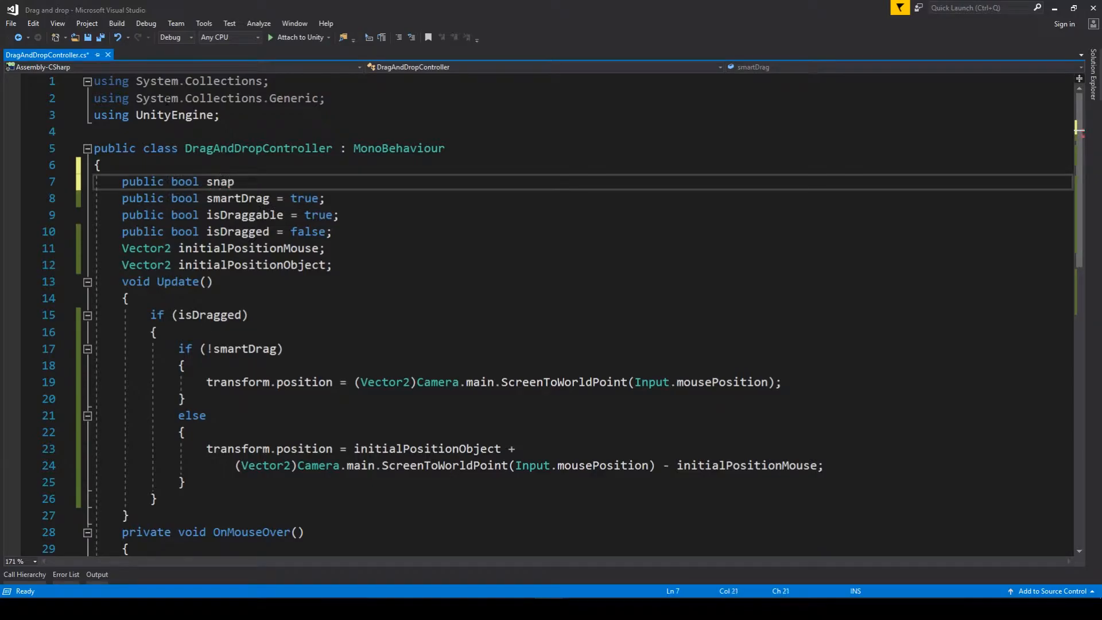
pyautogui.write('ToGrid')
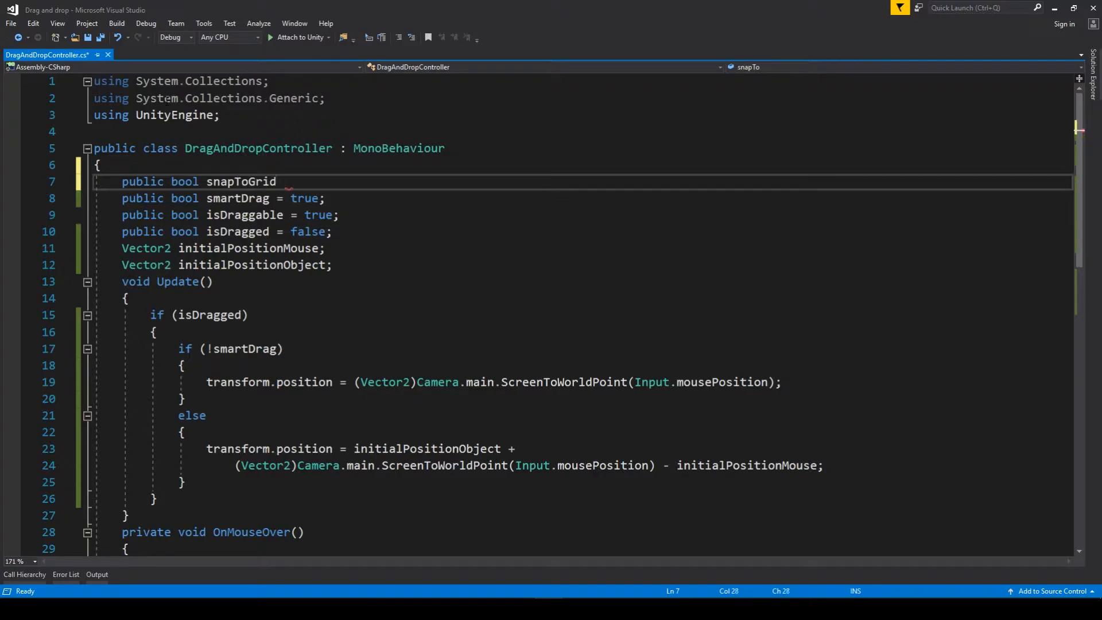
pyautogui.write('= true;')
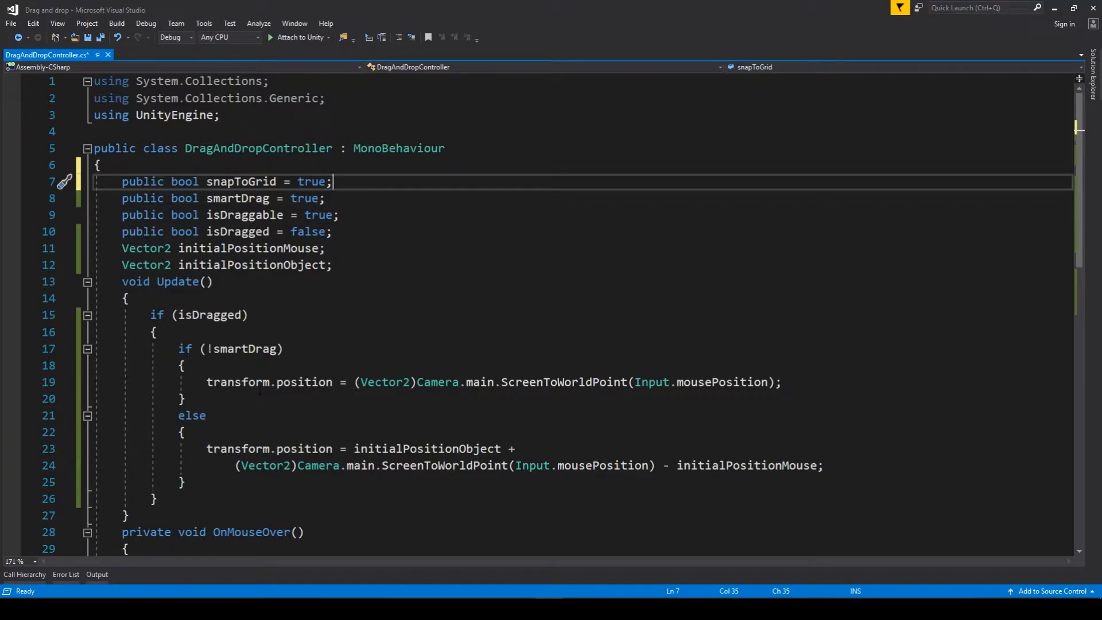
# Begin an if statement after the else block in Update
pyautogui.click(181, 481)
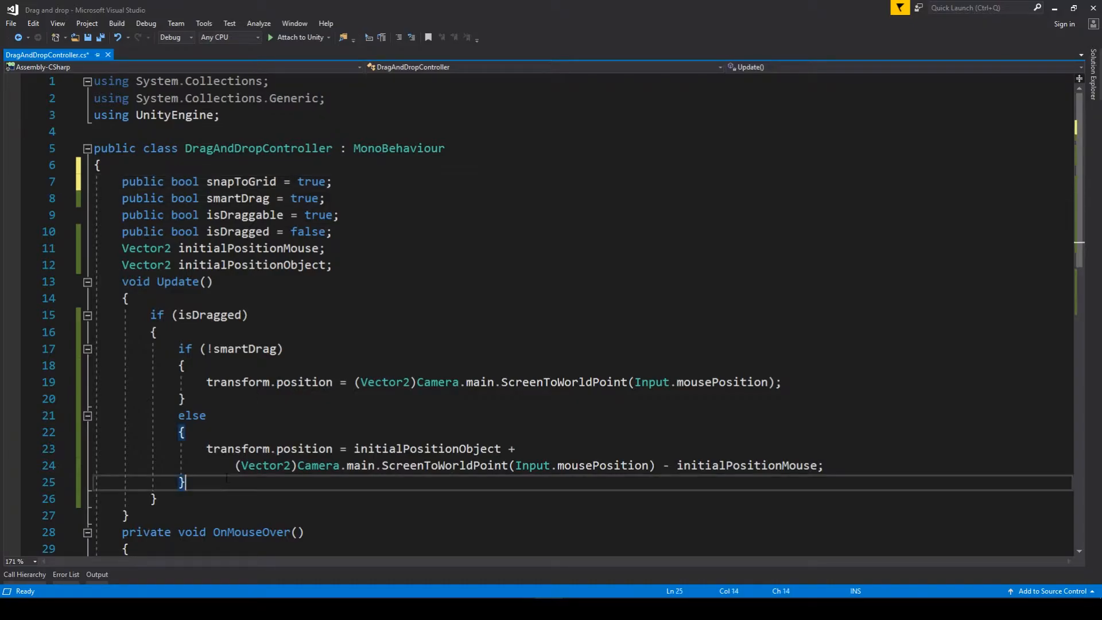
pyautogui.write('if(')
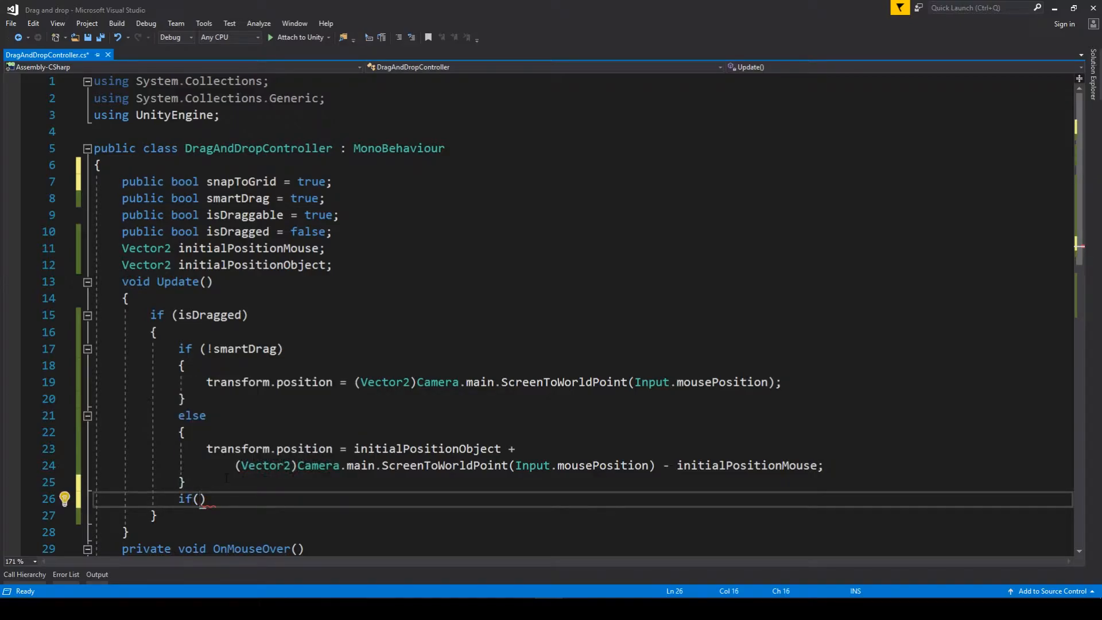
# Complete 'if (snapToGrid)' with braces, remove the generated else branch, and start the transform assignment
pyautogui.write('san')
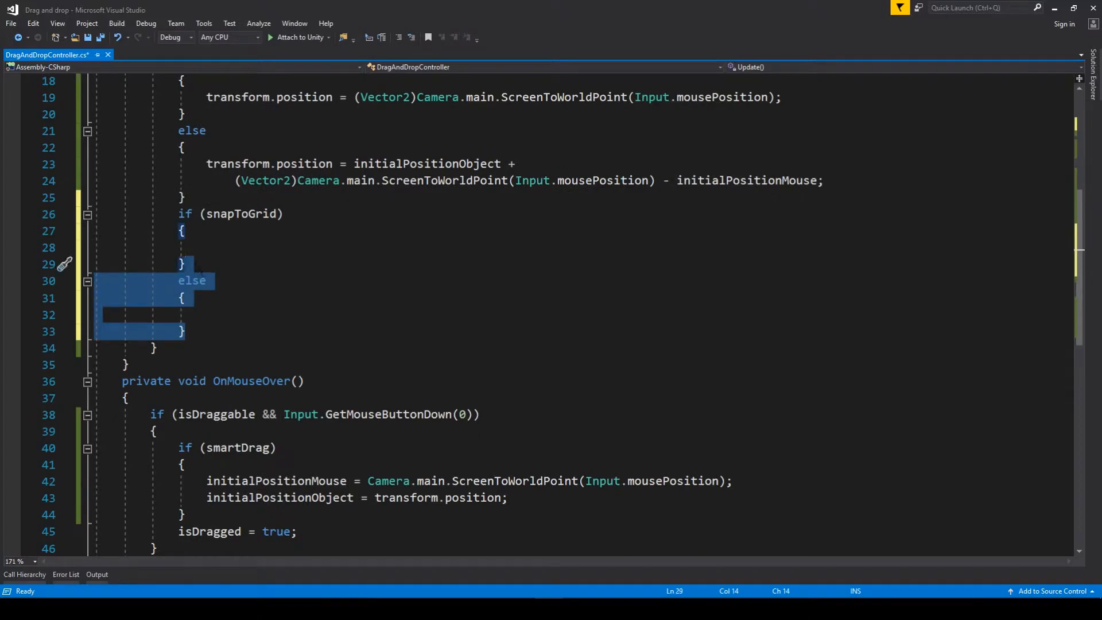
pyautogui.press('Delete')
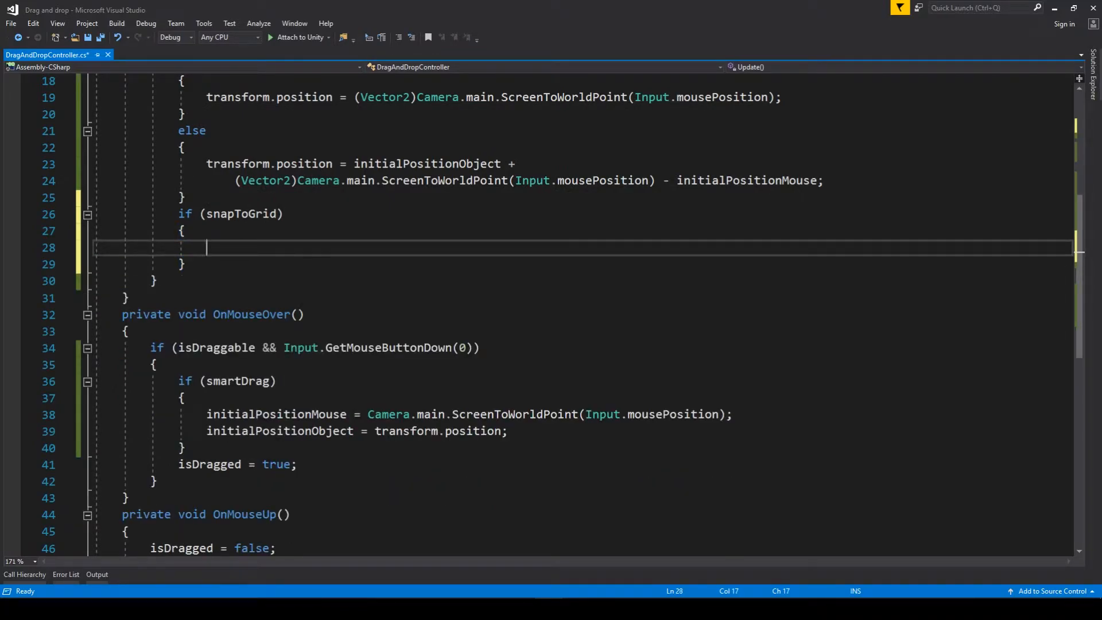
pyautogui.scroll(3)
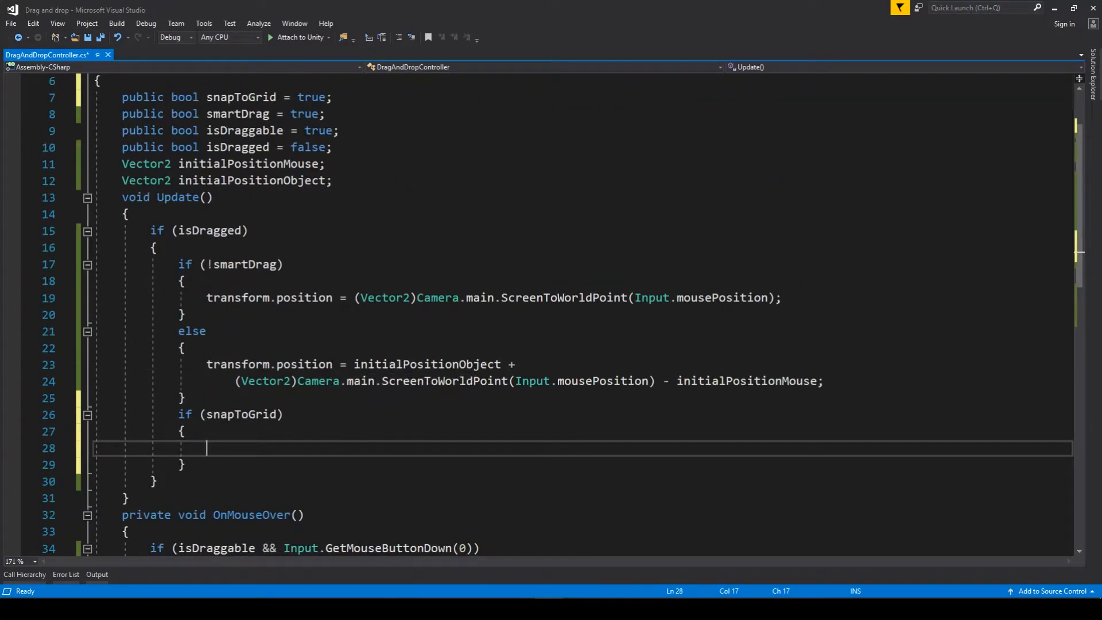
pyautogui.write('transform.position =')
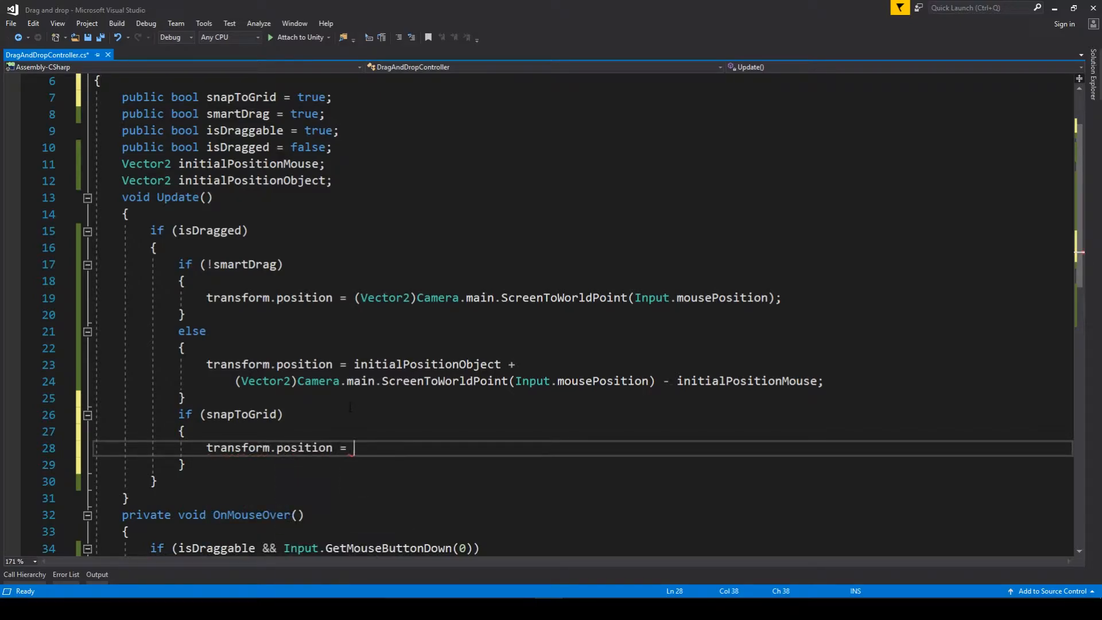
# Set transform.position to a new Vector2 of Mathf.RoundToInt x and y, and save the script
pyautogui.write('new')
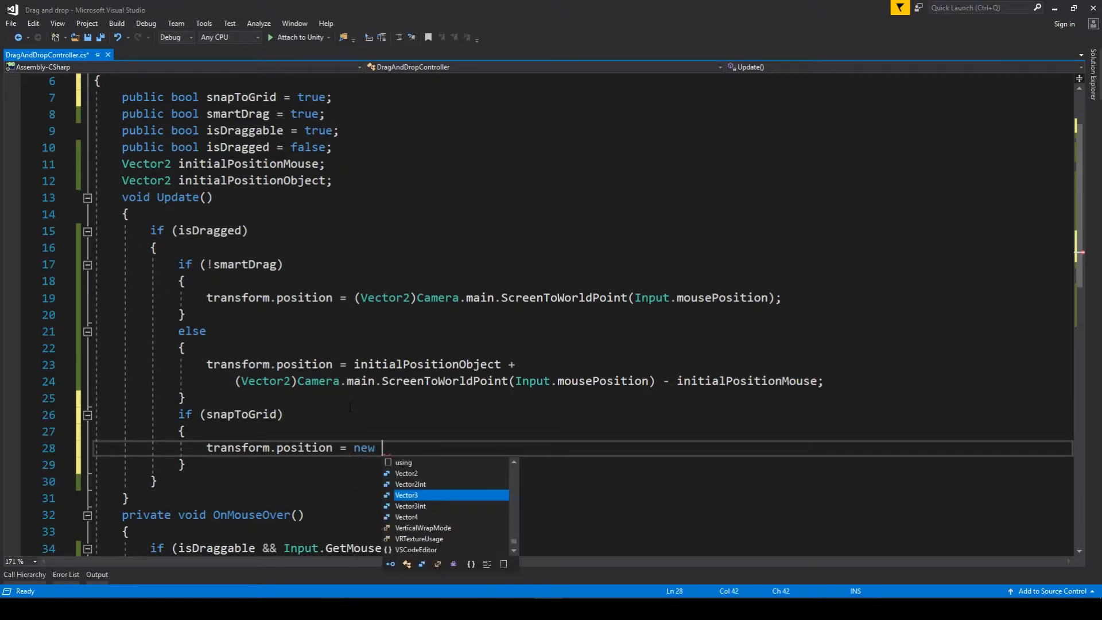
pyautogui.write('ve')
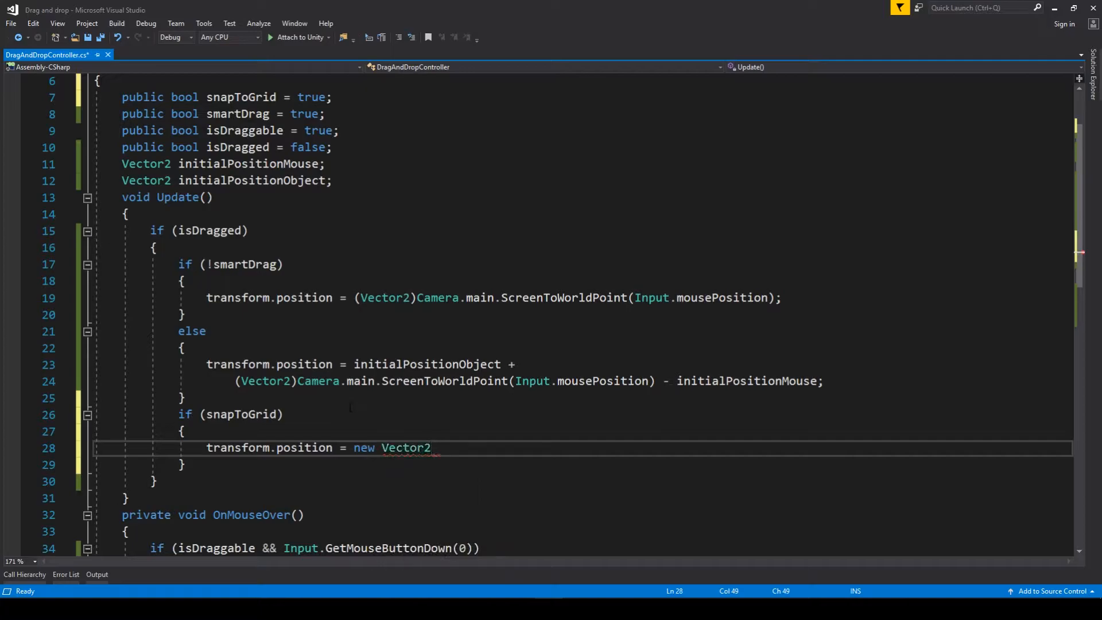
pyautogui.write('();')
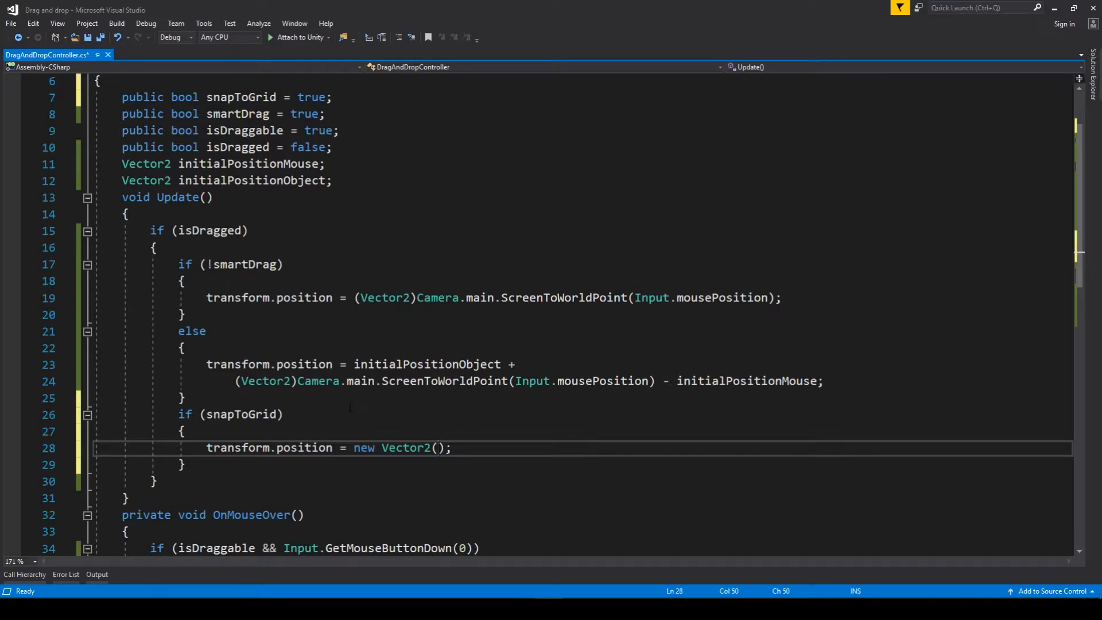
pyautogui.write('M')
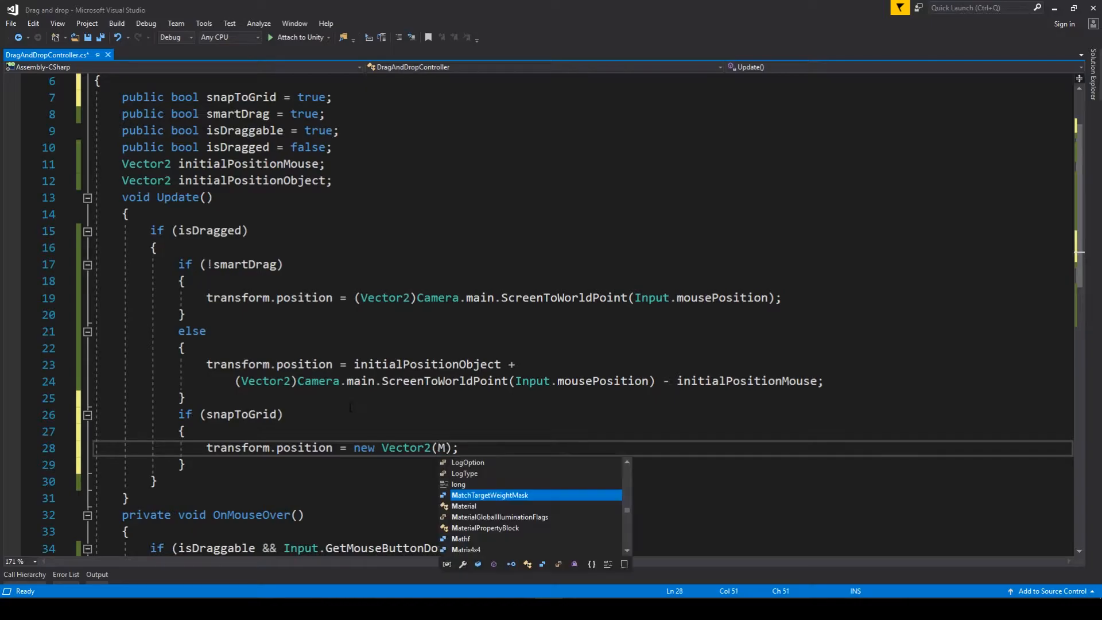
pyautogui.write('athf.Round')
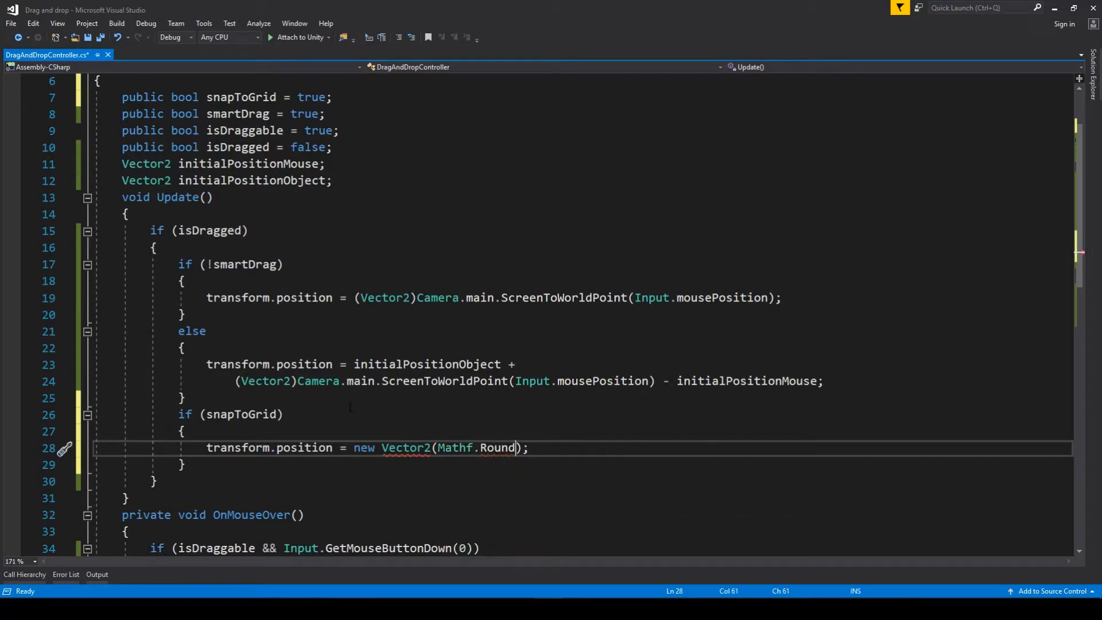
pyautogui.write('ToInt')
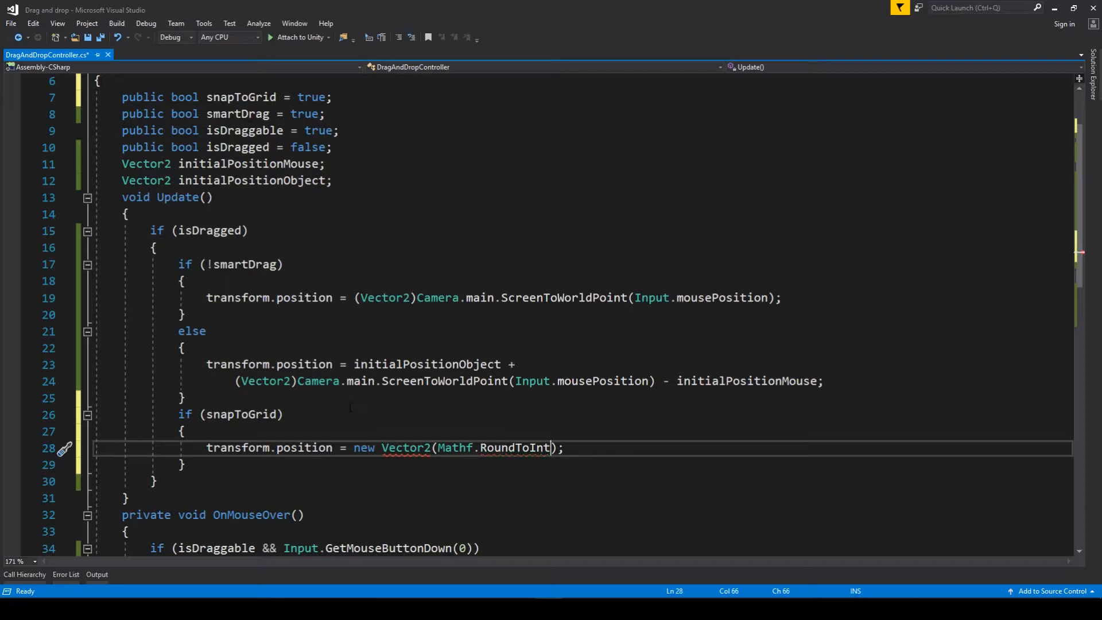
pyautogui.write('(')
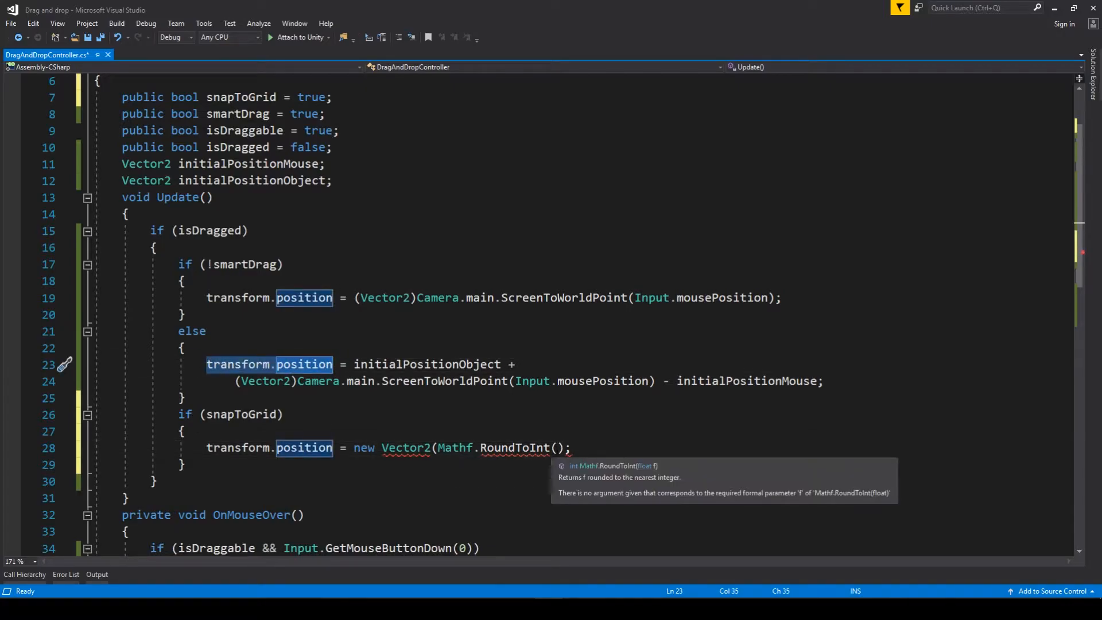
pyautogui.write('transform.position.x')
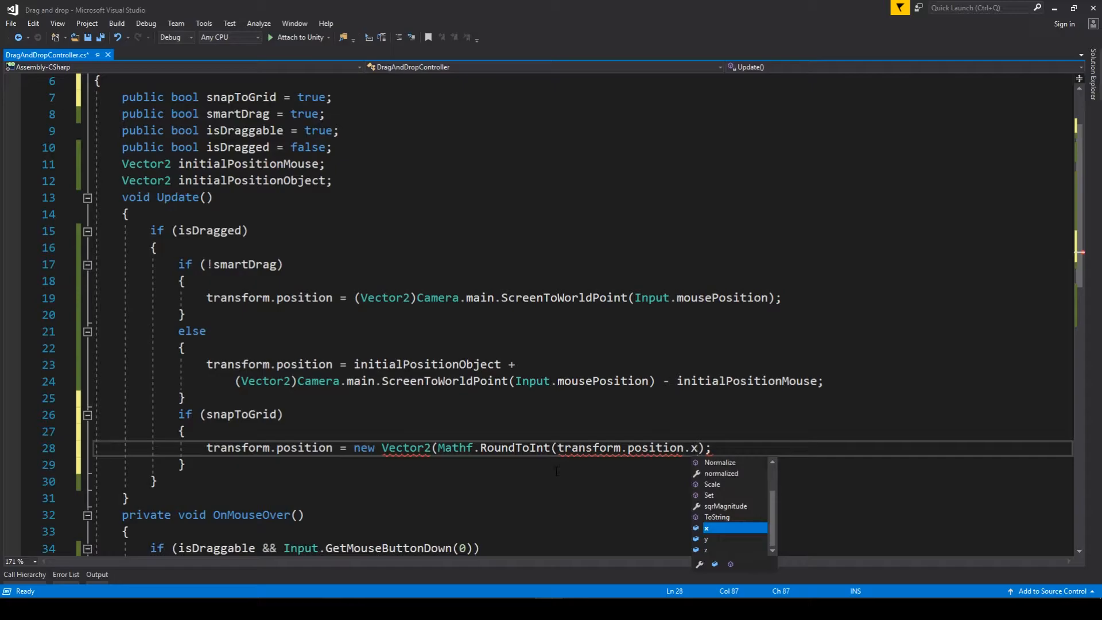
pyautogui.write(',')
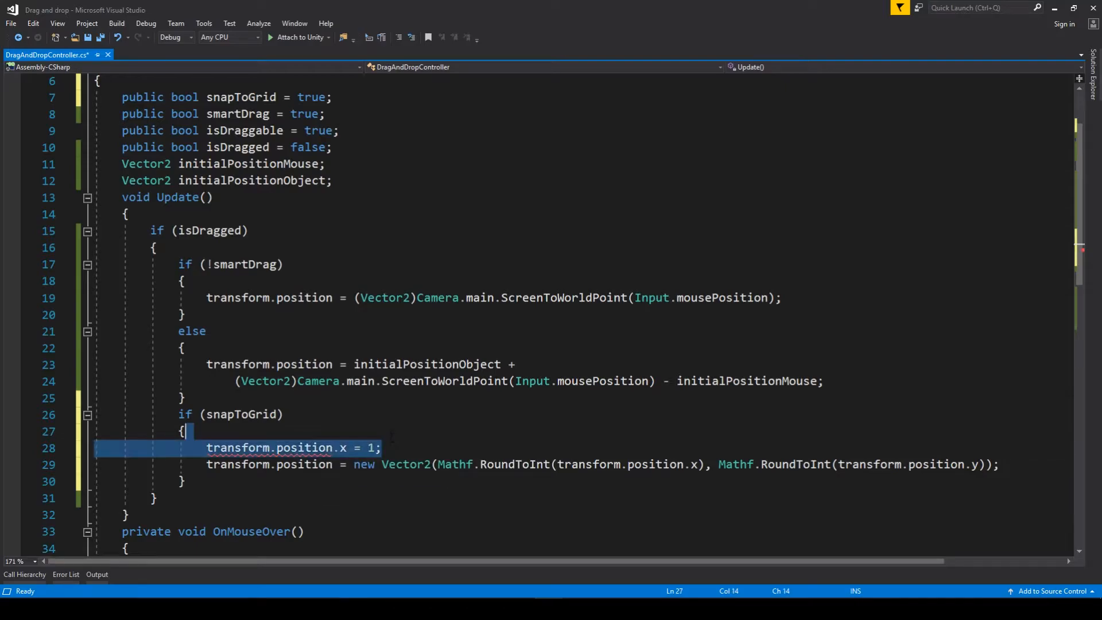
pyautogui.press('Delete')
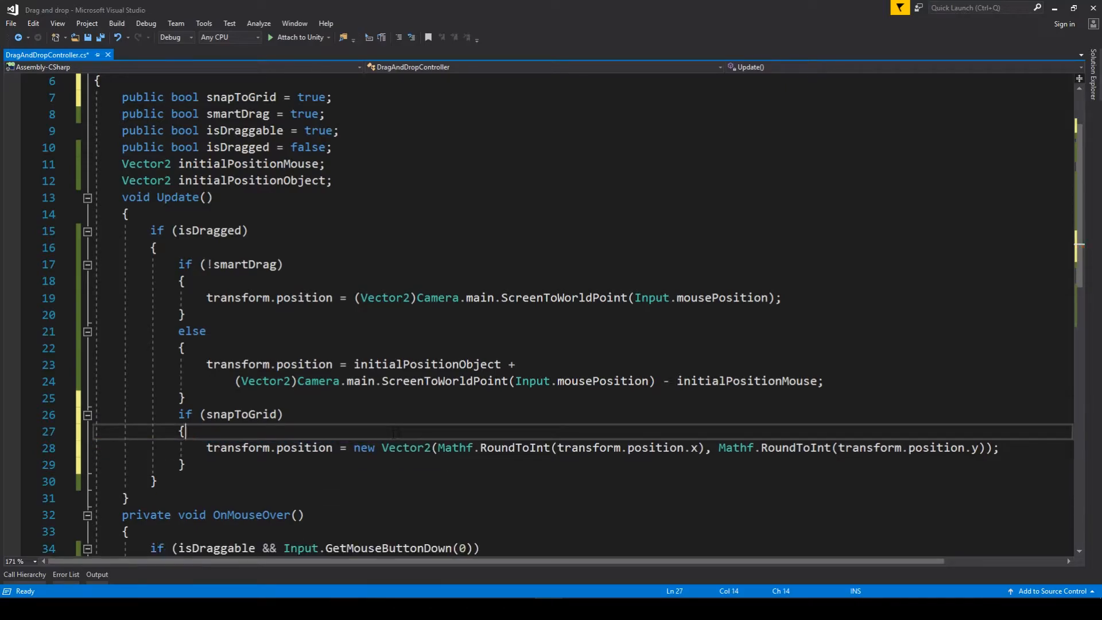
pyautogui.press('ctrl+s')
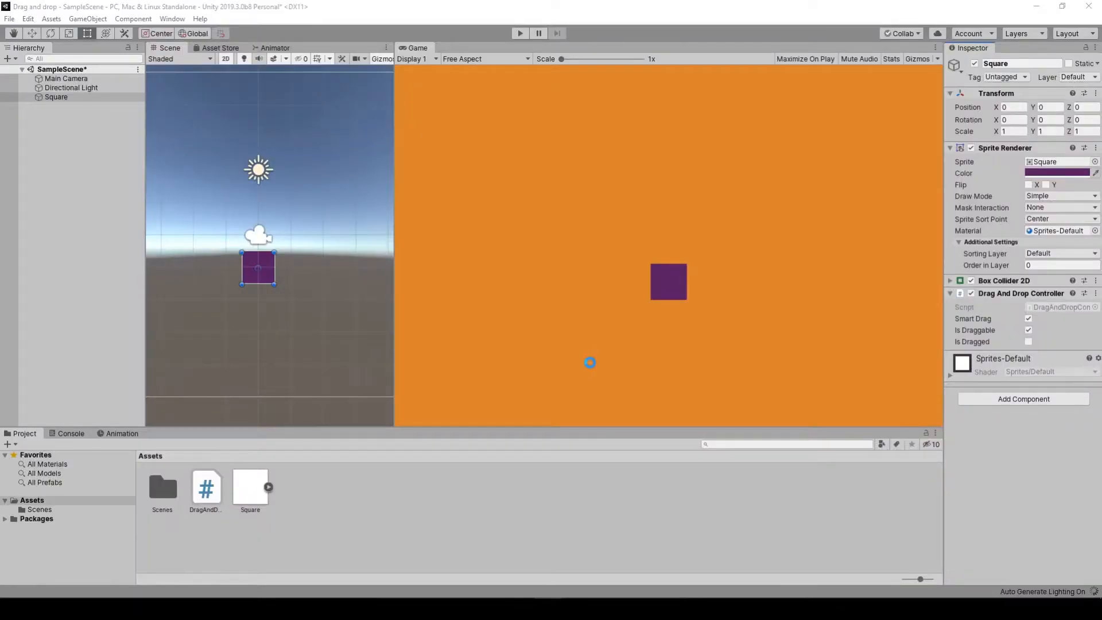
pyautogui.moveTo(839, 243)
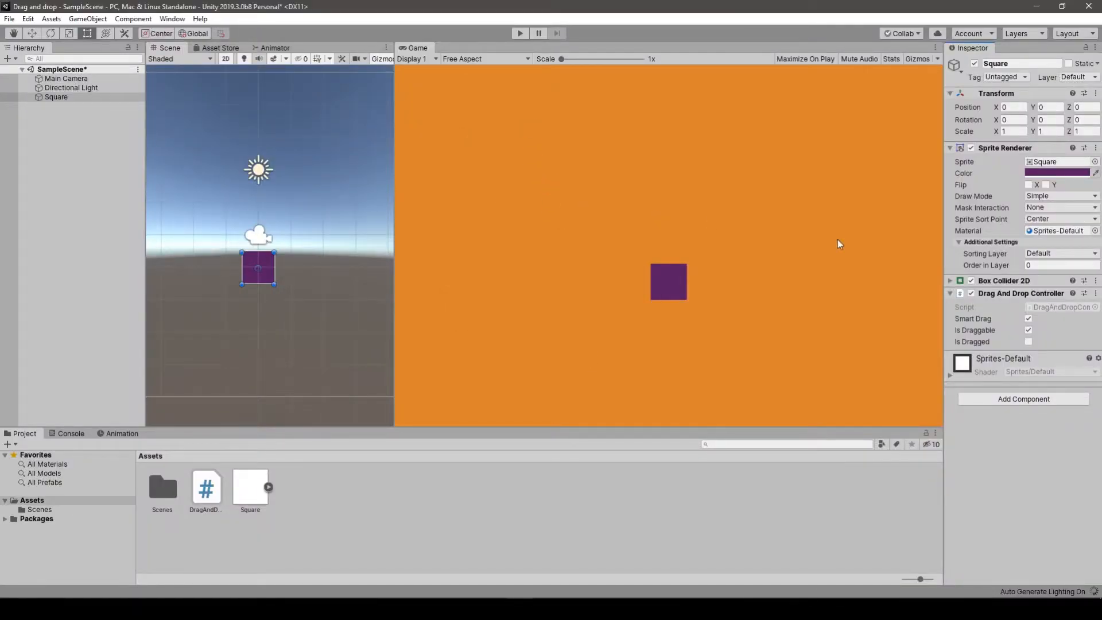
# Return to Unity with Snap To Grid listed on the controller and start Play mode
pyautogui.click(1029, 318)
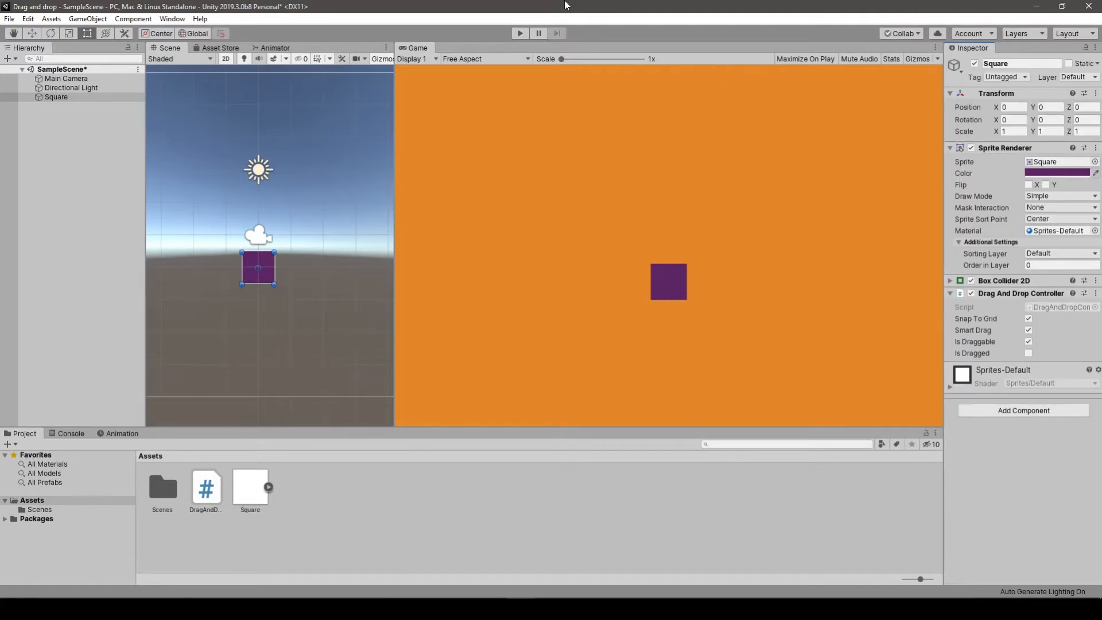
pyautogui.click(519, 33)
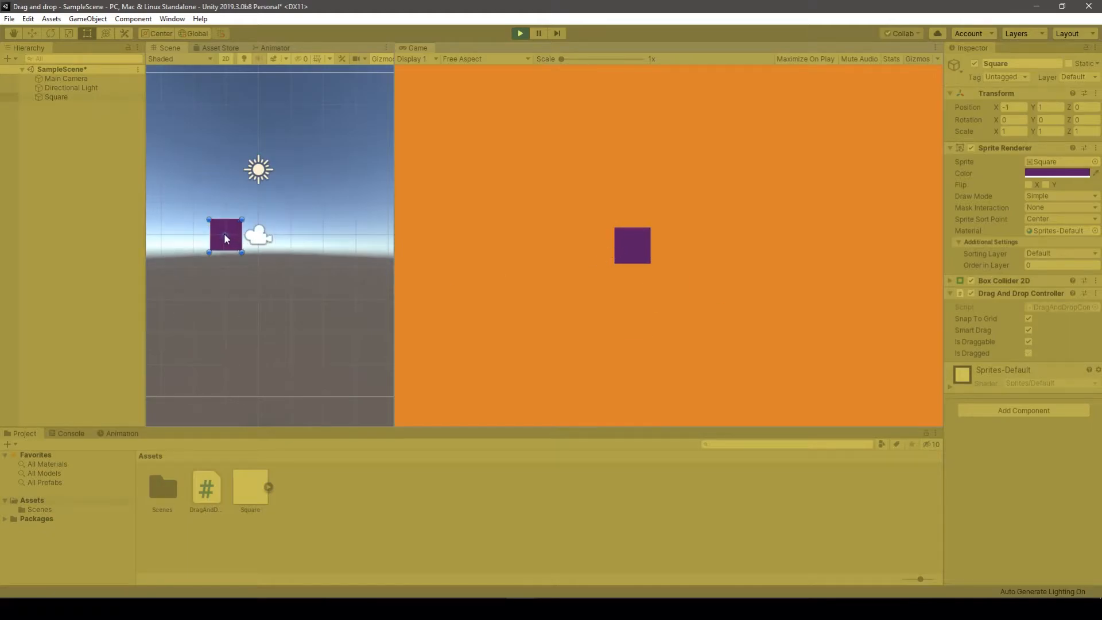
pyautogui.moveTo(226, 230)
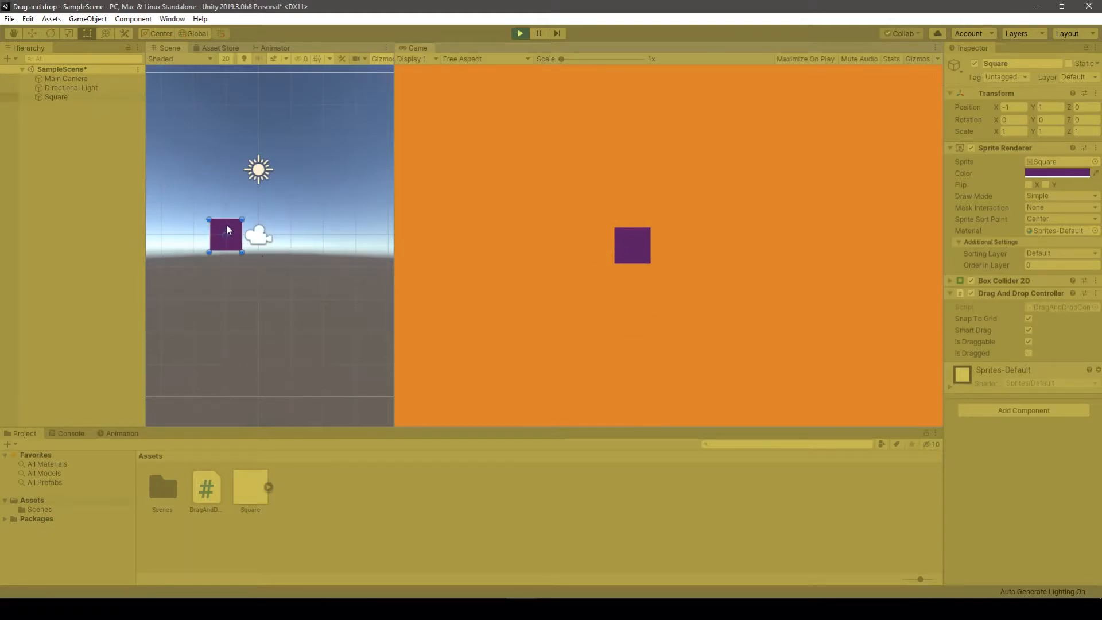
# Drag the square around the view to test snapping, leaving it up beside the sun
pyautogui.moveTo(226, 232); pyautogui.dragTo(242, 217)
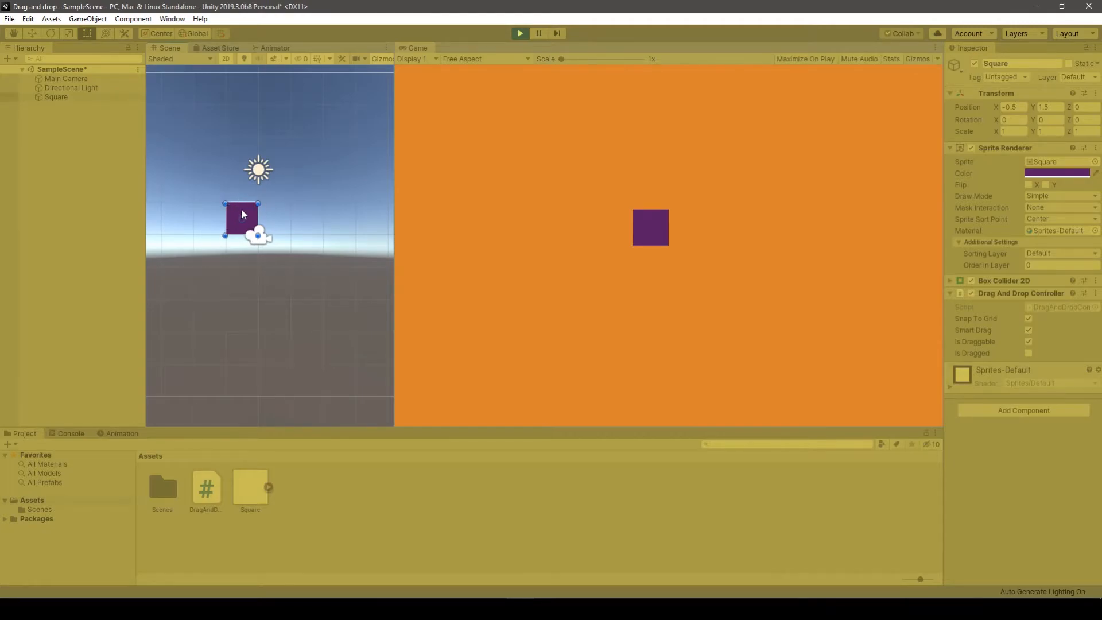
pyautogui.moveTo(242, 217); pyautogui.dragTo(303, 258)
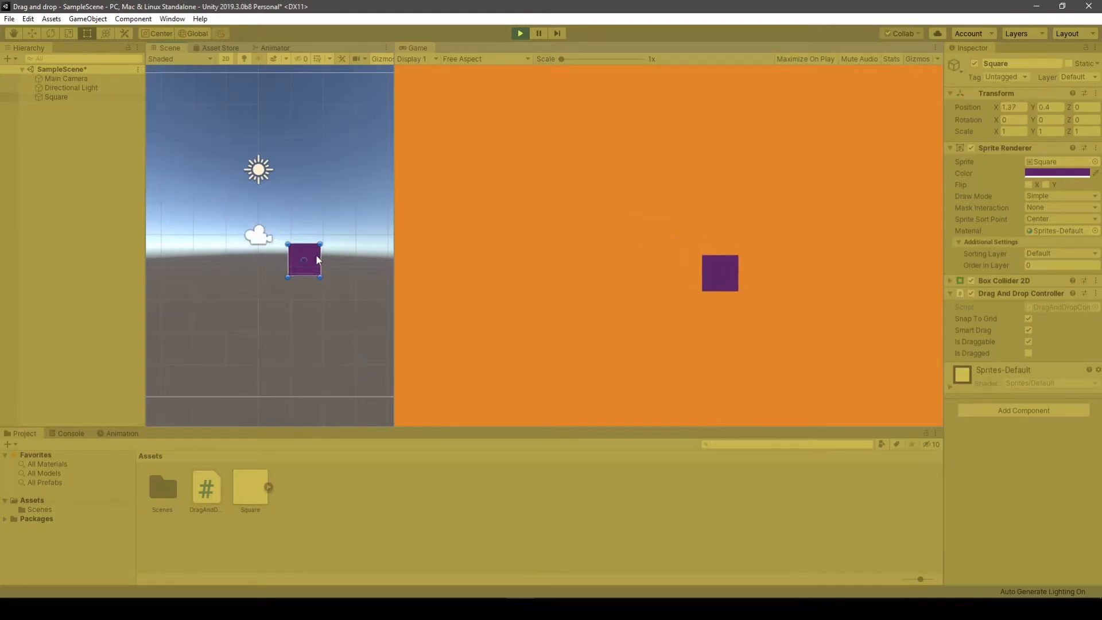
pyautogui.moveTo(303, 259); pyautogui.dragTo(290, 265)
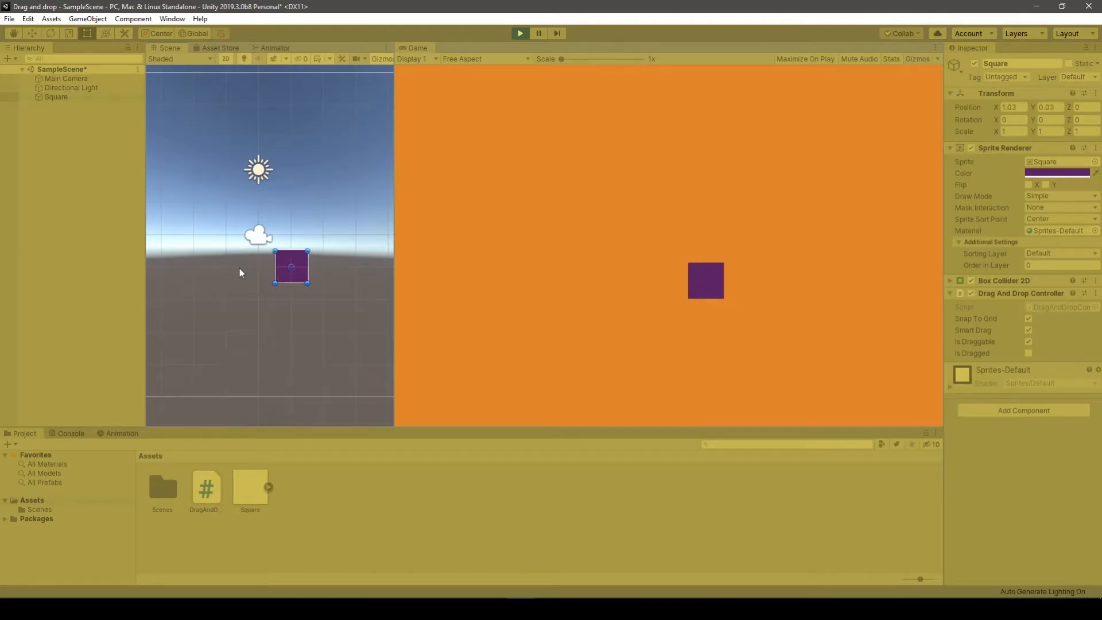
pyautogui.moveTo(286, 269)
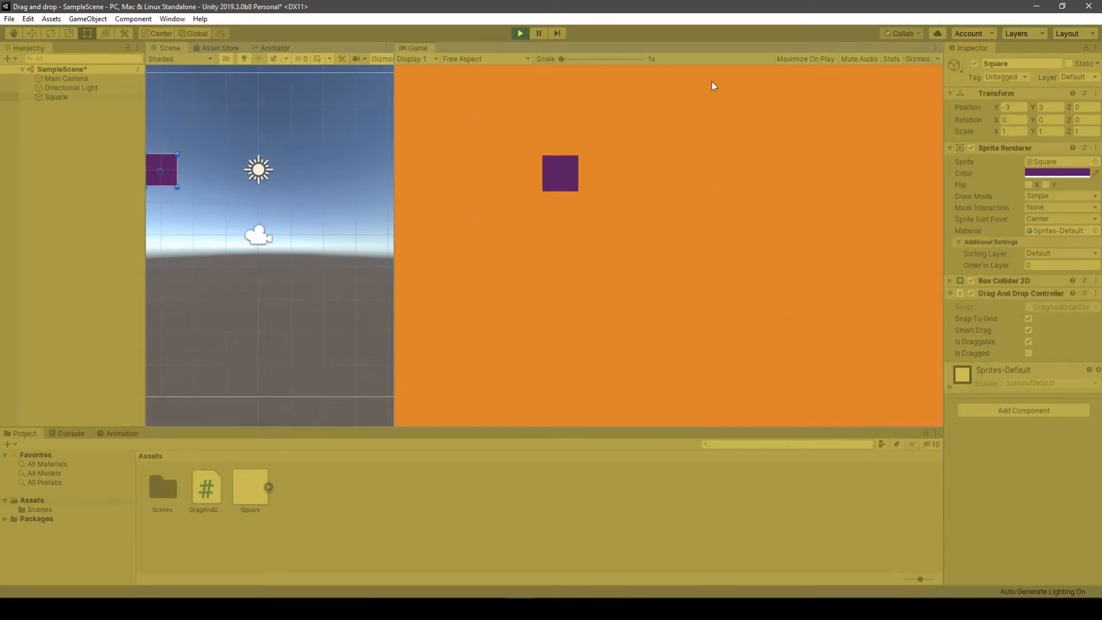
pyautogui.moveTo(463, 166)
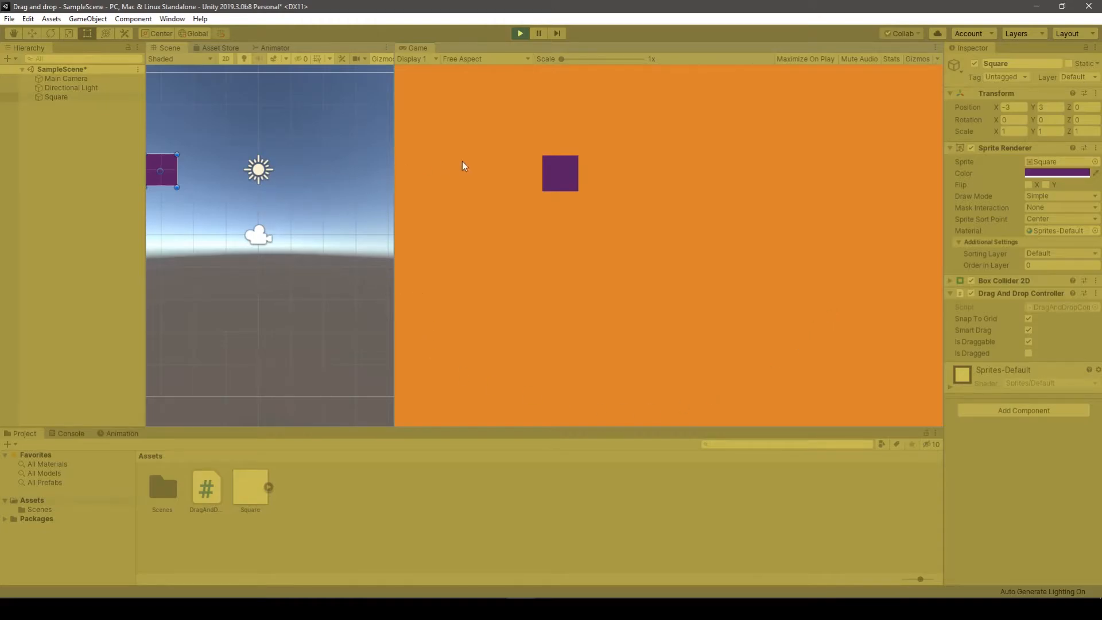
pyautogui.moveTo(562, 117)
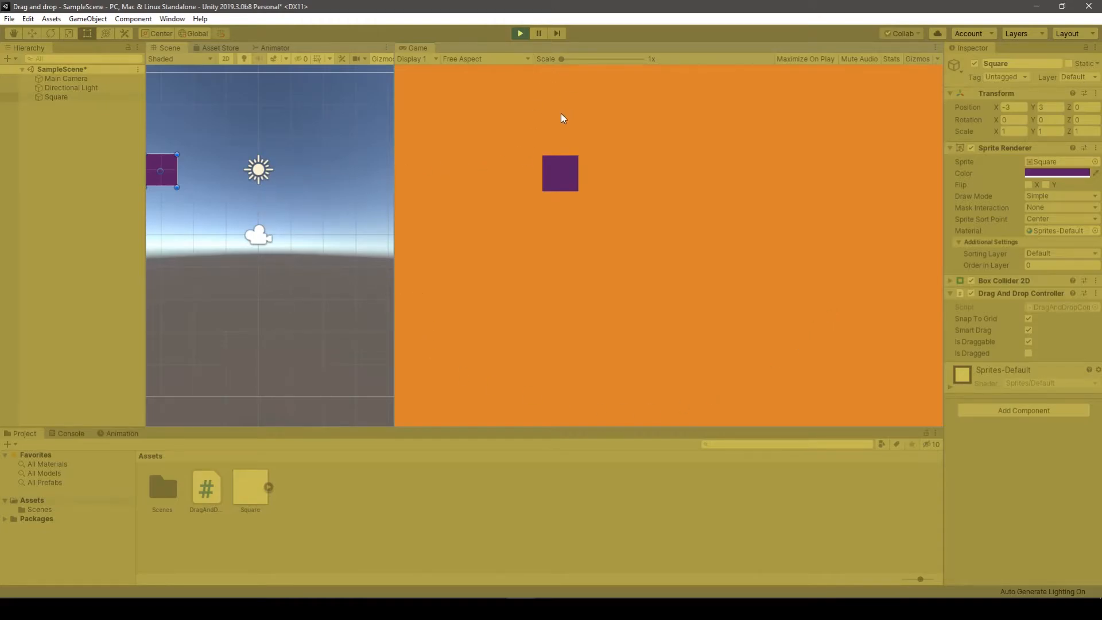
pyautogui.moveTo(566, 86)
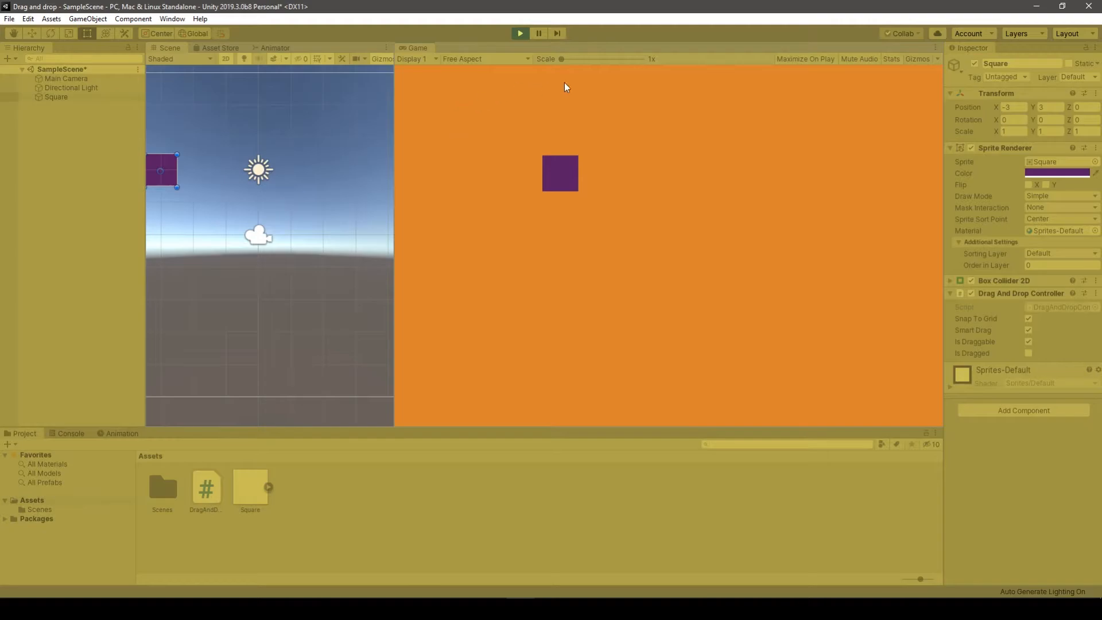
pyautogui.moveTo(162, 168); pyautogui.dragTo(259, 202)
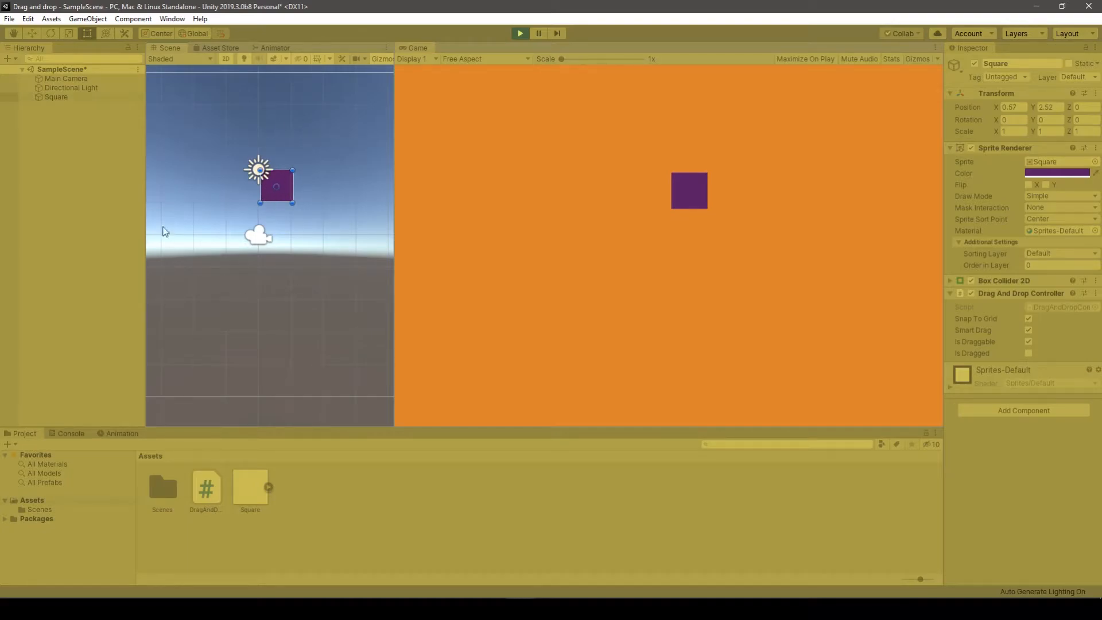
pyautogui.moveTo(337, 170)
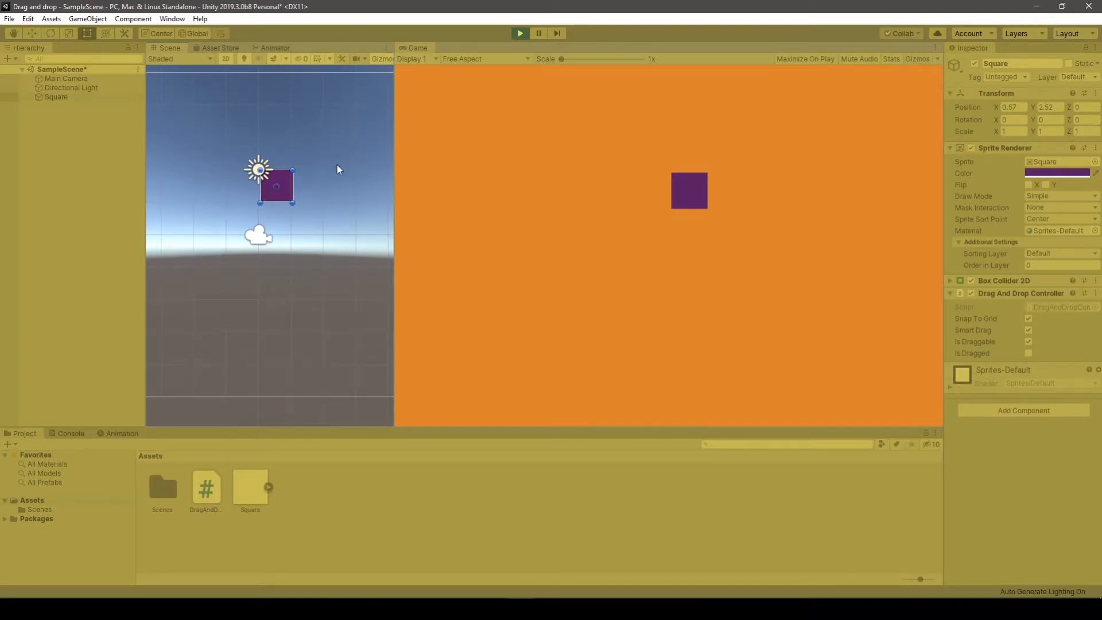
pyautogui.moveTo(311, 246)
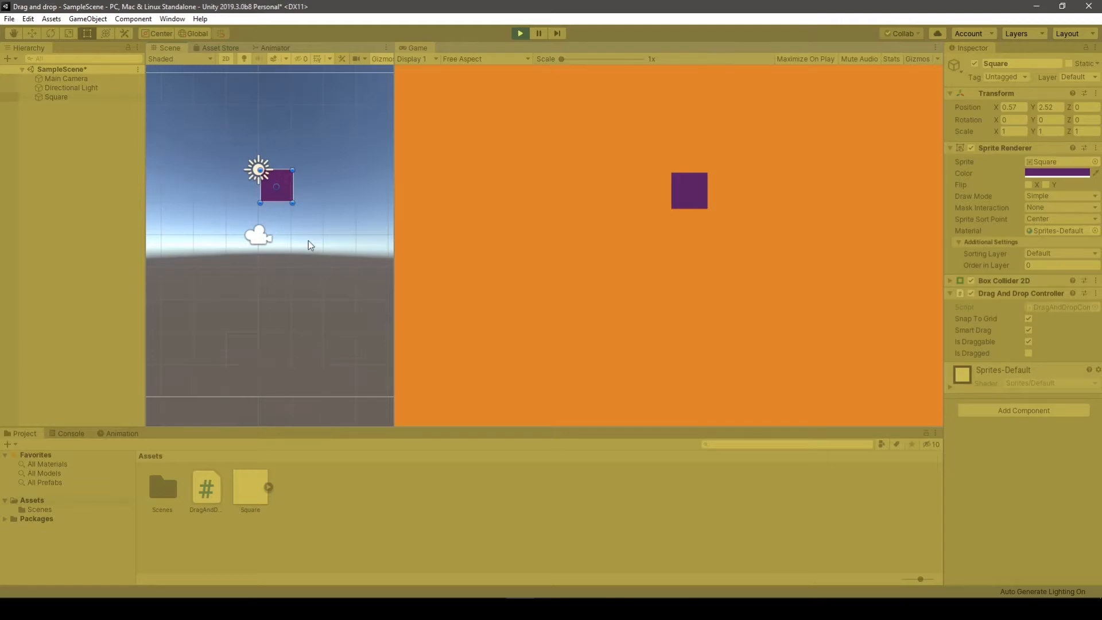
pyautogui.moveTo(155, 191)
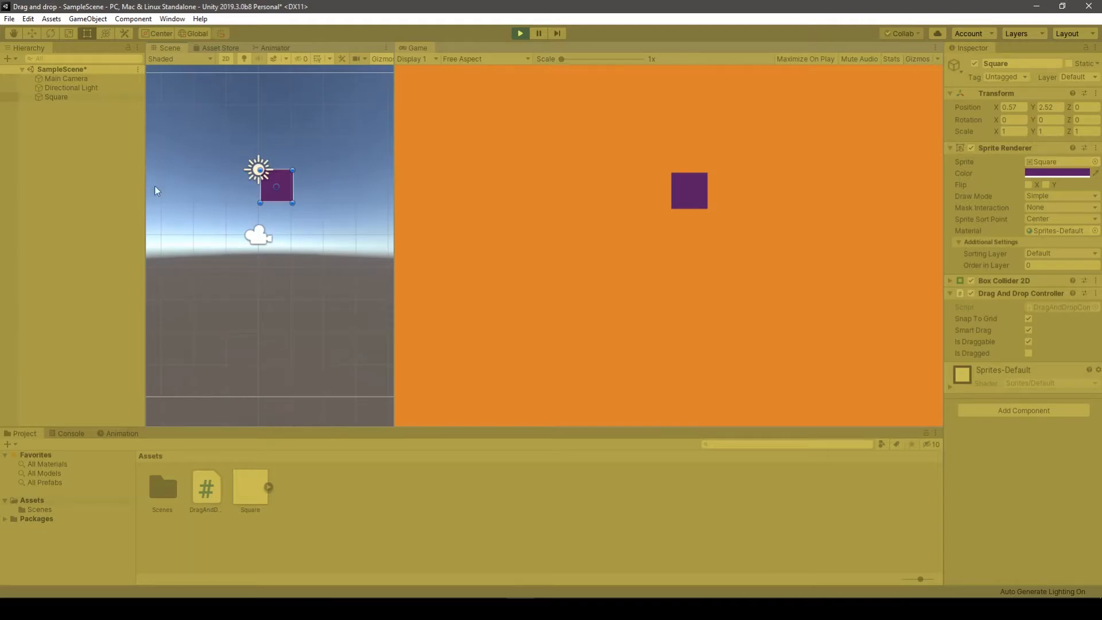
pyautogui.moveTo(264, 337)
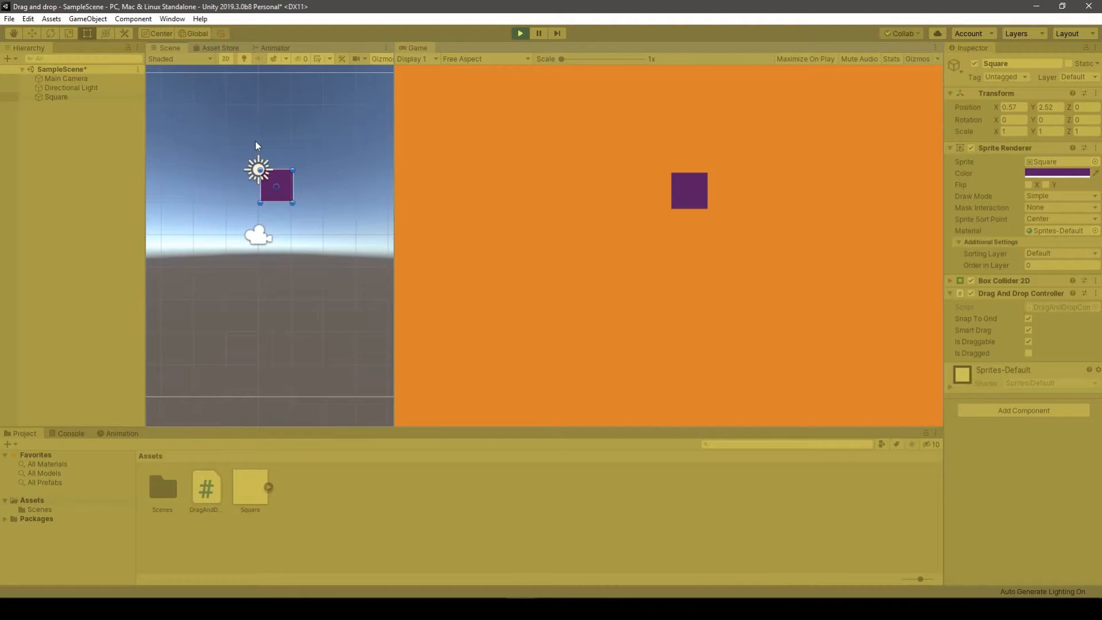
pyautogui.moveTo(233, 165)
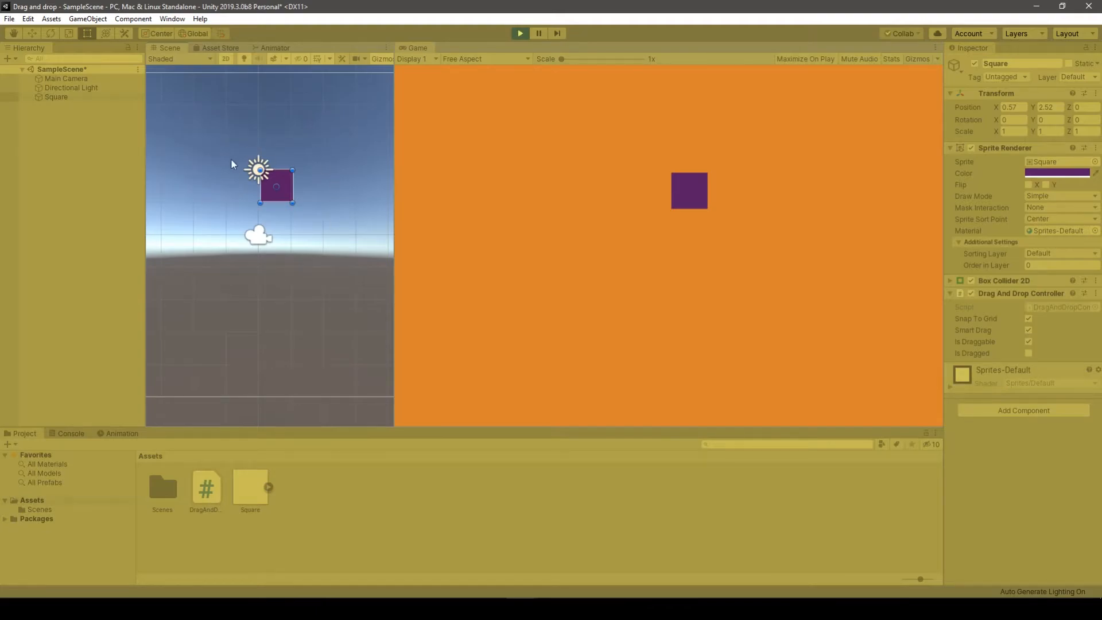
pyautogui.moveTo(199, 182)
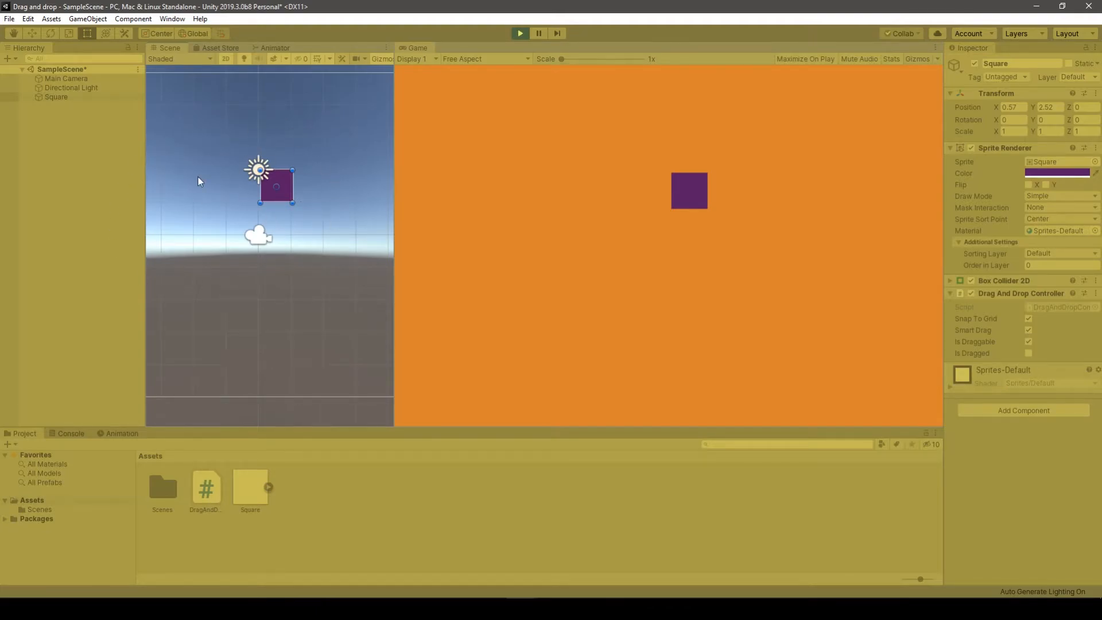
pyautogui.click(55, 97)
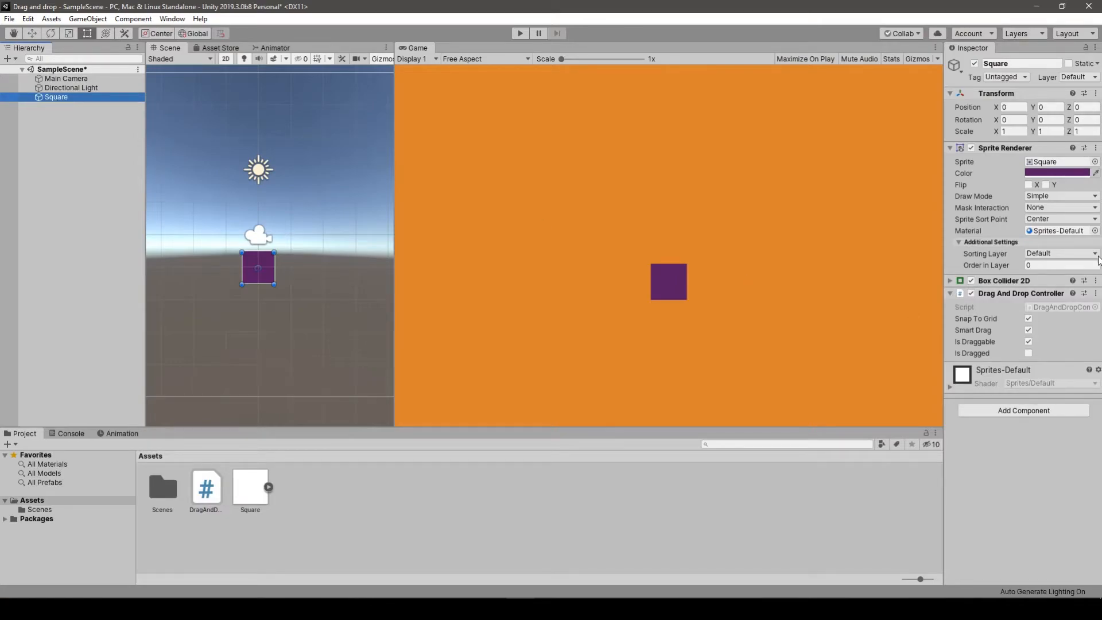
pyautogui.click(1094, 148)
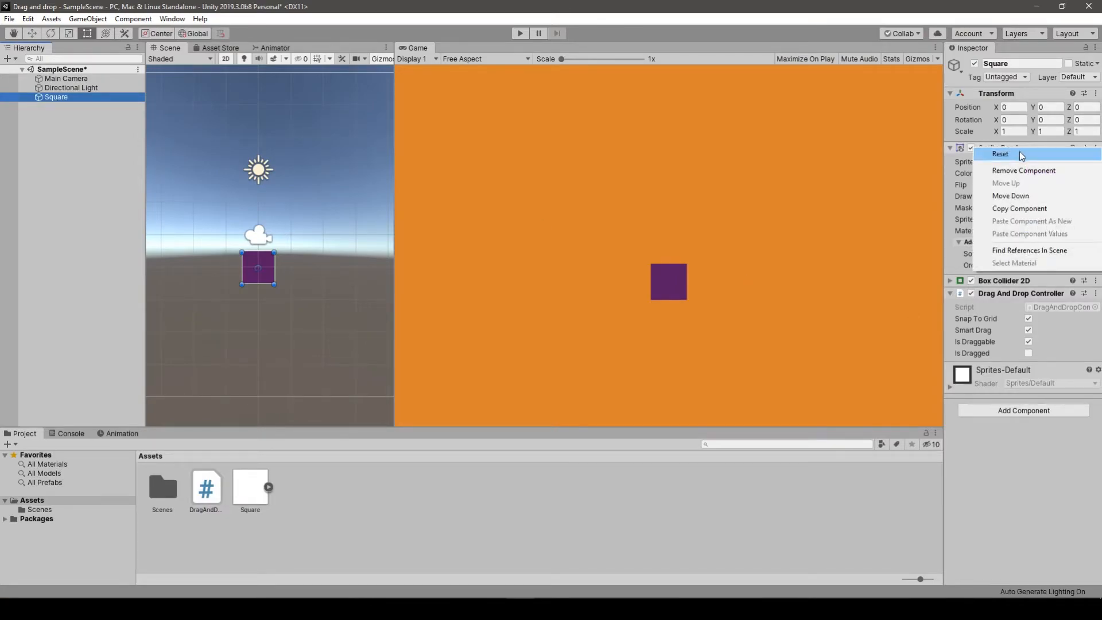
pyautogui.moveTo(1042, 195)
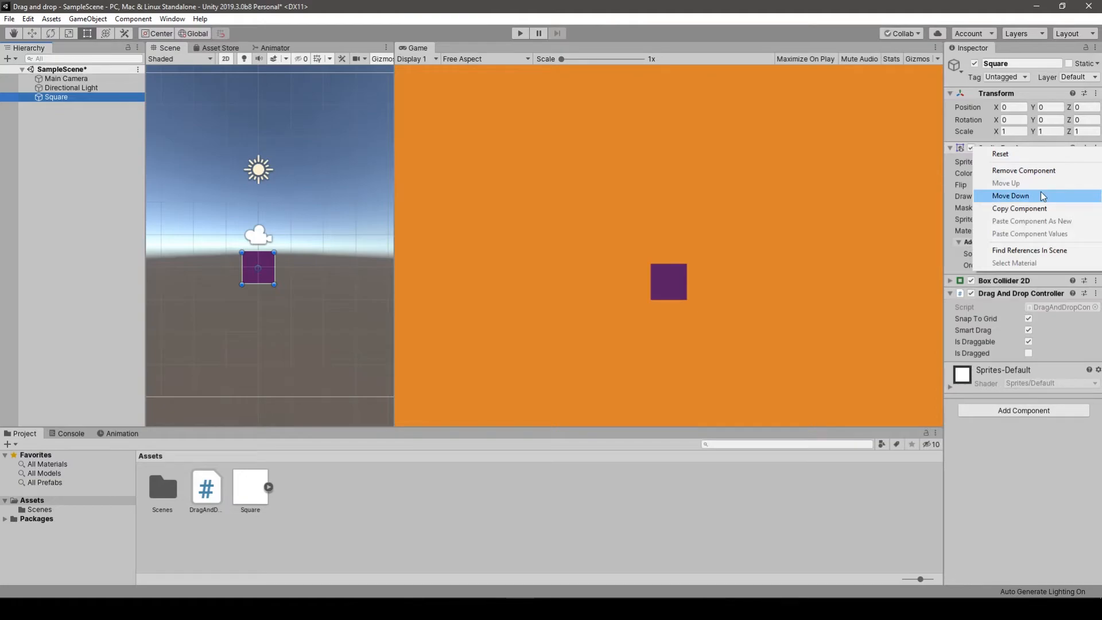
pyautogui.moveTo(1020, 208)
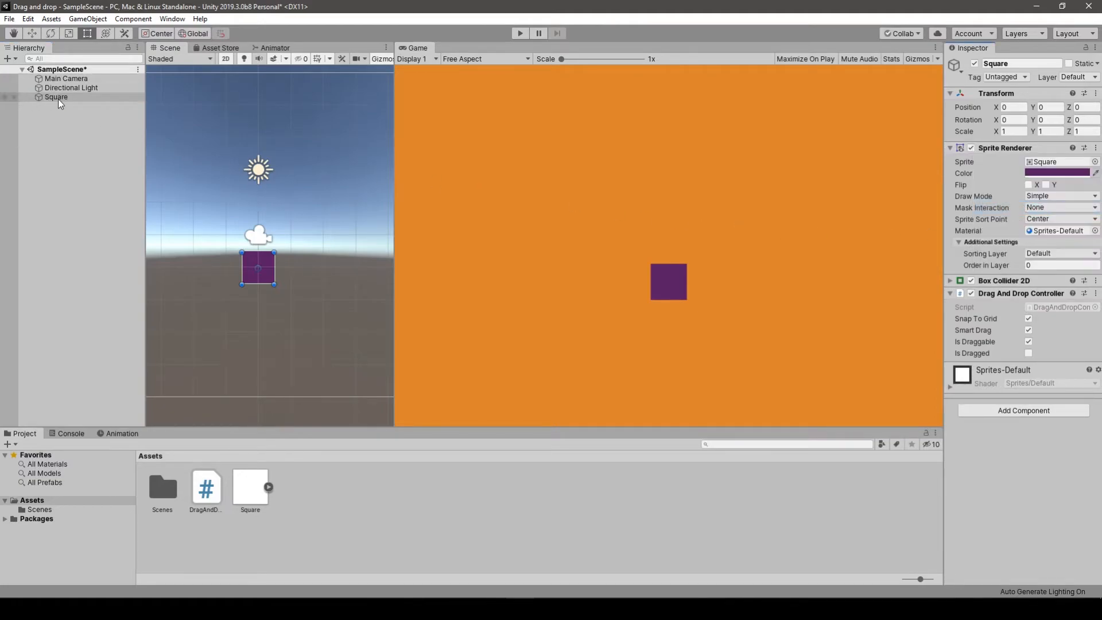
pyautogui.rightClick(56, 96)
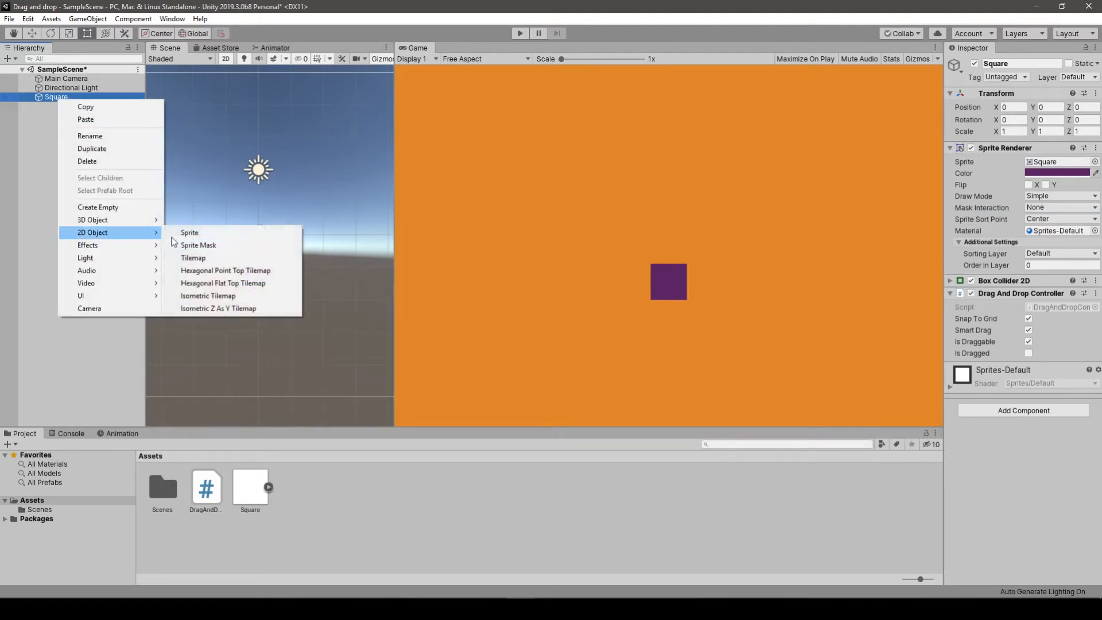
pyautogui.click(189, 233)
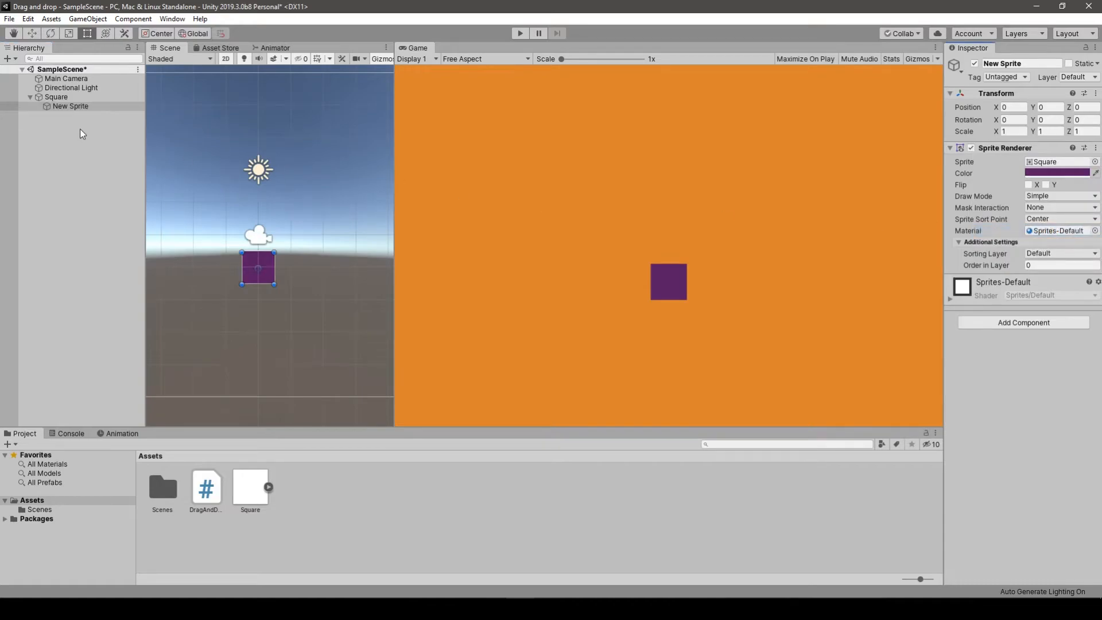
pyautogui.click(56, 96)
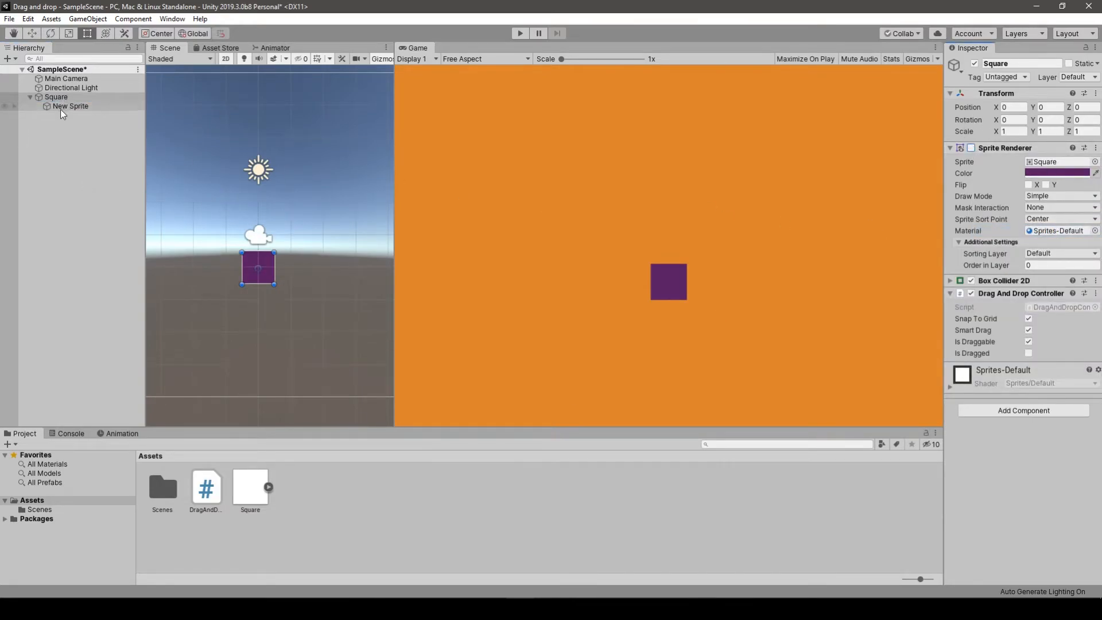
pyautogui.click(55, 96)
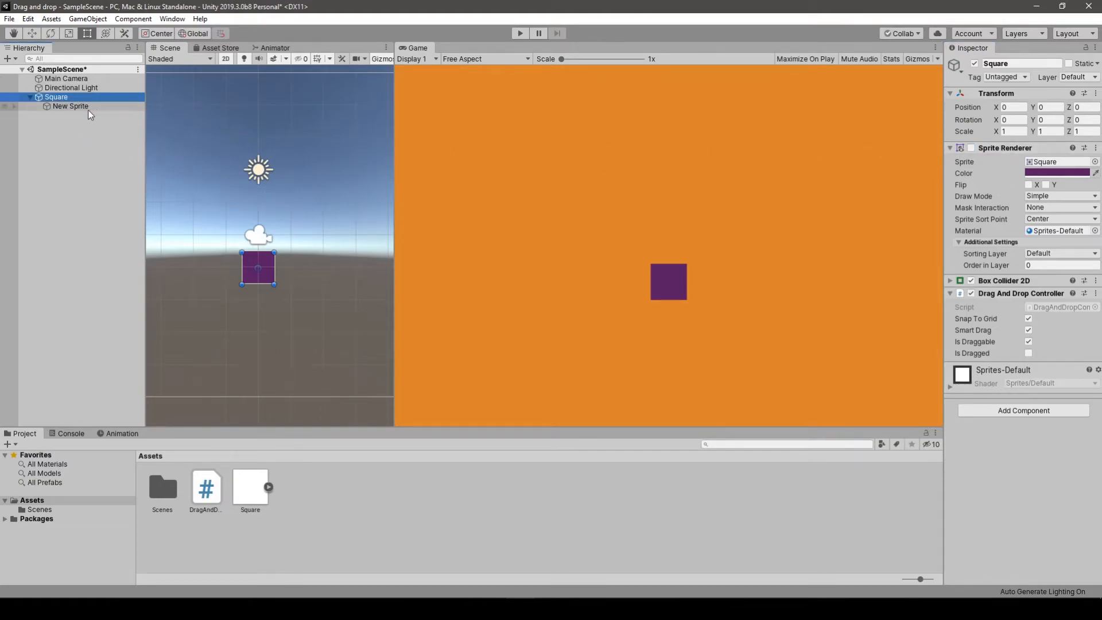
pyautogui.click(70, 106)
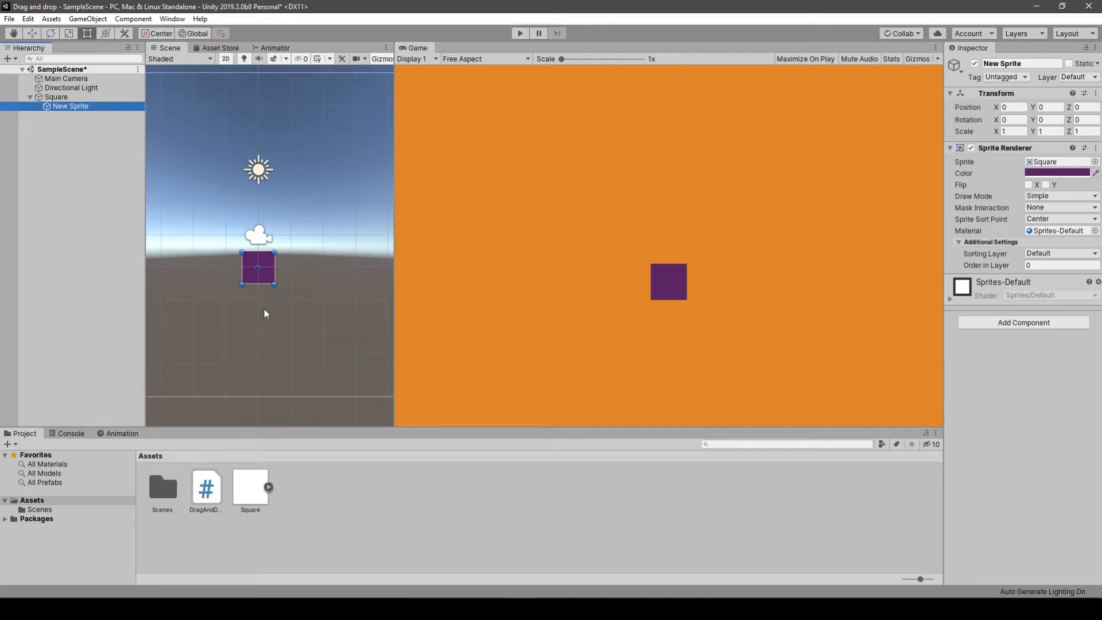
pyautogui.moveTo(261, 281)
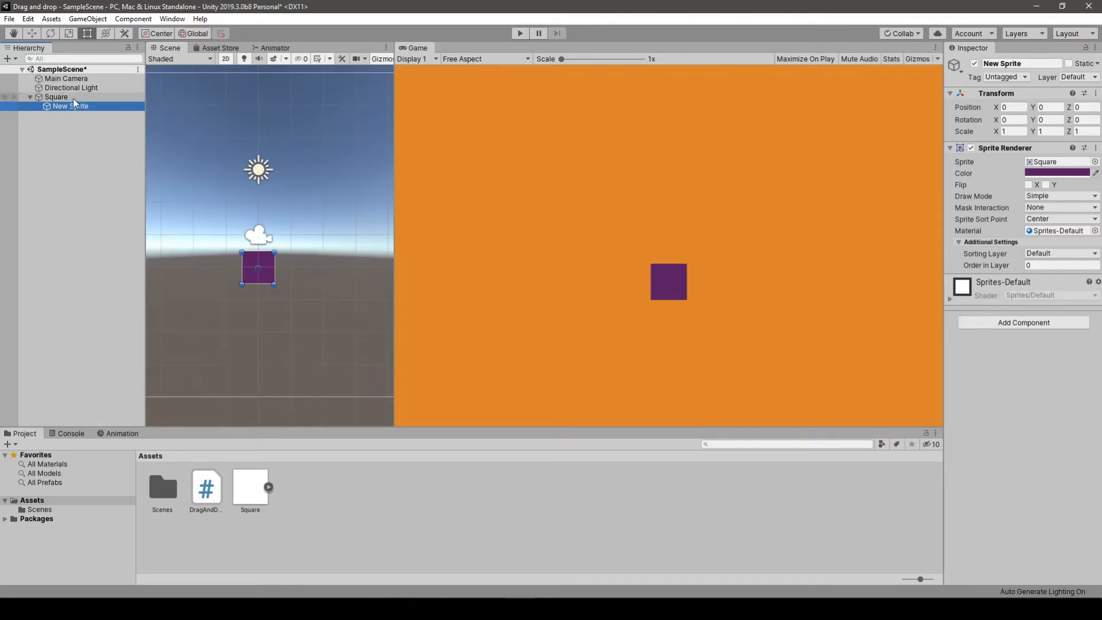
pyautogui.click(56, 96)
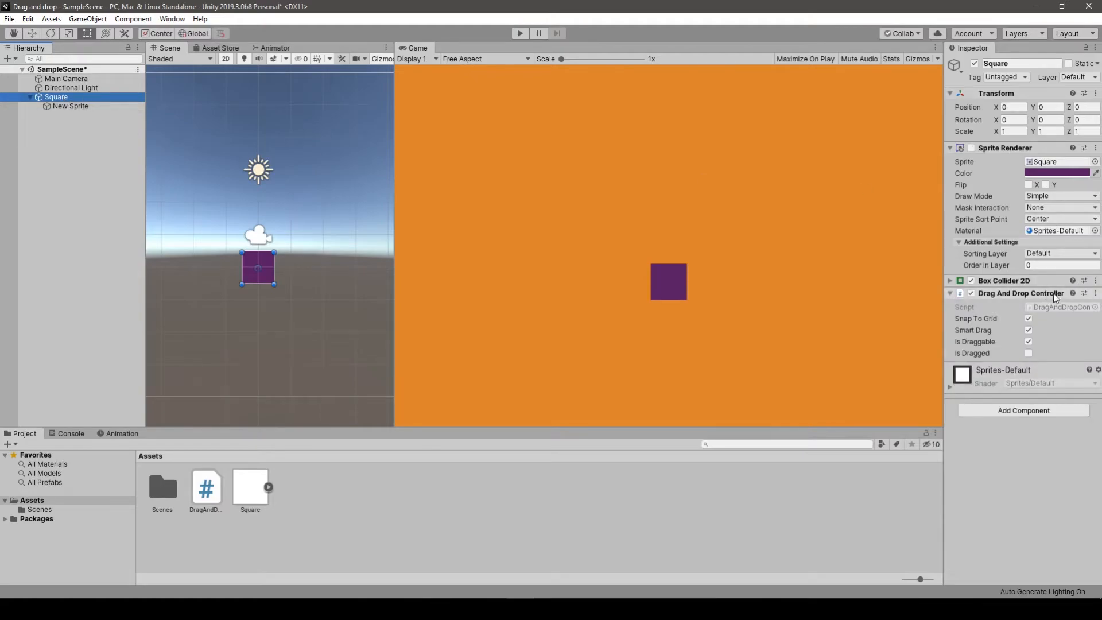
# Shift New Sprite half a unit, set the Square's Box Collider 2D offset to 0.5, 0.5, and run the game
pyautogui.click(70, 105)
pyautogui.write('.5')
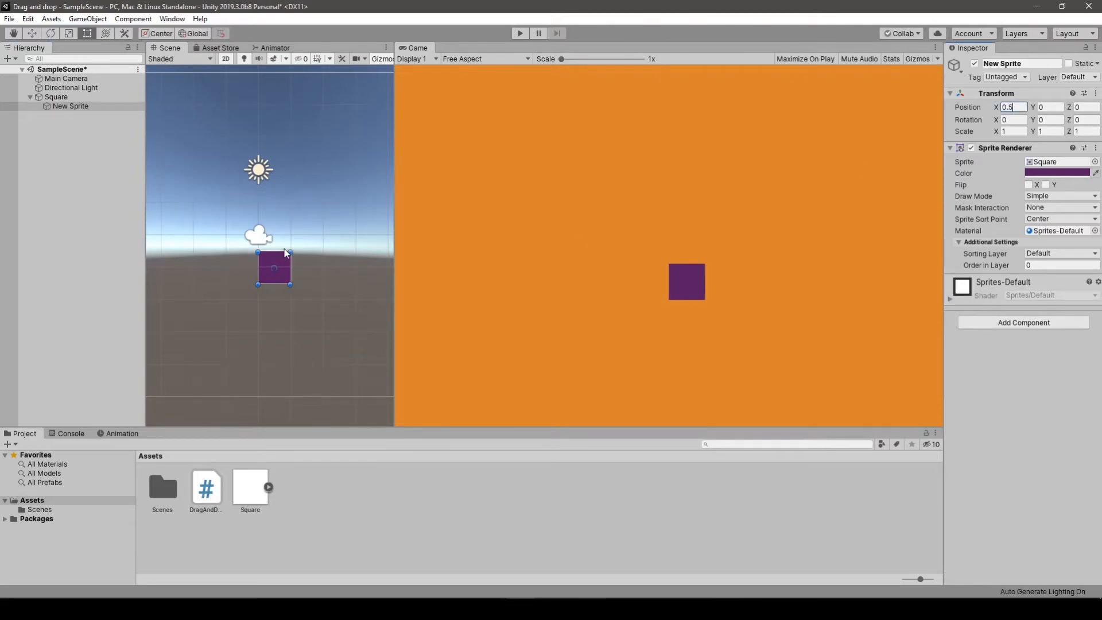
pyautogui.click(55, 97)
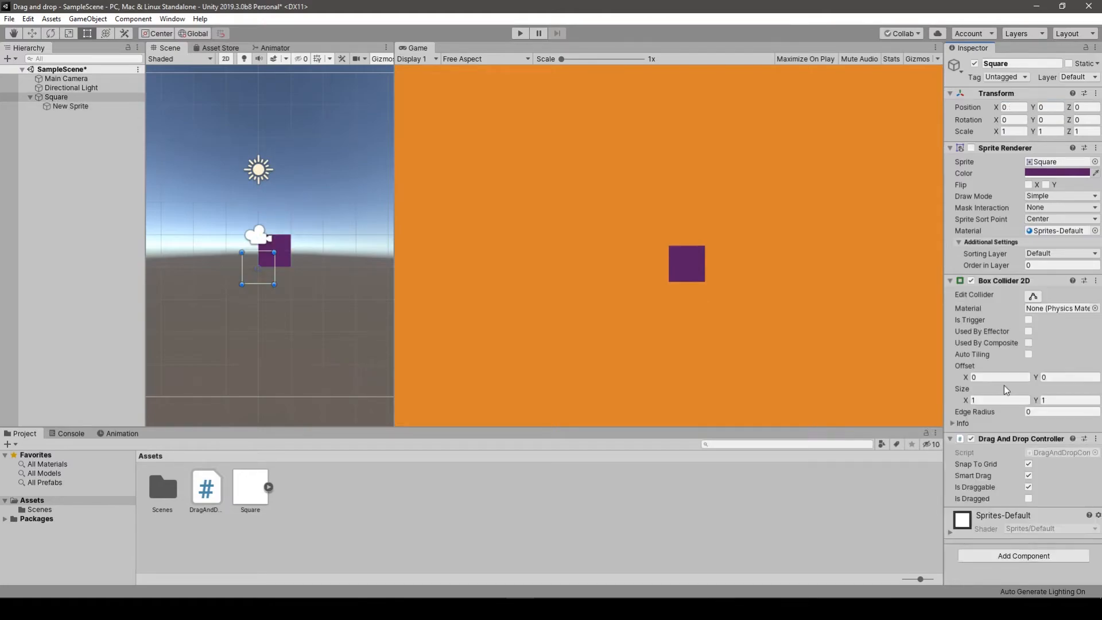
pyautogui.click(998, 376)
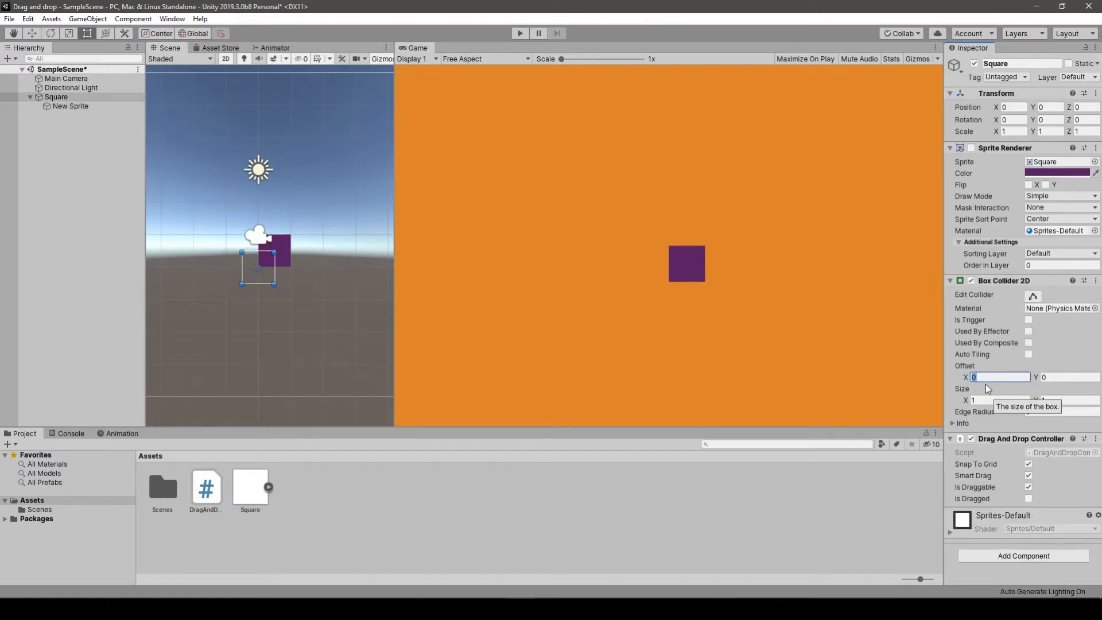
pyautogui.write('5')
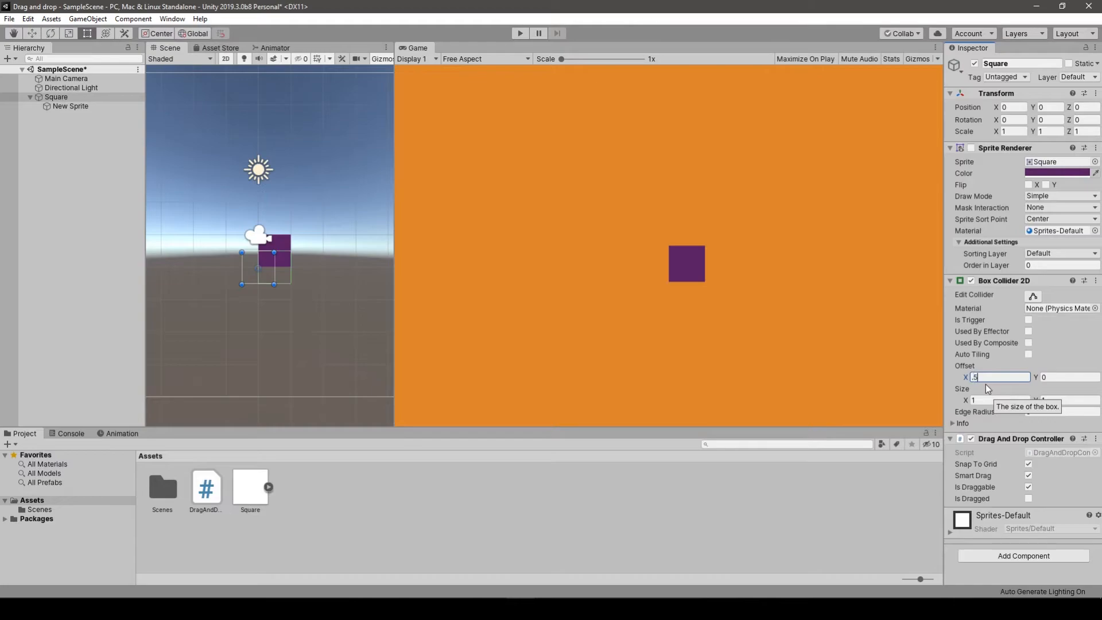
pyautogui.press('Tab')
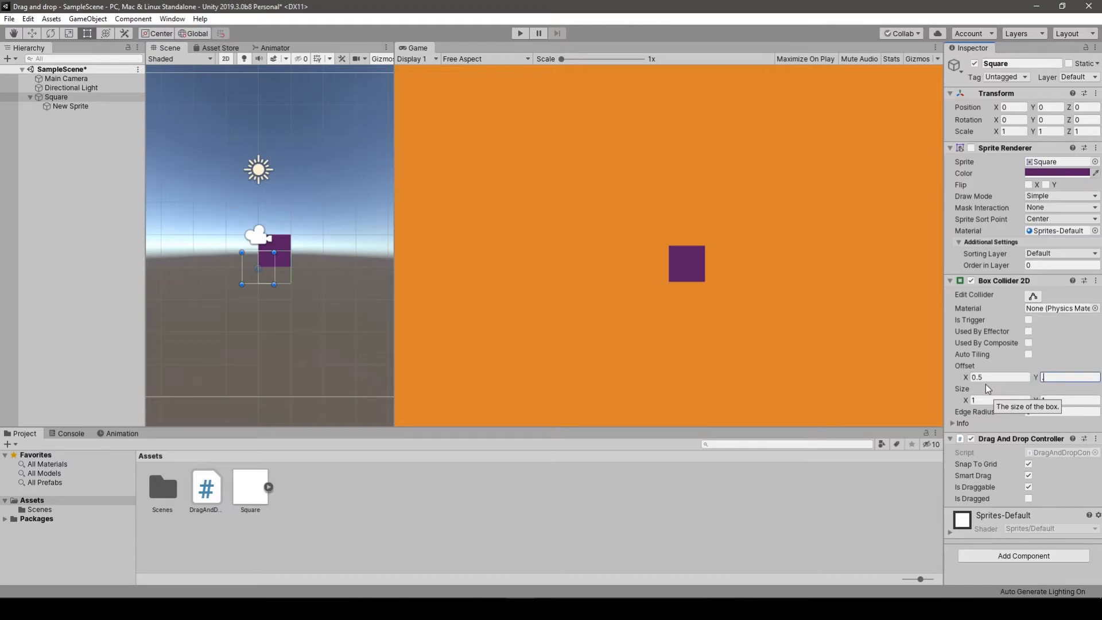
pyautogui.write('0.5')
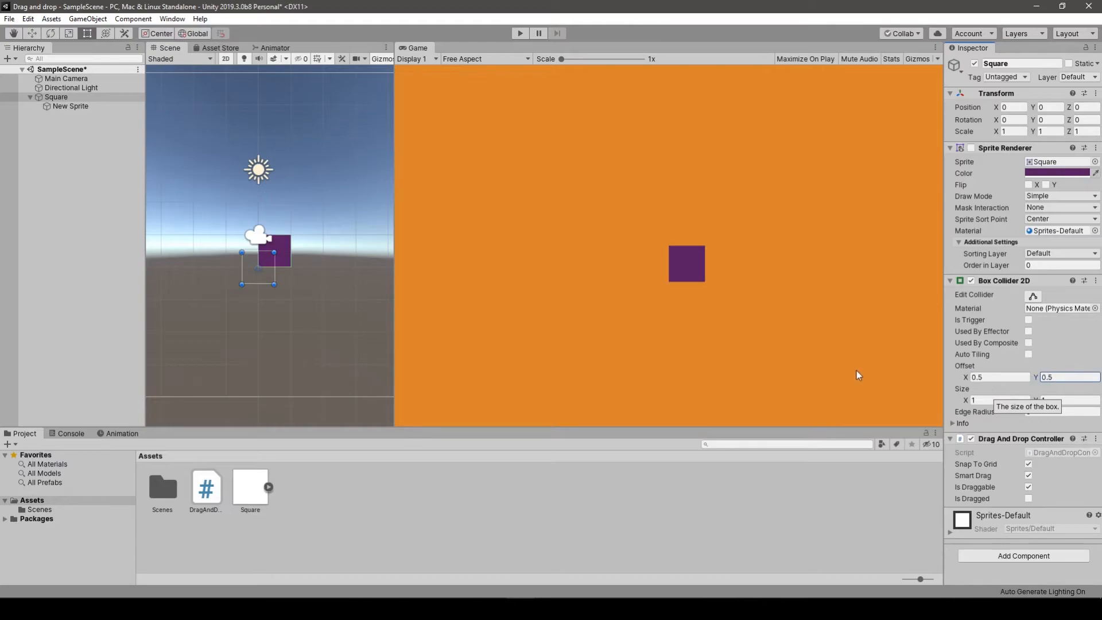
pyautogui.moveTo(463, 21)
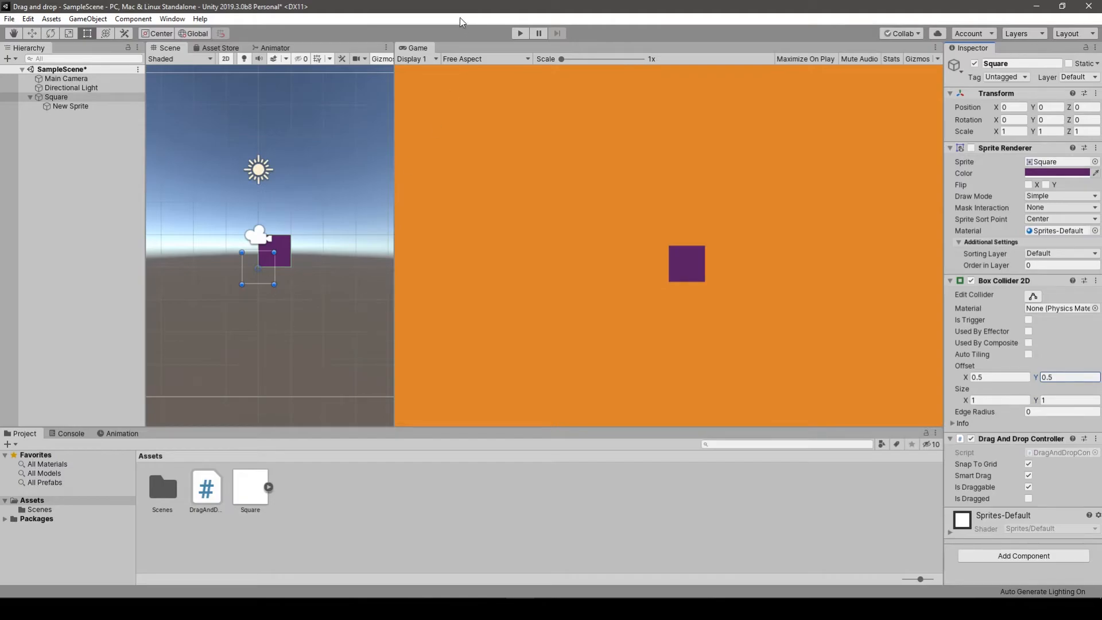
pyautogui.click(519, 33)
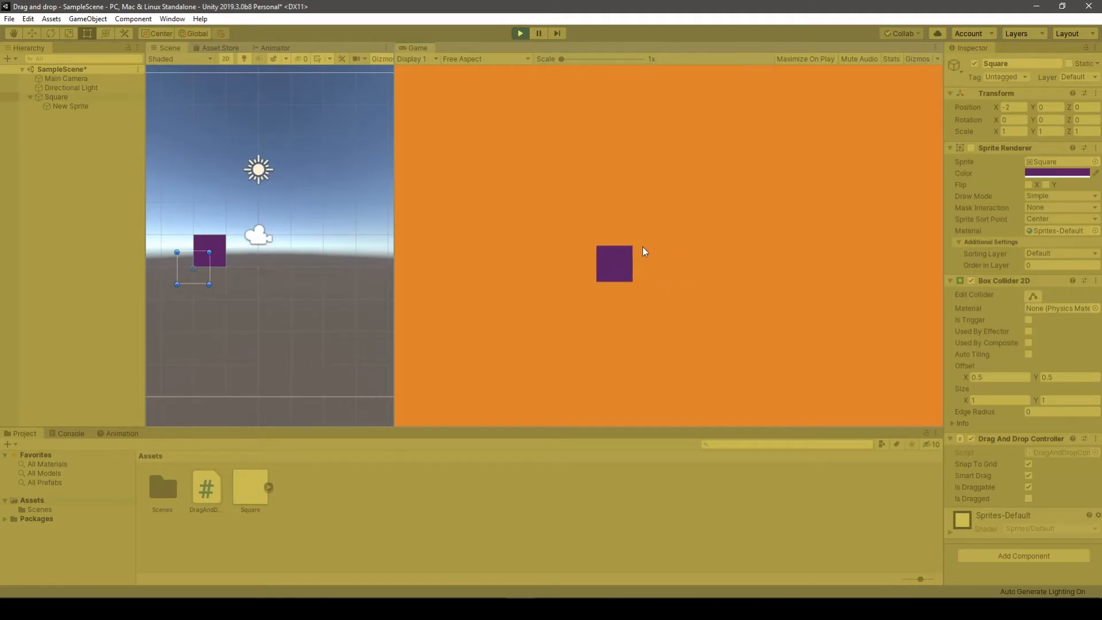
pyautogui.moveTo(607, 255)
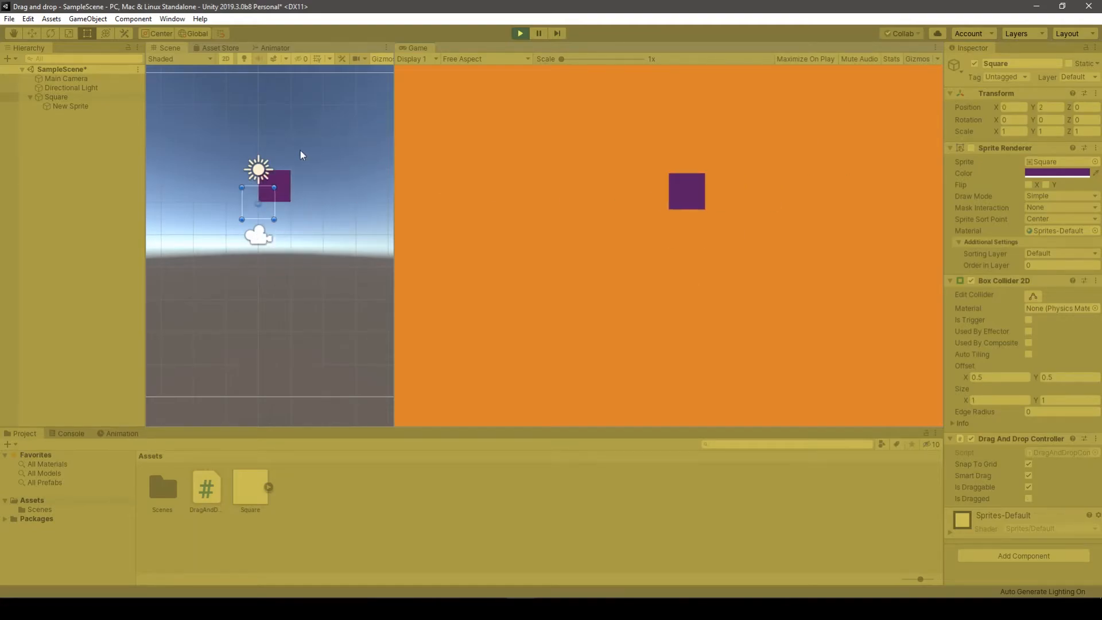
pyautogui.moveTo(697, 205)
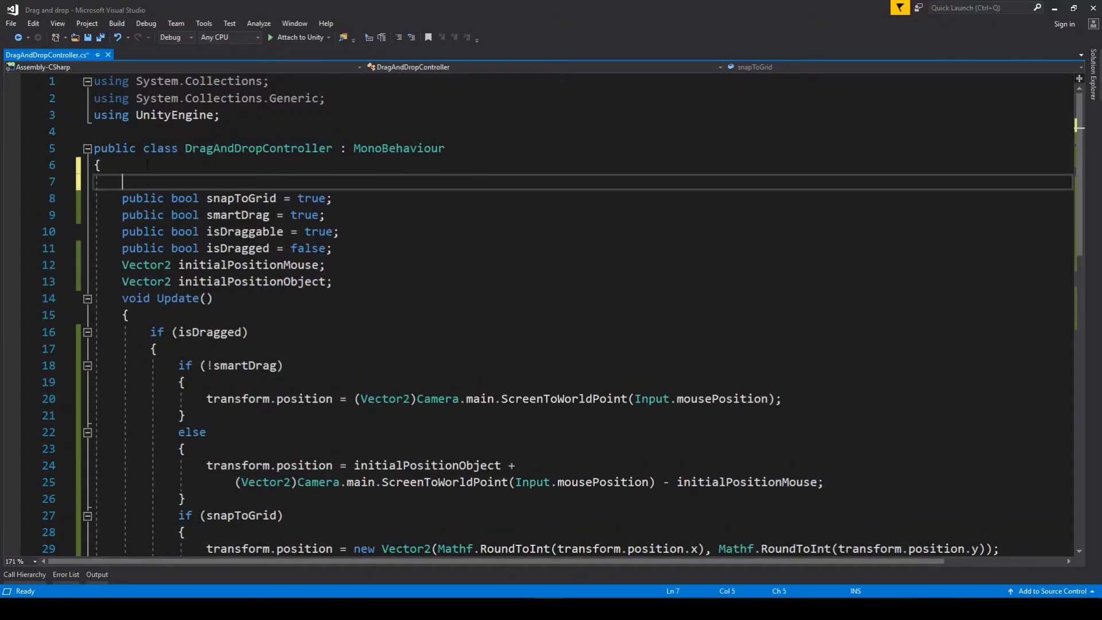
# Declare 'public float gridSize = 0.5f;' in the script
pyautogui.write('public float gridSi')
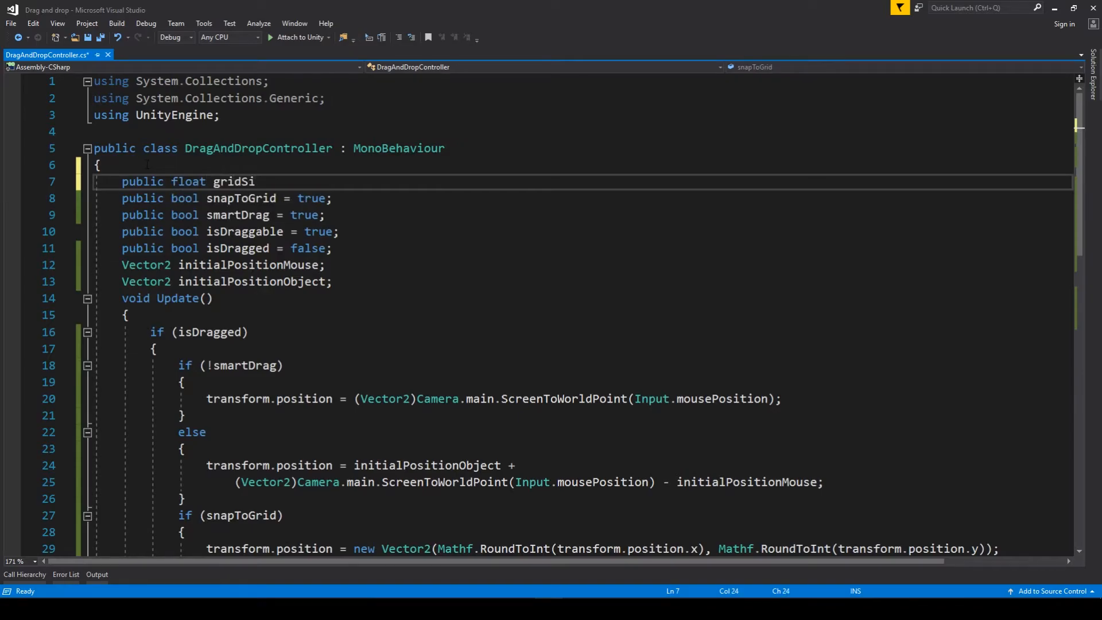
pyautogui.write('ze = 0.5;')
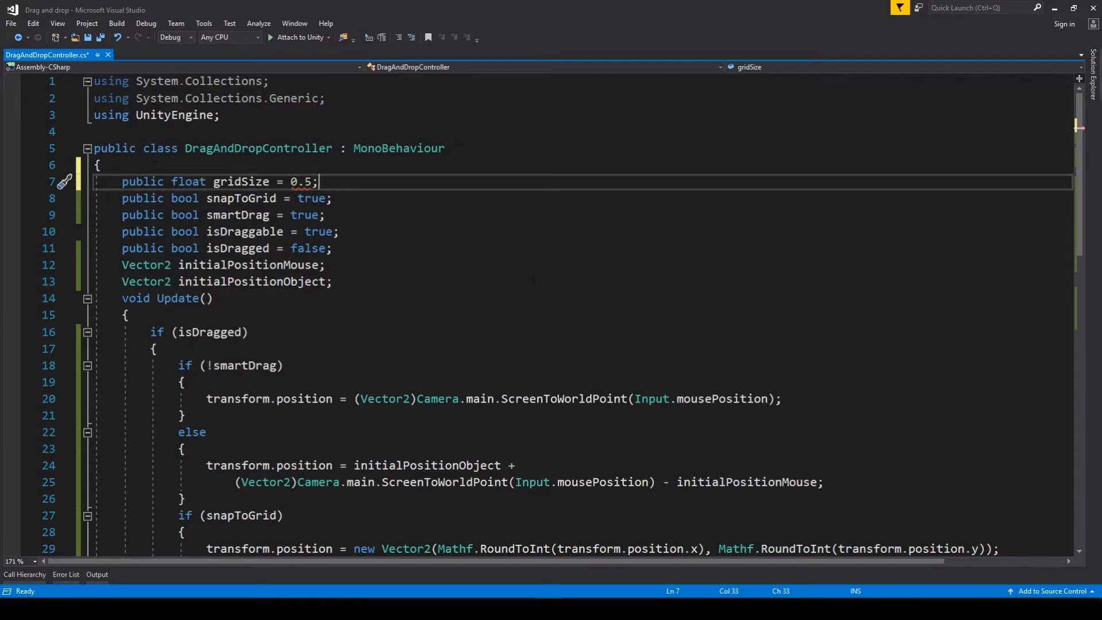
pyautogui.write('f')
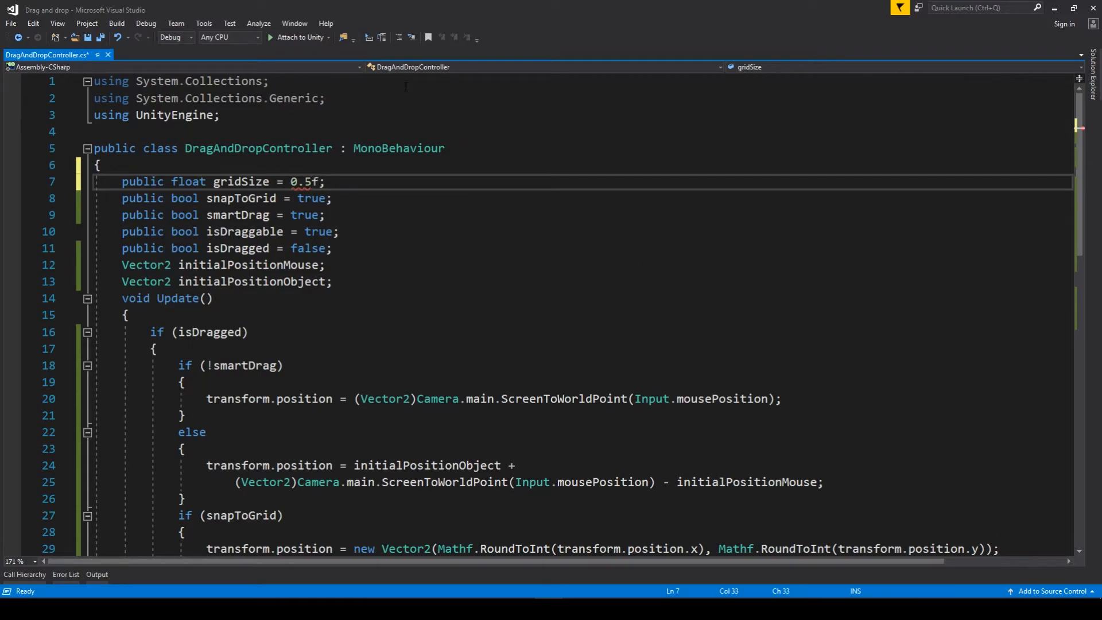
pyautogui.scroll(-3)
pyautogui.write('/gridSize')
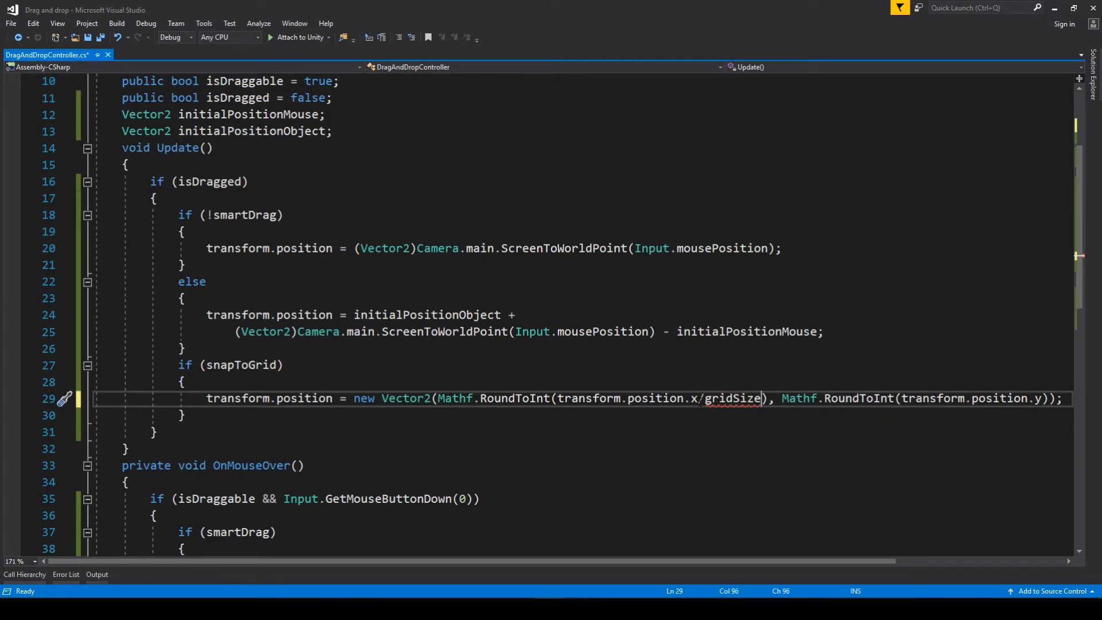
# Change the x term to Mathf.RoundToInt(transform.position.x/gridSize)*gridSize and split the long line
pyautogui.doubleClick(733, 398)
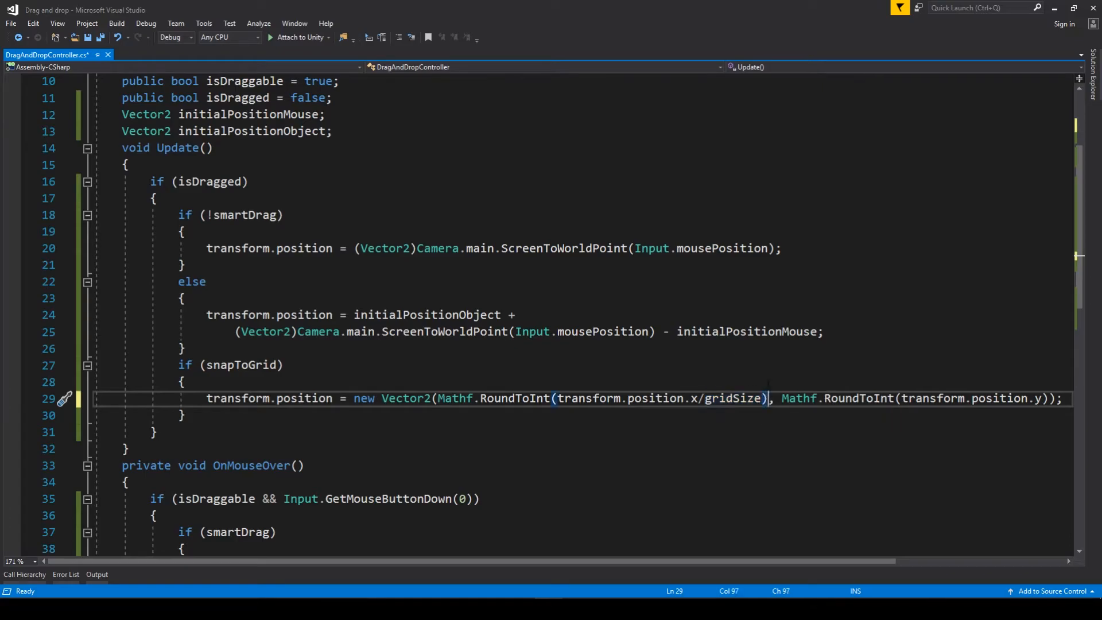
pyautogui.write('*')
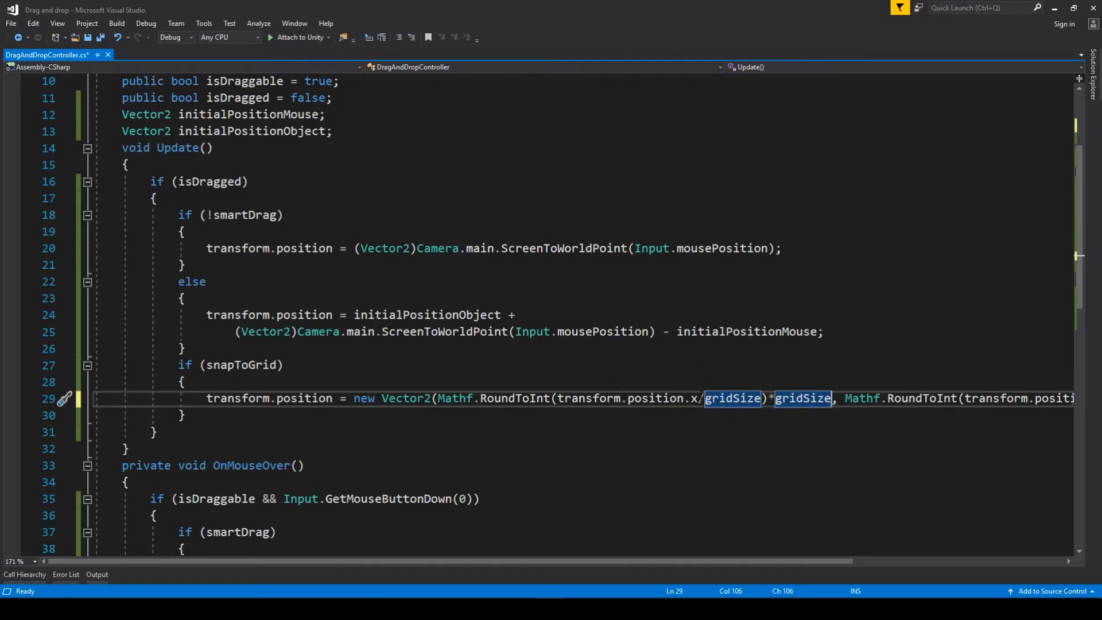
pyautogui.click(693, 399)
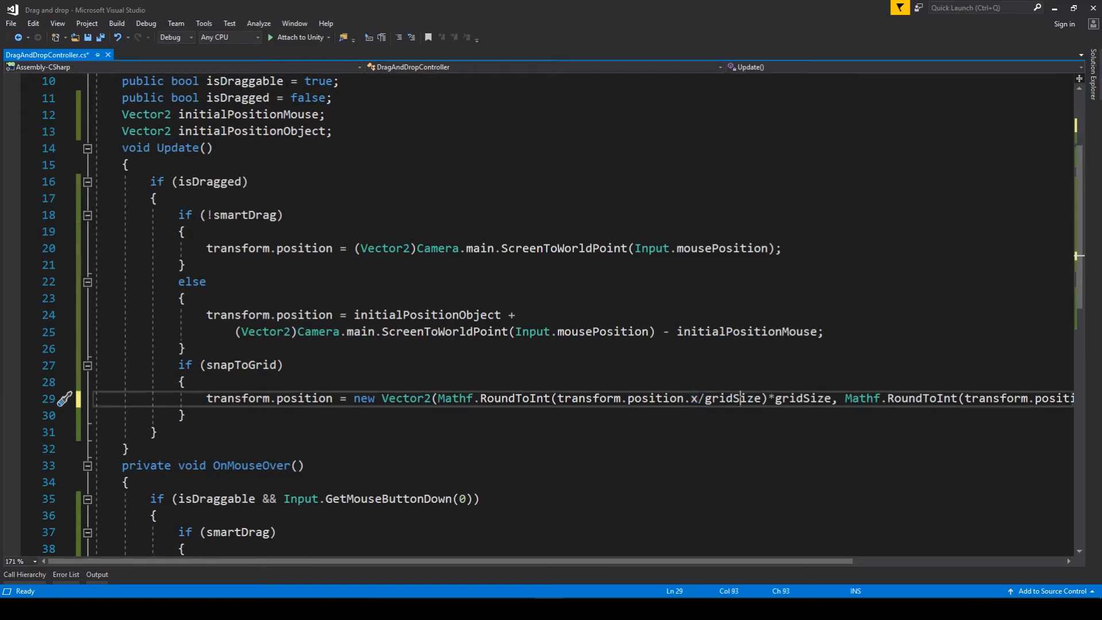
pyautogui.doubleClick(731, 398)
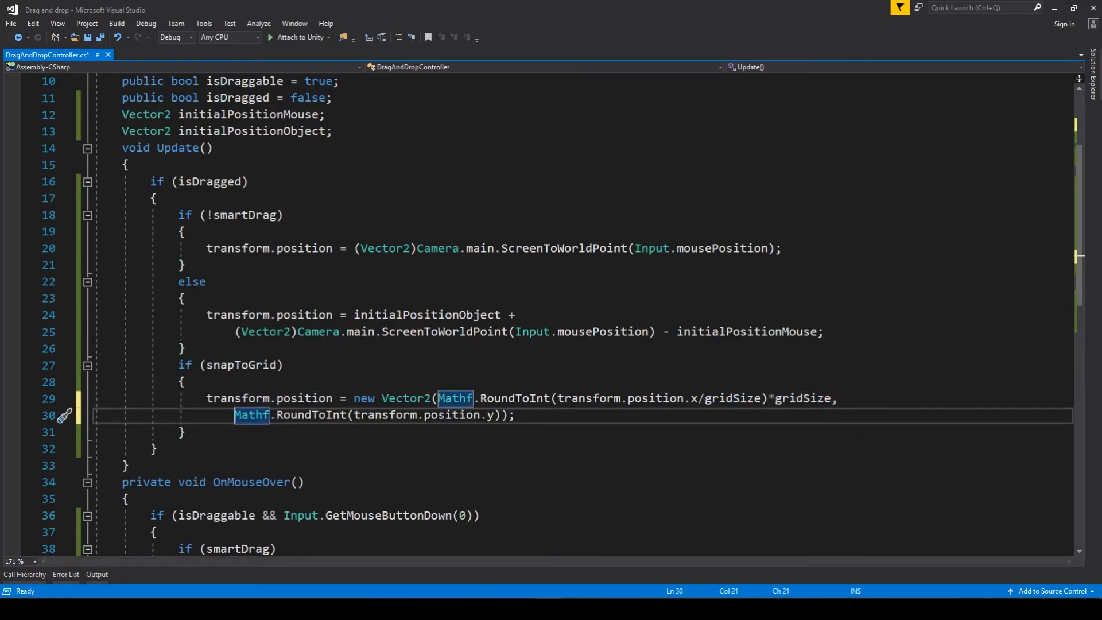
# Make the y term divide by gridSize and multiply back by gridSize, then save the script
pyautogui.click(487, 415)
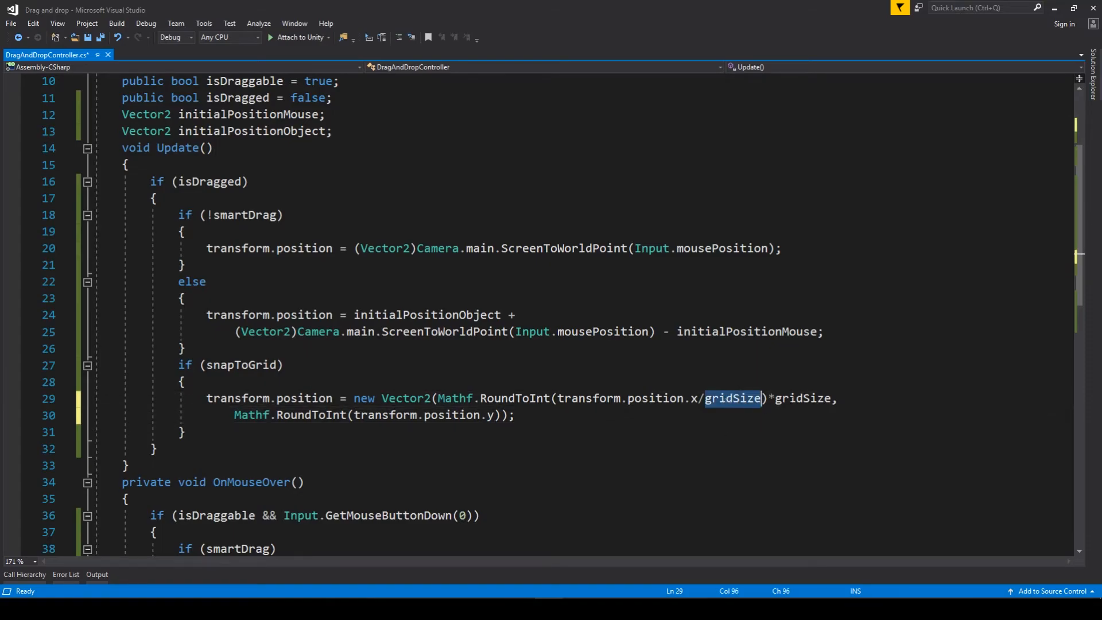
pyautogui.moveTo(734, 399)
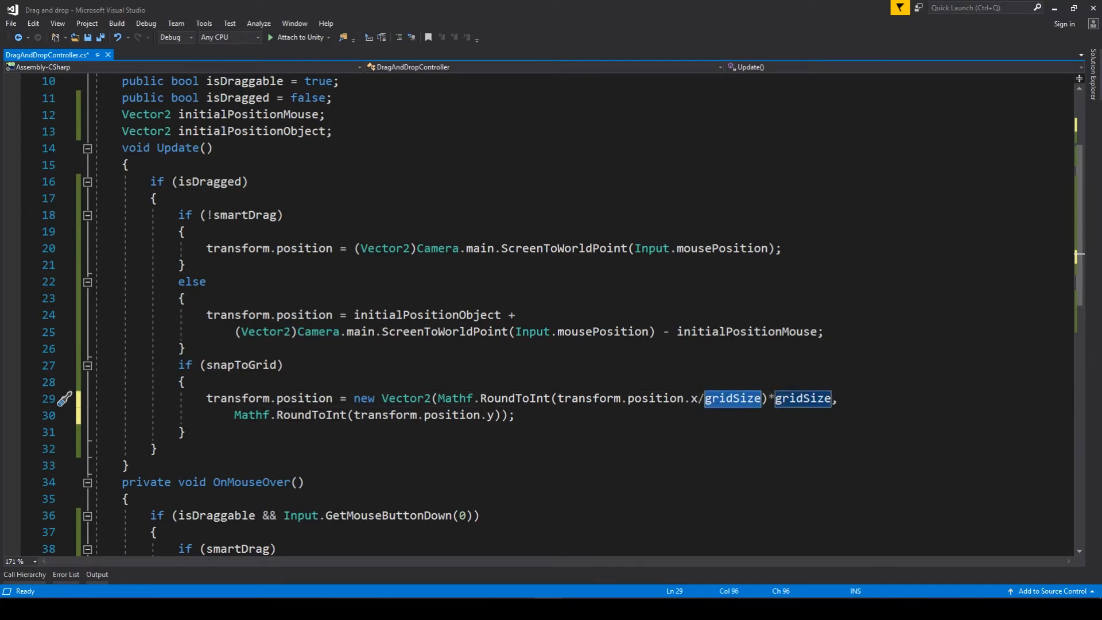
pyautogui.click(486, 414)
pyautogui.write('/')
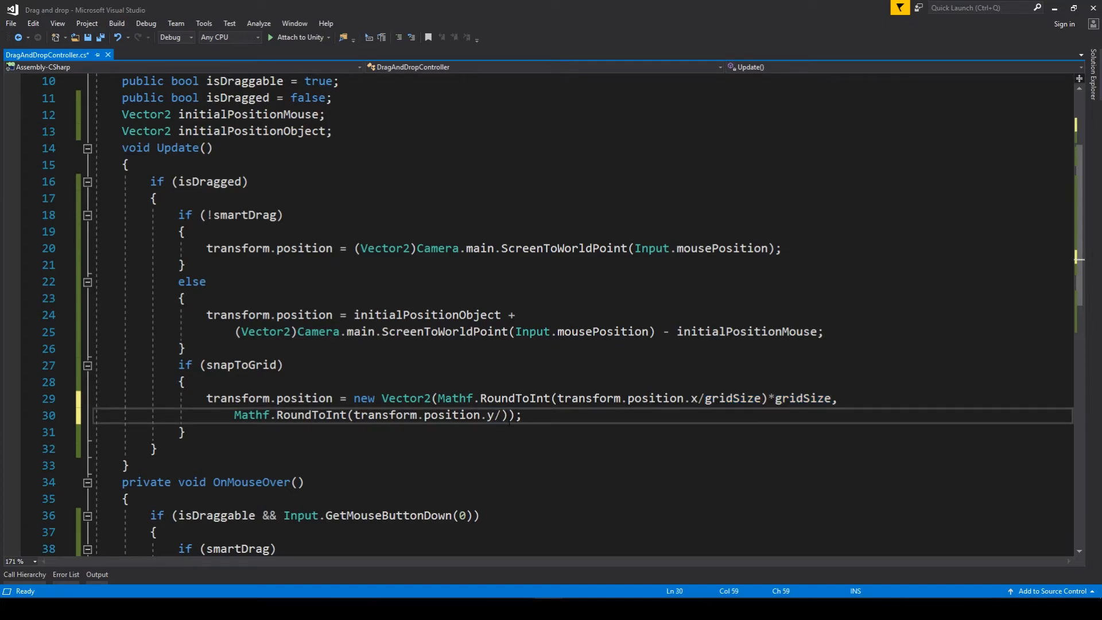
pyautogui.write('gridSize')
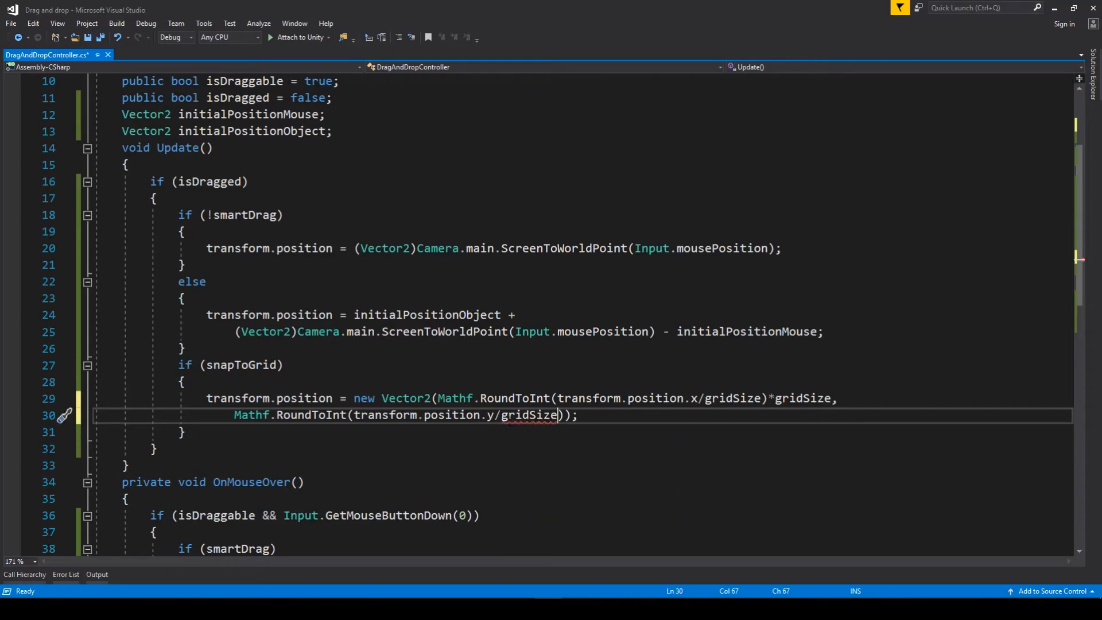
pyautogui.write('*')
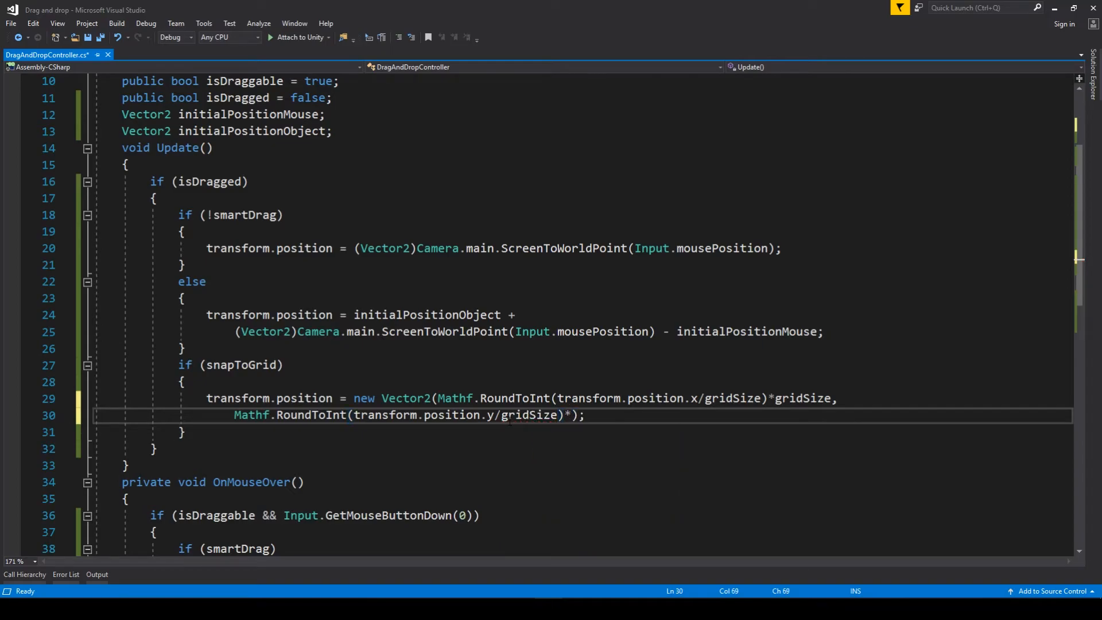
pyautogui.moveTo(534, 414)
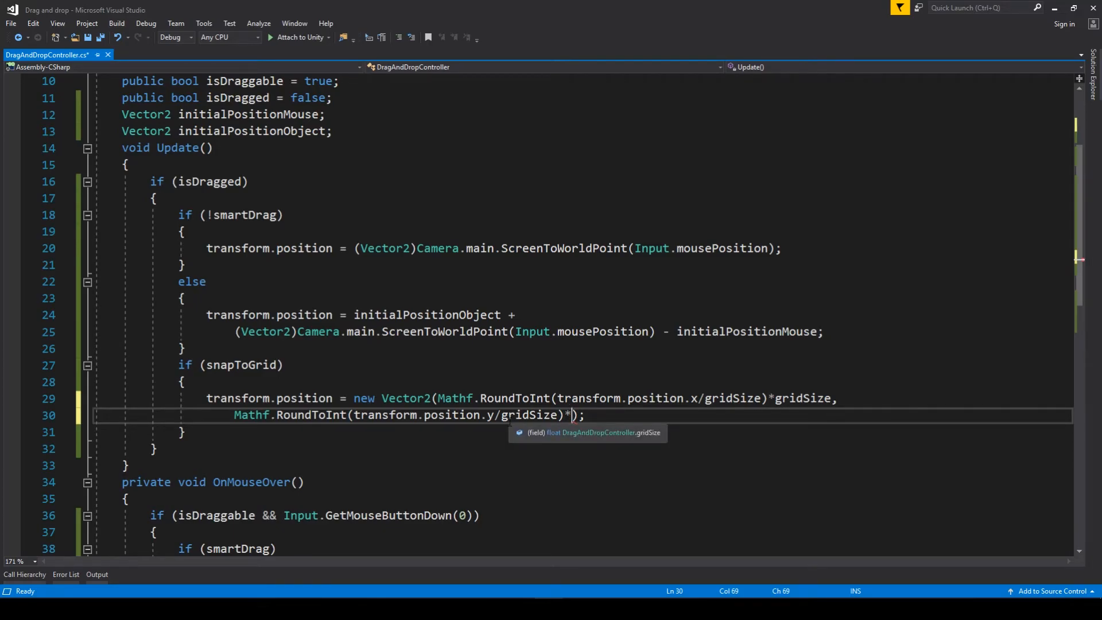
pyautogui.write('g')
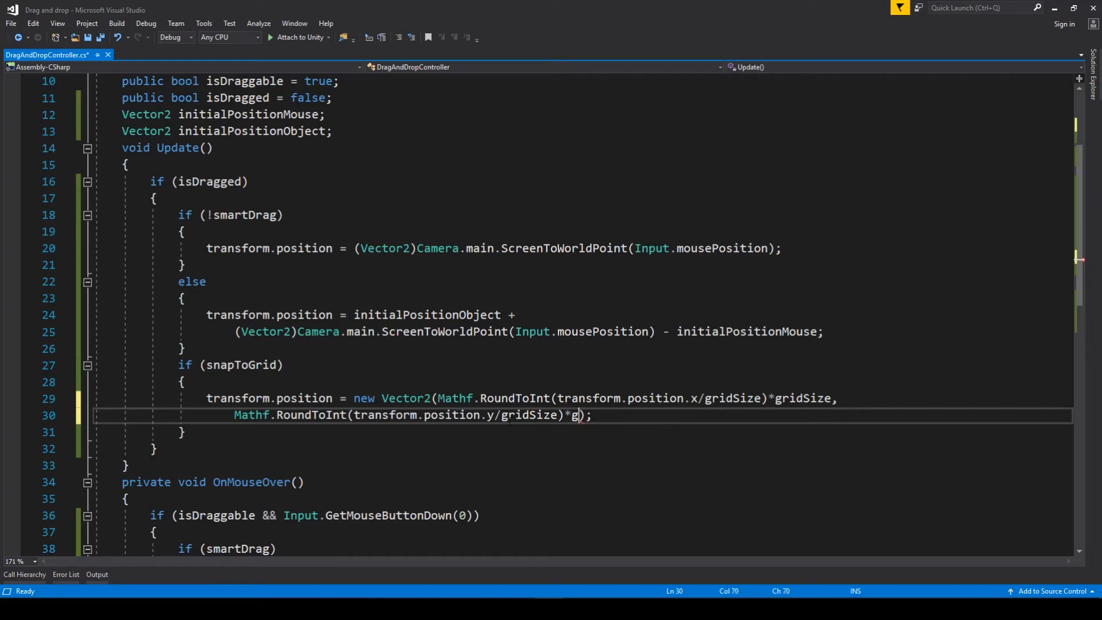
pyautogui.write('idSize')
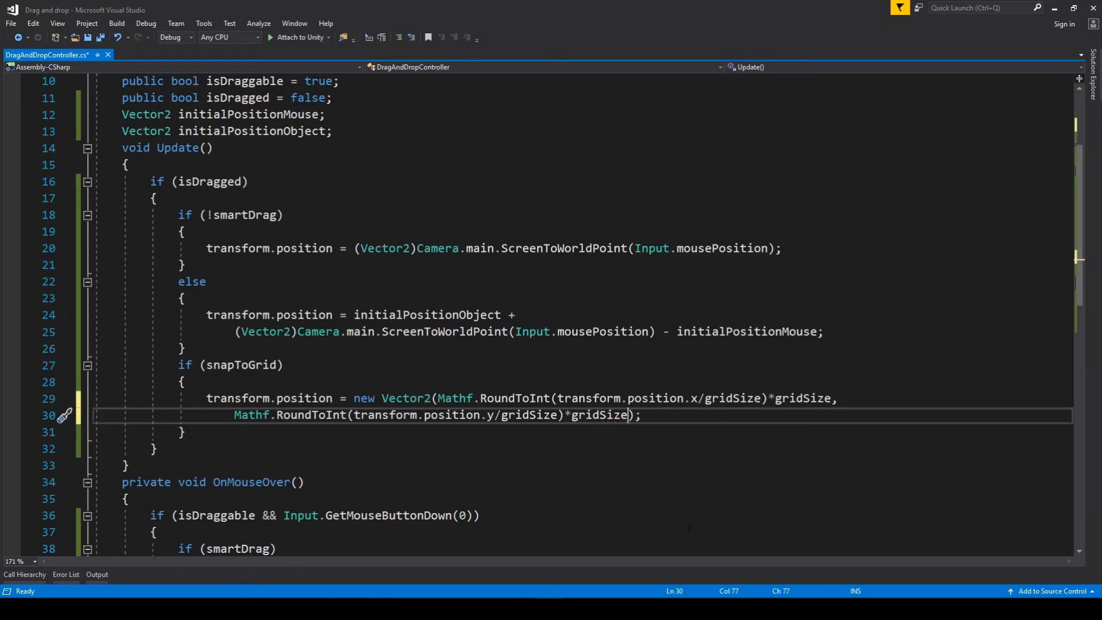
pyautogui.press('ctrl+s')
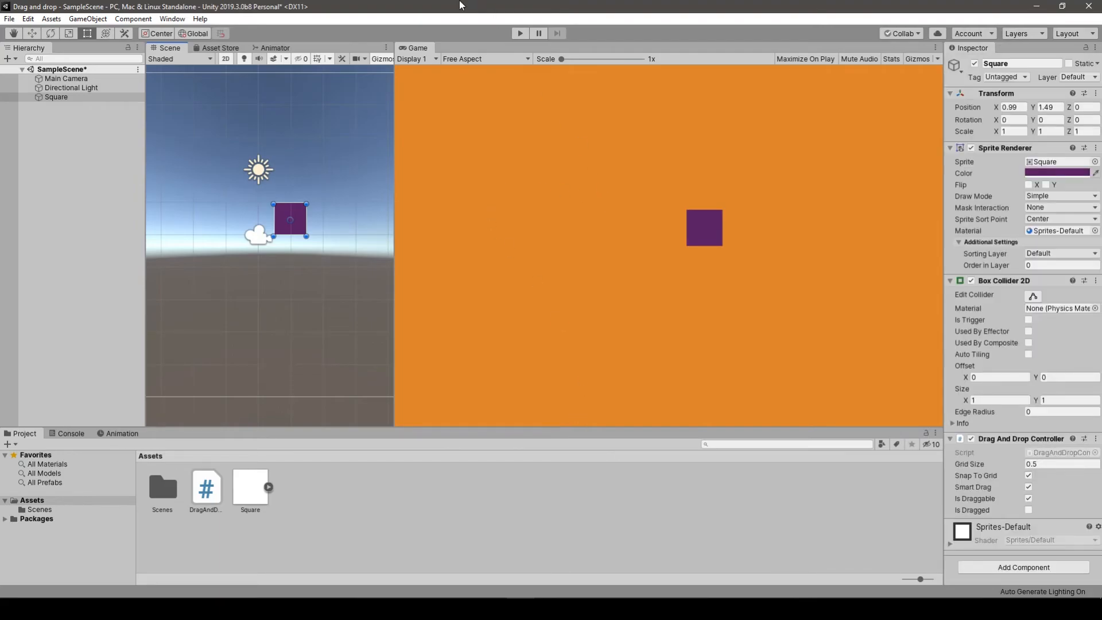
# Run the scene and drag the square to confirm half-unit snapping, resting at (0, 1.5)
pyautogui.click(519, 33)
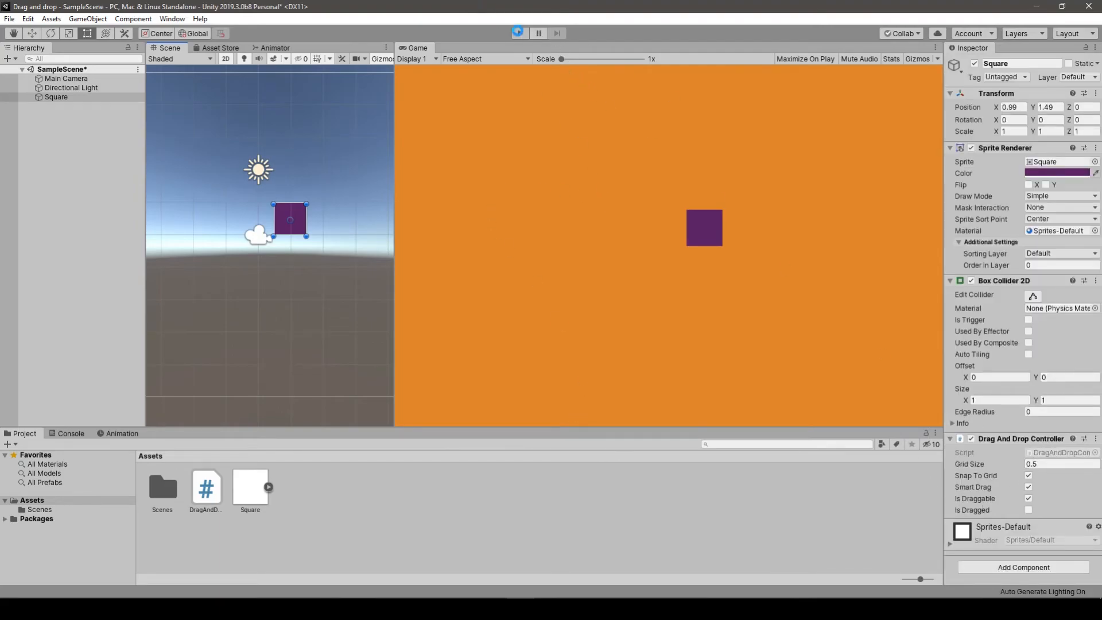
pyautogui.click(519, 34)
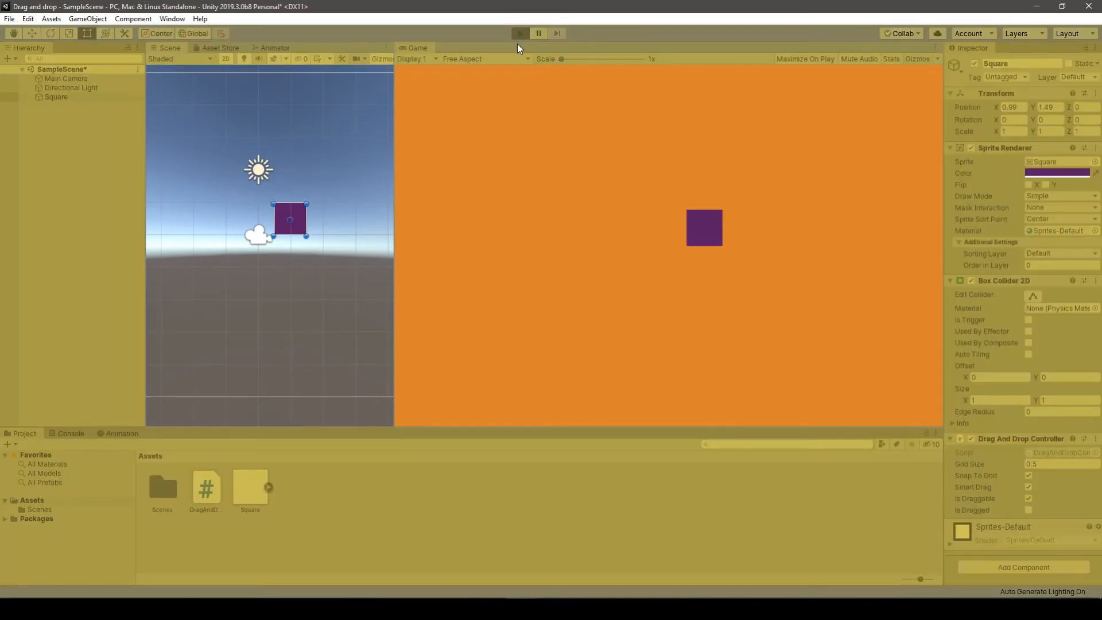
pyautogui.click(519, 34)
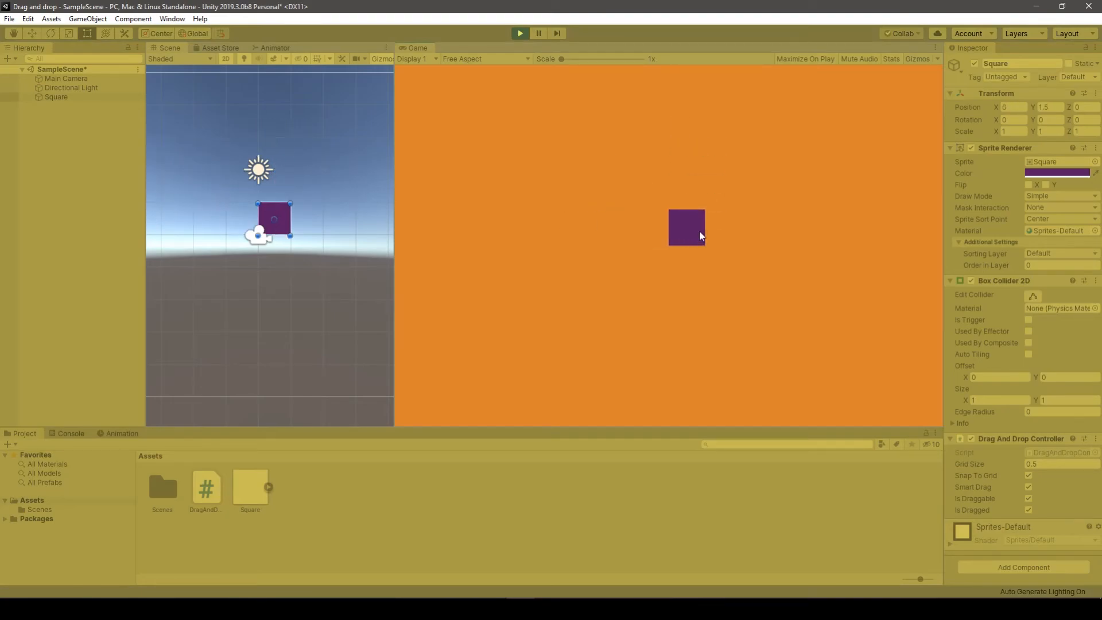
pyautogui.moveTo(274, 218); pyautogui.dragTo(273, 187)
pyautogui.write('1')
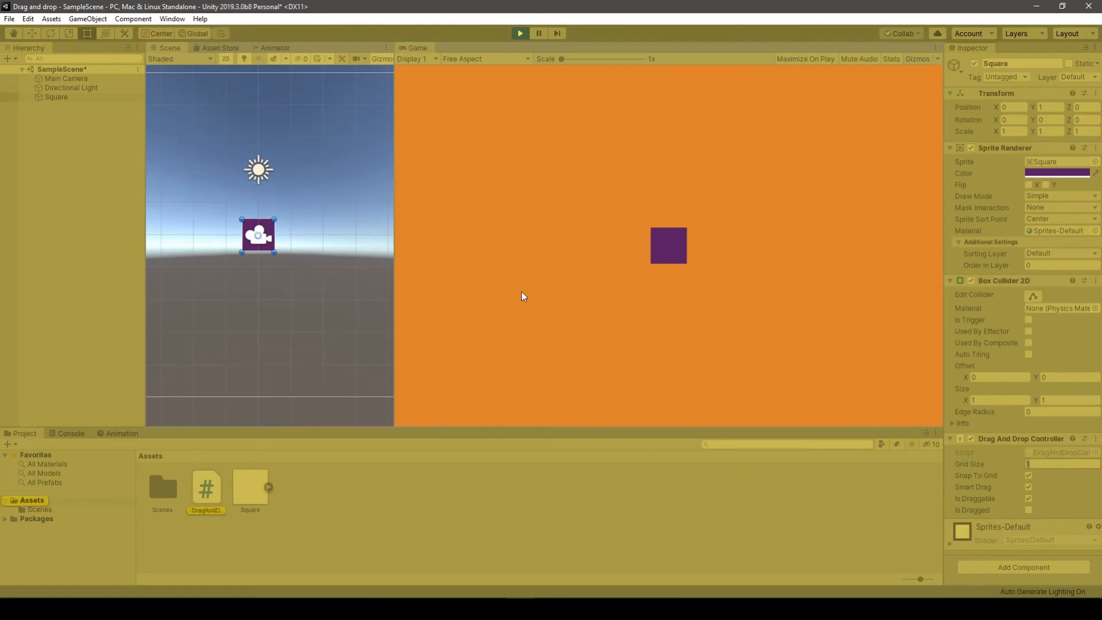
pyautogui.moveTo(533, 277)
pyautogui.write('2')
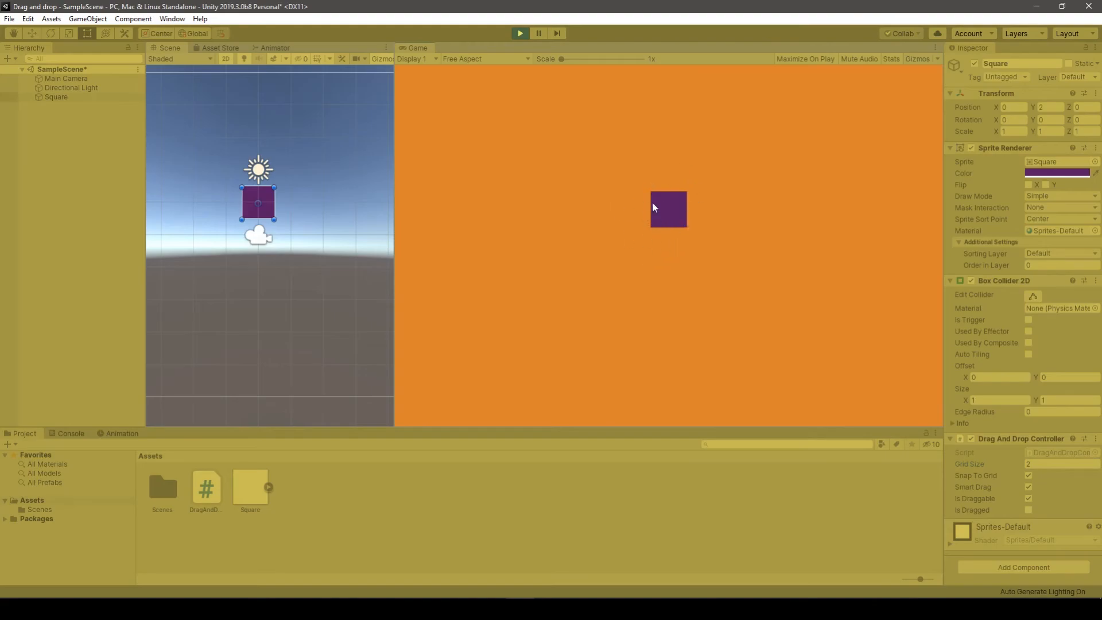
pyautogui.moveTo(1014, 128)
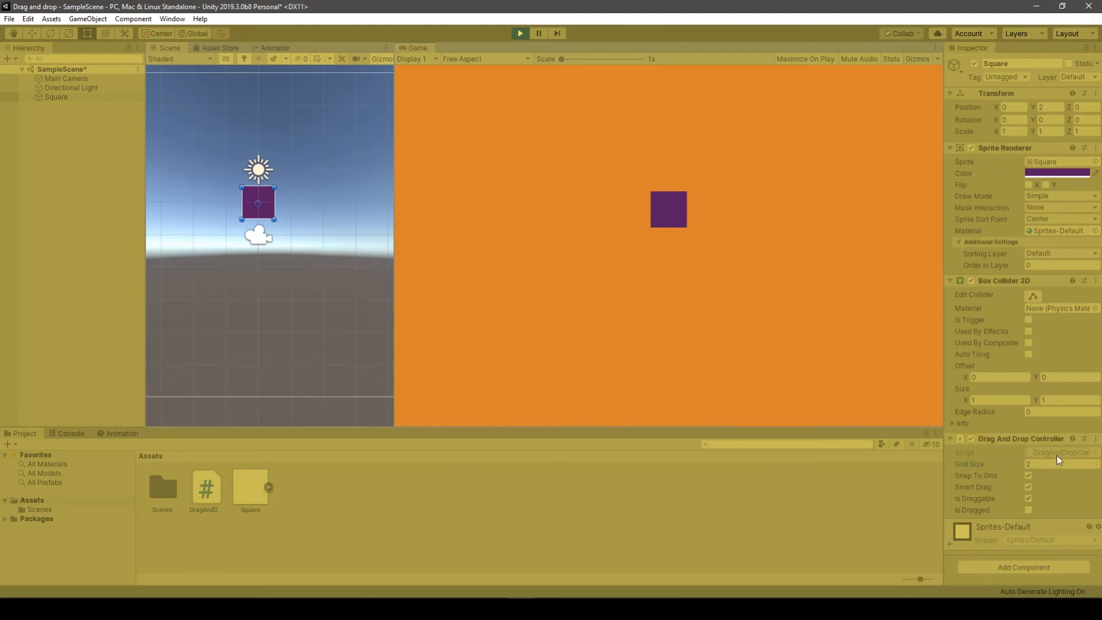
pyautogui.moveTo(1001, 487)
pyautogui.write('0.25')
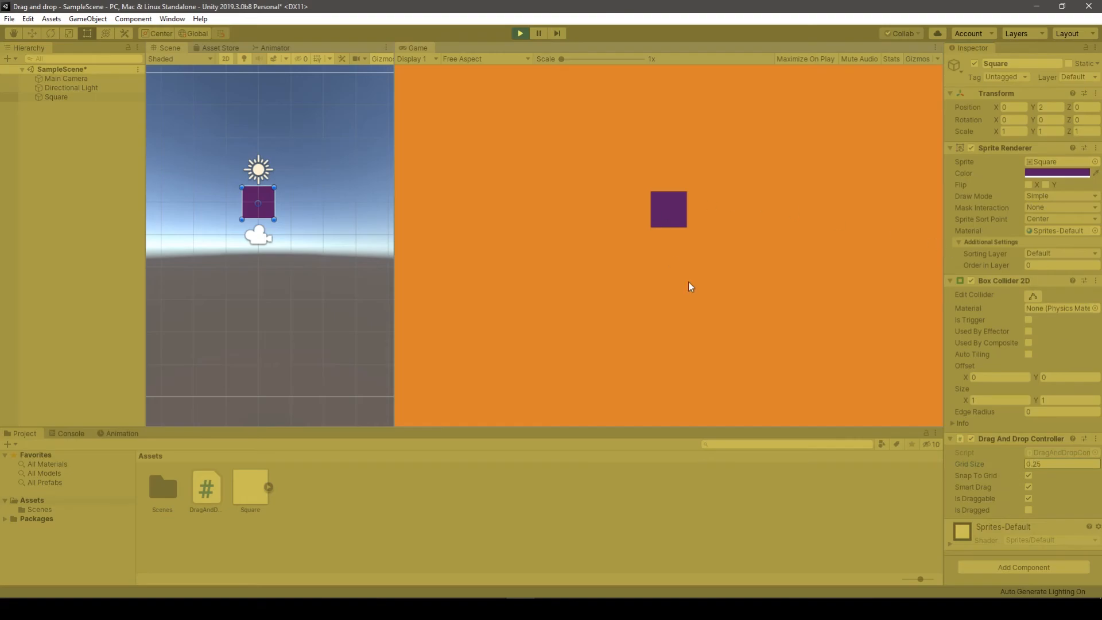
# Drag the square several times with Grid Size 0.25, ending at the quarter-unit position (-0.75, 2.75)
pyautogui.moveTo(259, 203); pyautogui.dragTo(324, 129)
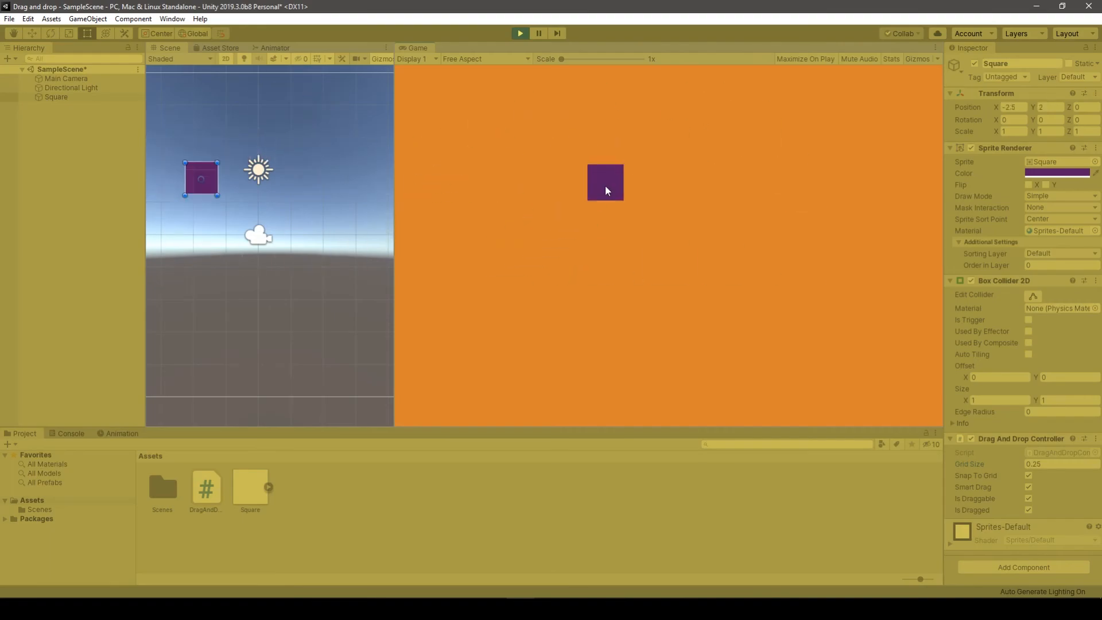
pyautogui.moveTo(200, 179); pyautogui.dragTo(249, 175)
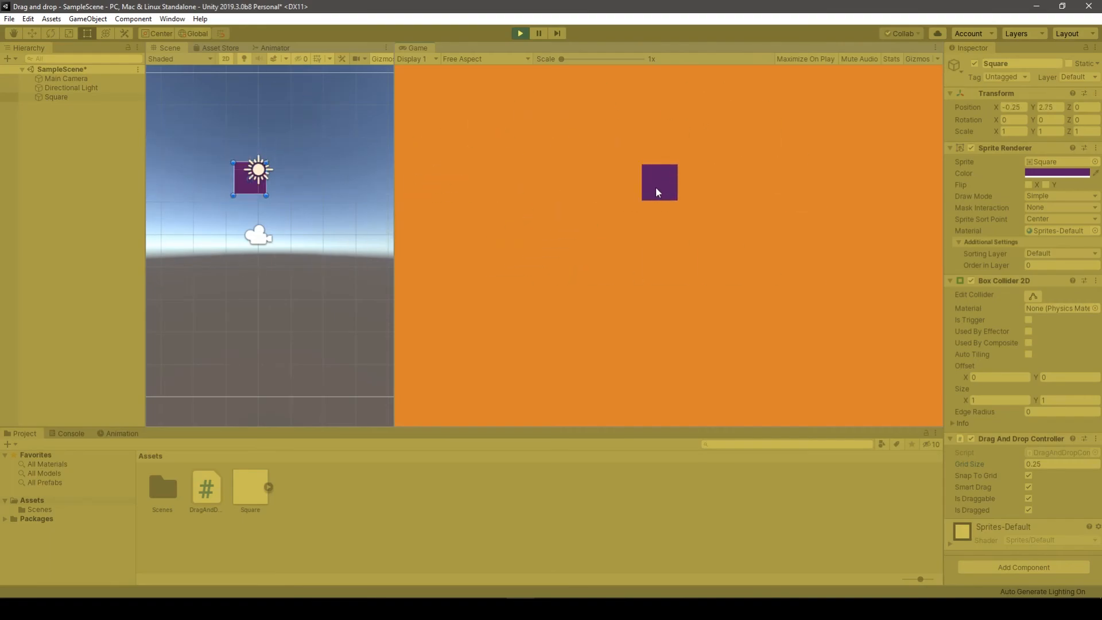
pyautogui.moveTo(249, 175); pyautogui.dragTo(209, 162)
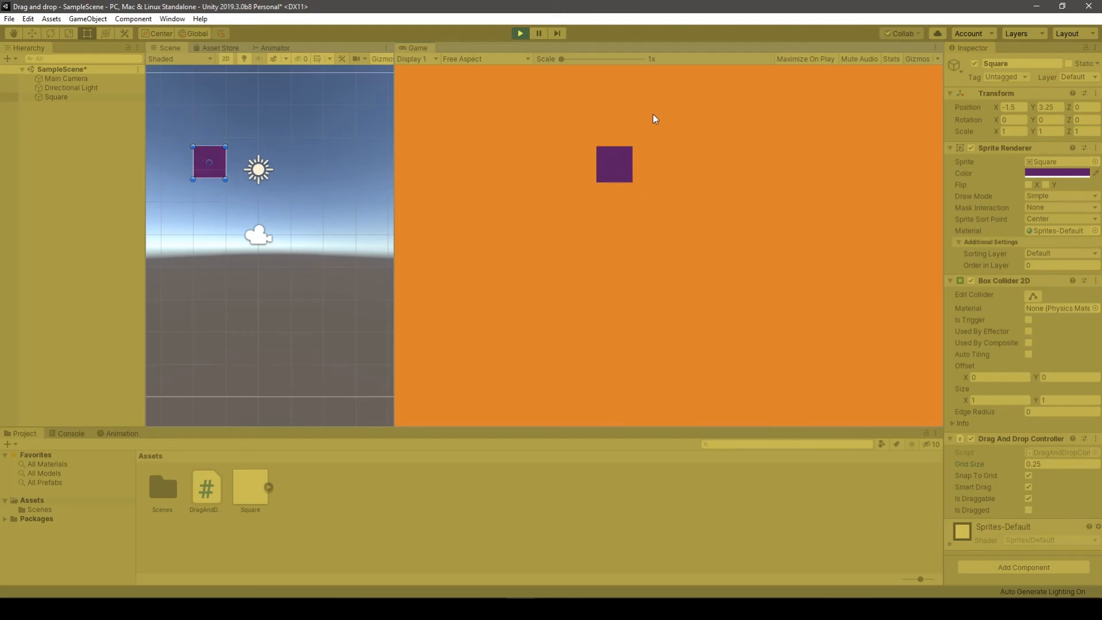
pyautogui.moveTo(562, 62)
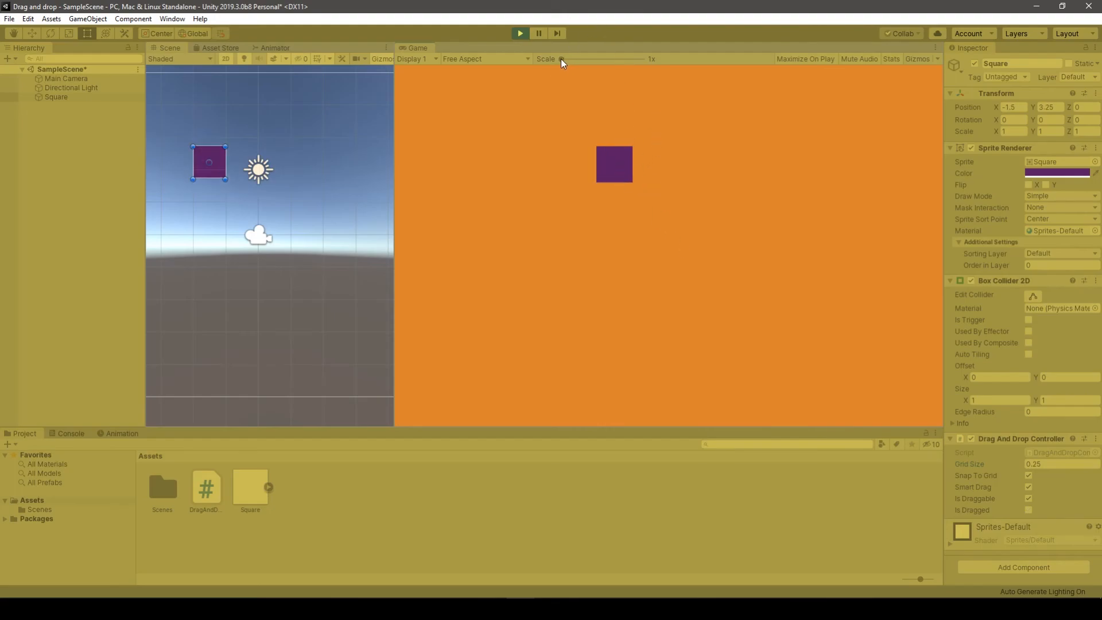
pyautogui.moveTo(209, 162); pyautogui.dragTo(217, 196)
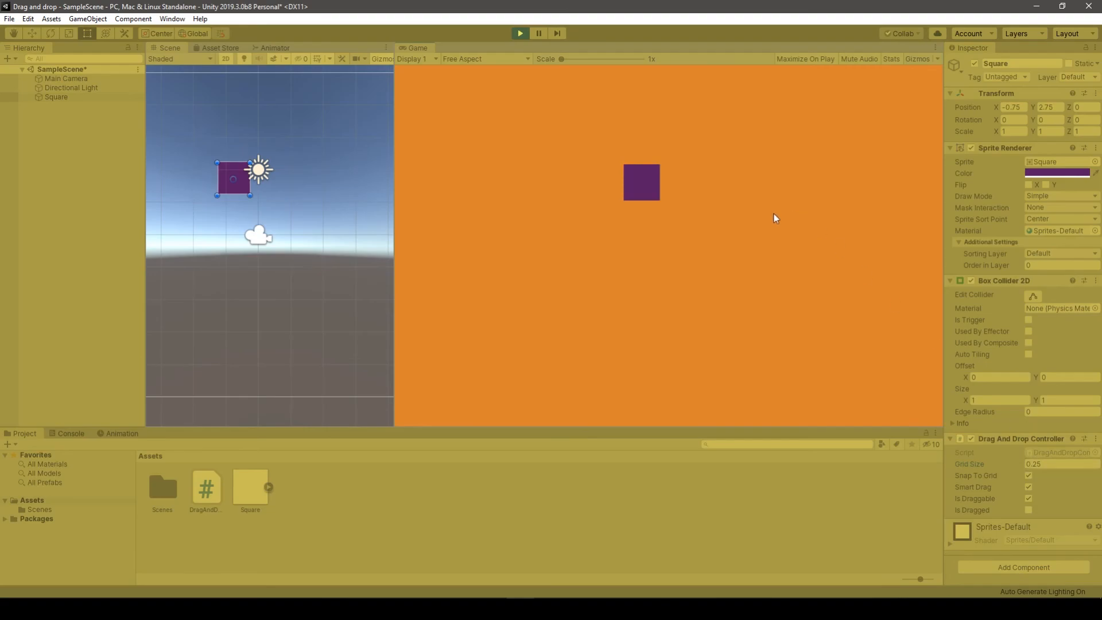
pyautogui.moveTo(612, 165)
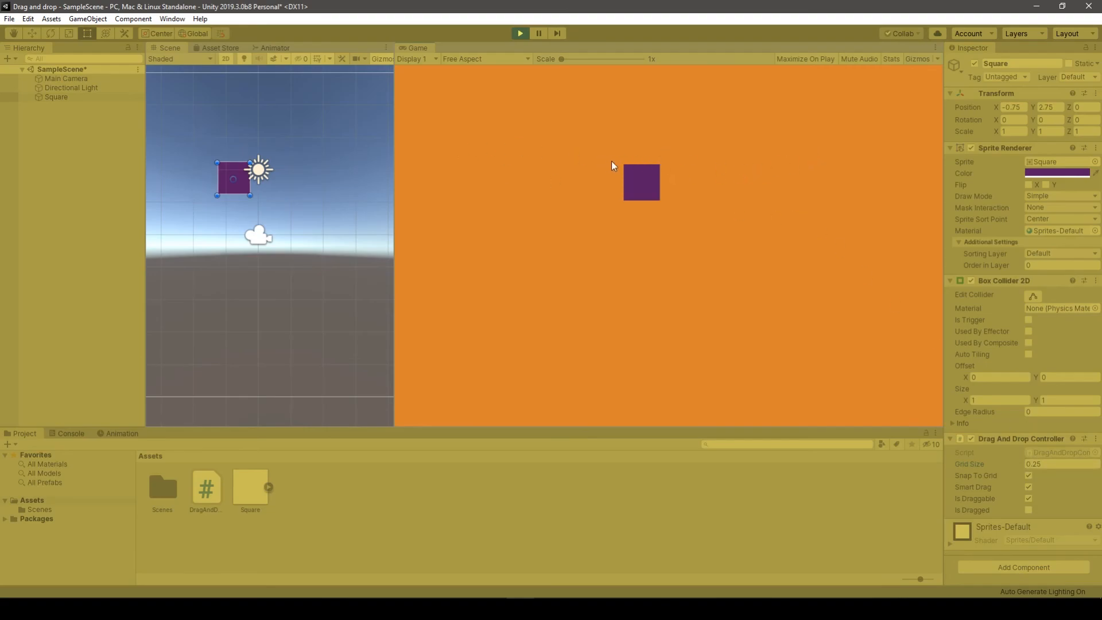
pyautogui.moveTo(645, 229)
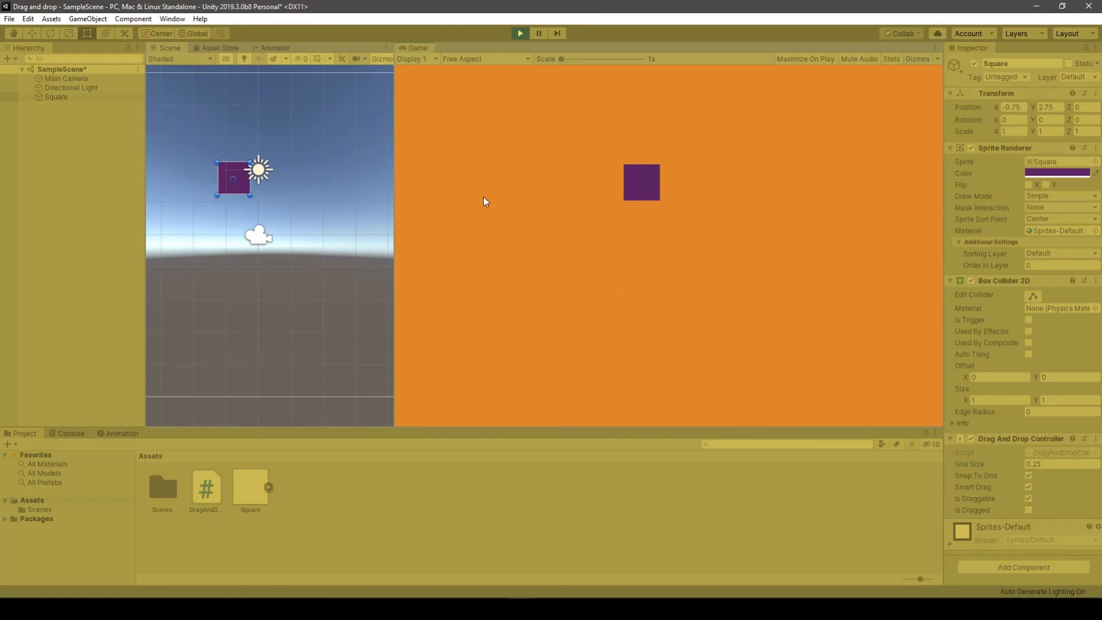
pyautogui.moveTo(600, 192)
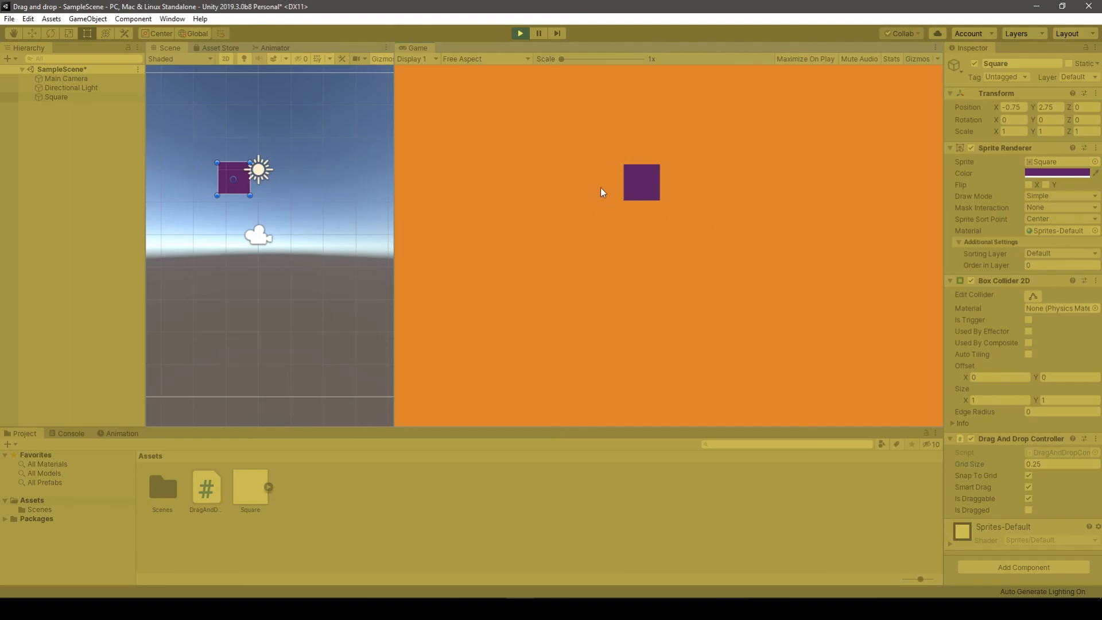
pyautogui.moveTo(624, 161)
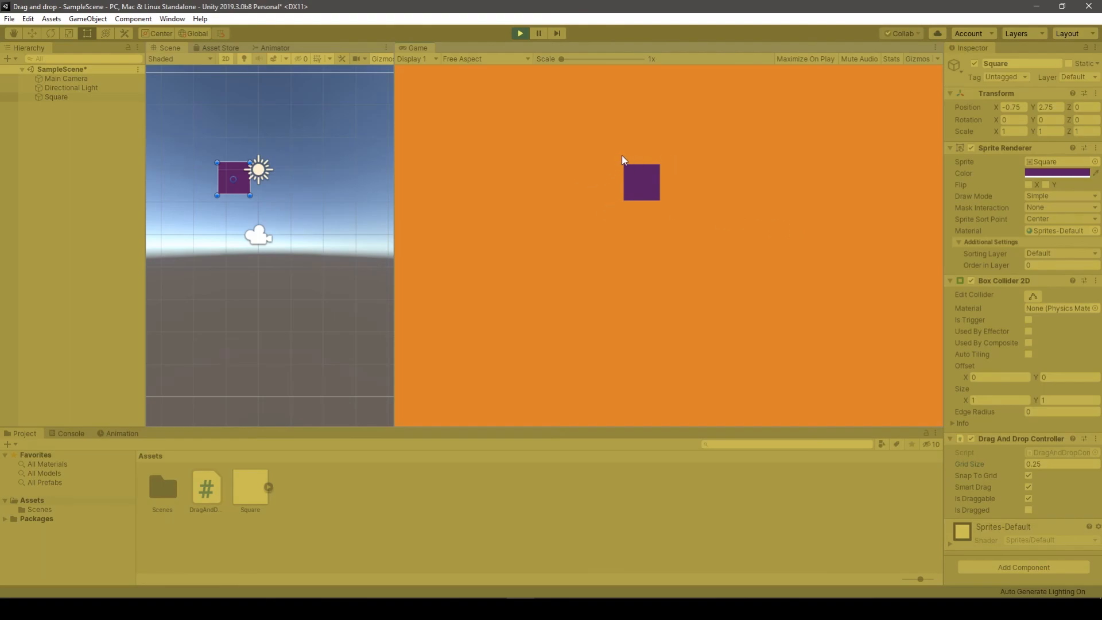
pyautogui.moveTo(688, 251)
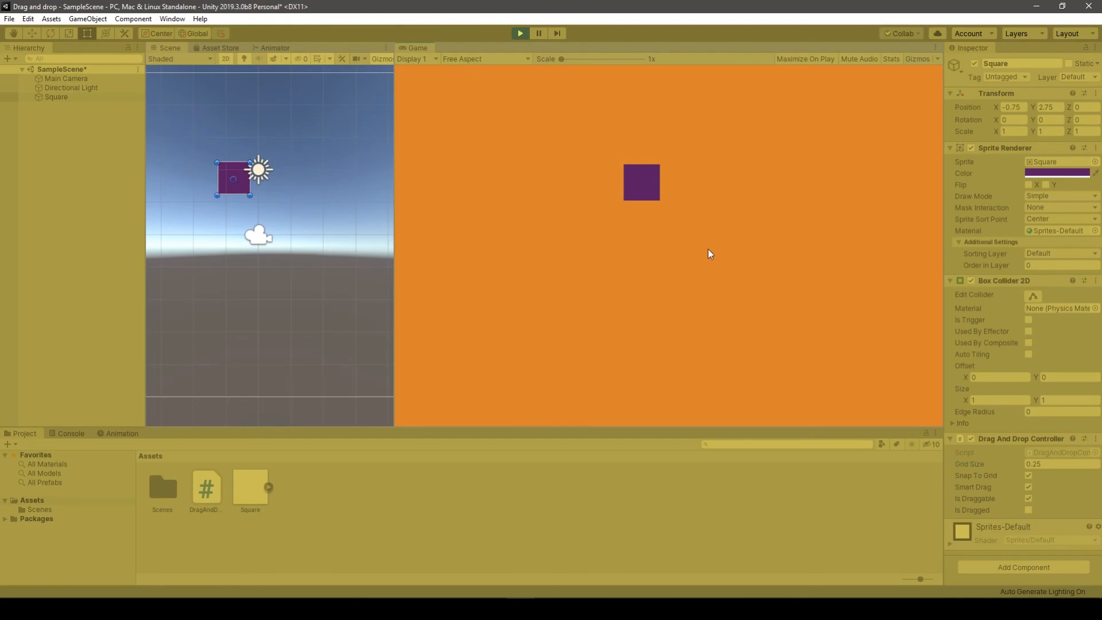
pyautogui.moveTo(710, 271)
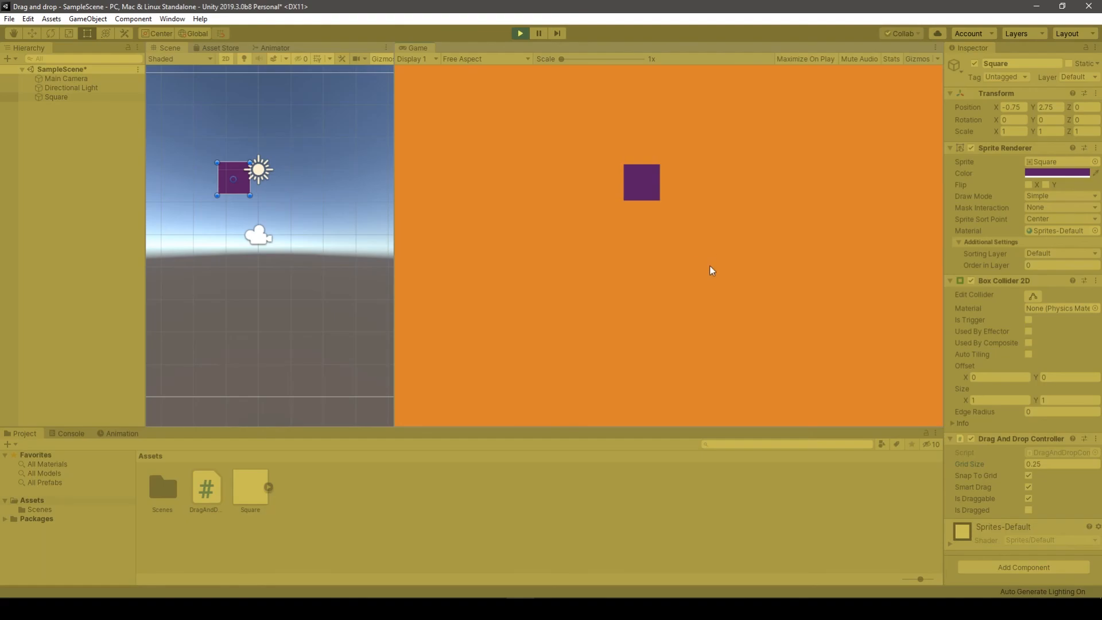
pyautogui.moveTo(639, 189)
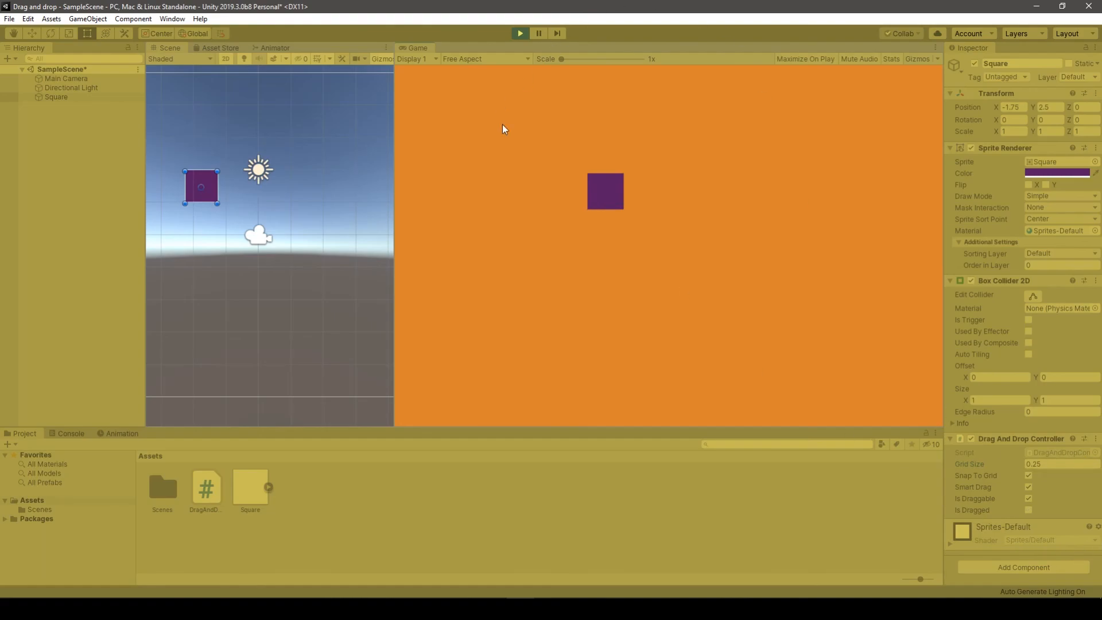
pyautogui.moveTo(608, 187)
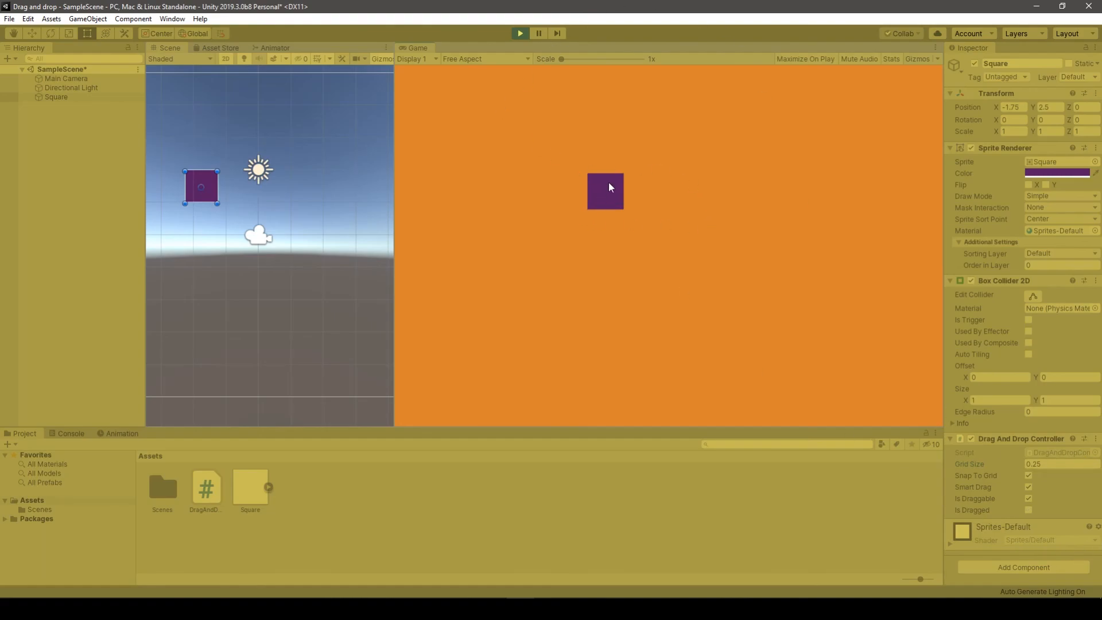